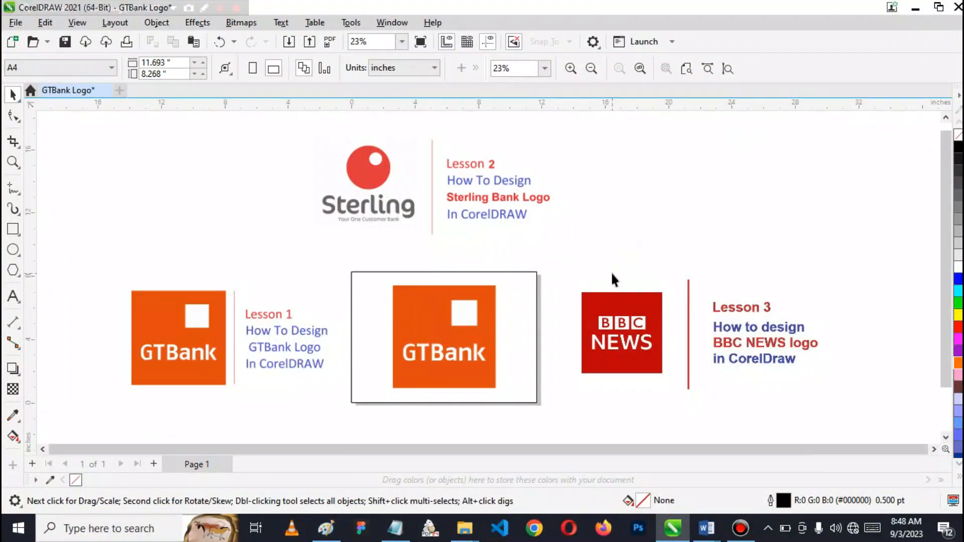
{"action": "mouse_move", "coordinate": [603, 285]}
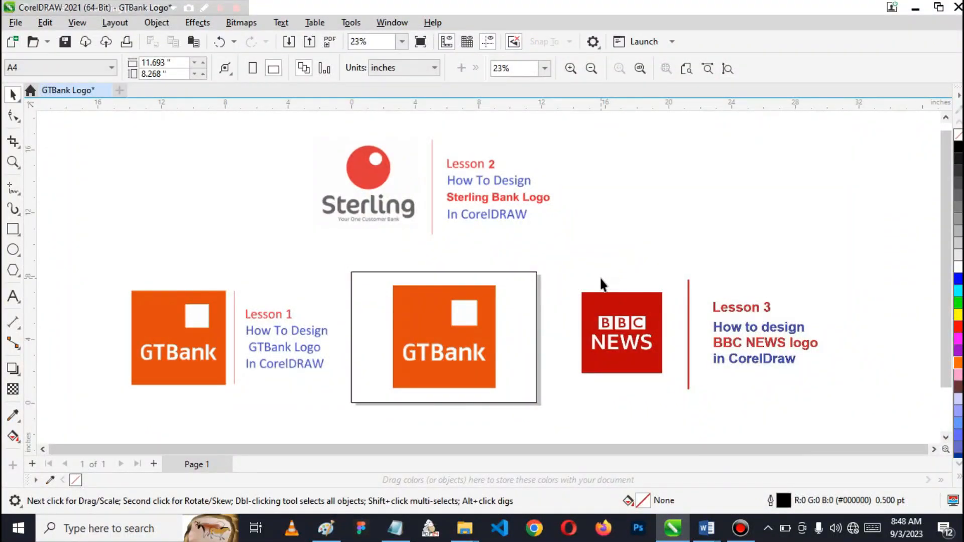
{"action": "mouse_move", "coordinate": [594, 289]}
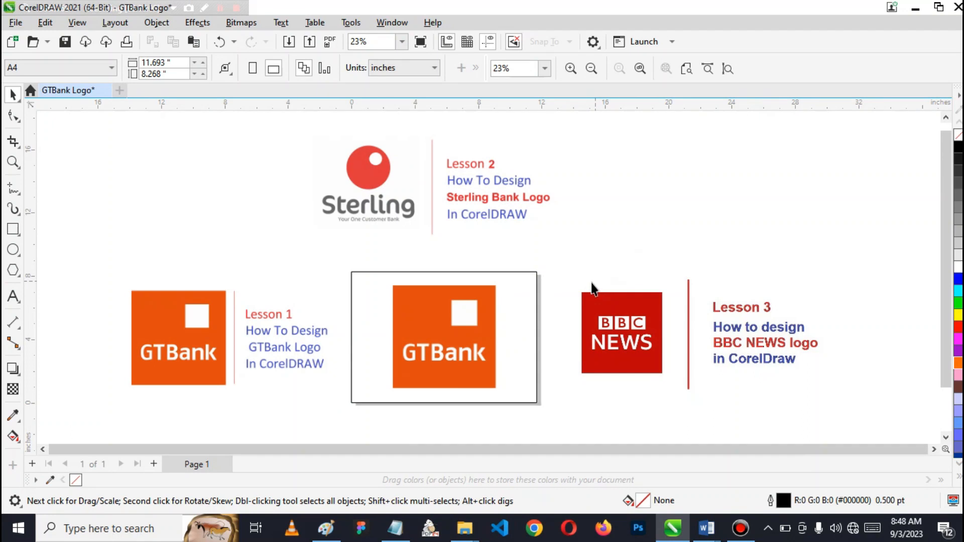
{"action": "mouse_move", "coordinate": [592, 291]}
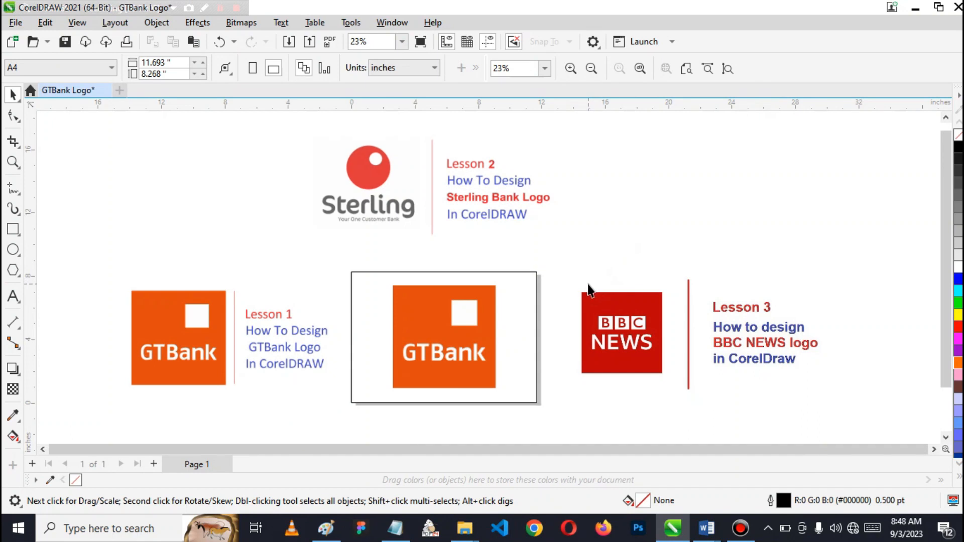
{"action": "mouse_move", "coordinate": [590, 295]}
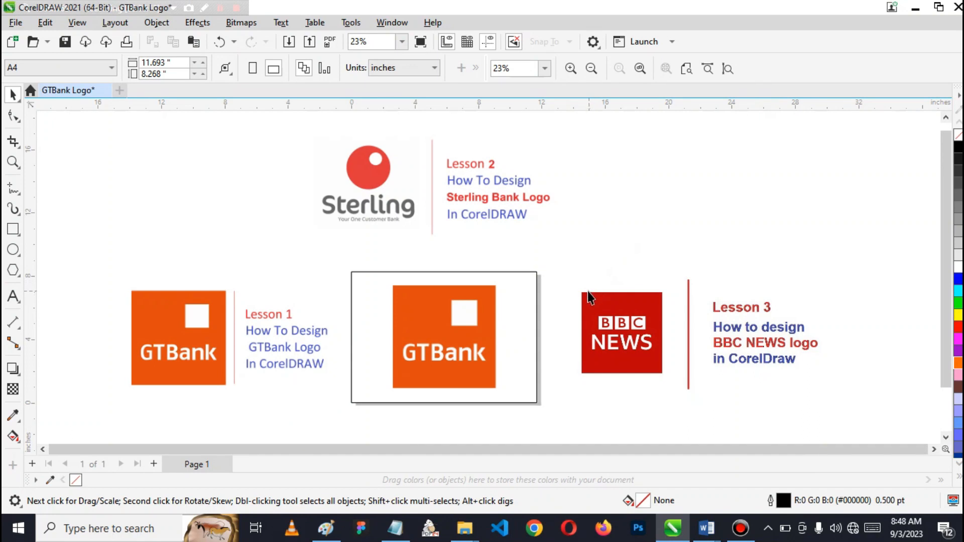
{"action": "mouse_move", "coordinate": [590, 301]}
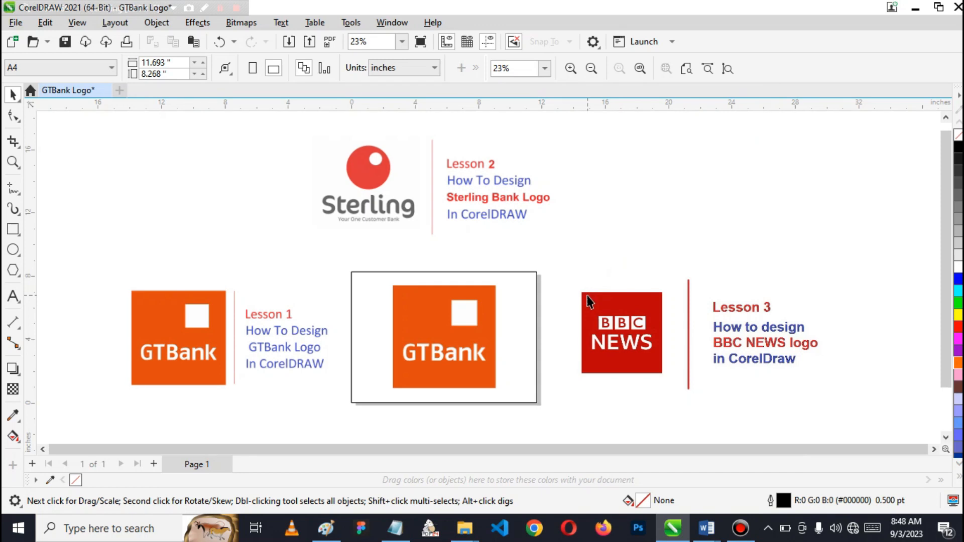
{"action": "mouse_move", "coordinate": [593, 304]}
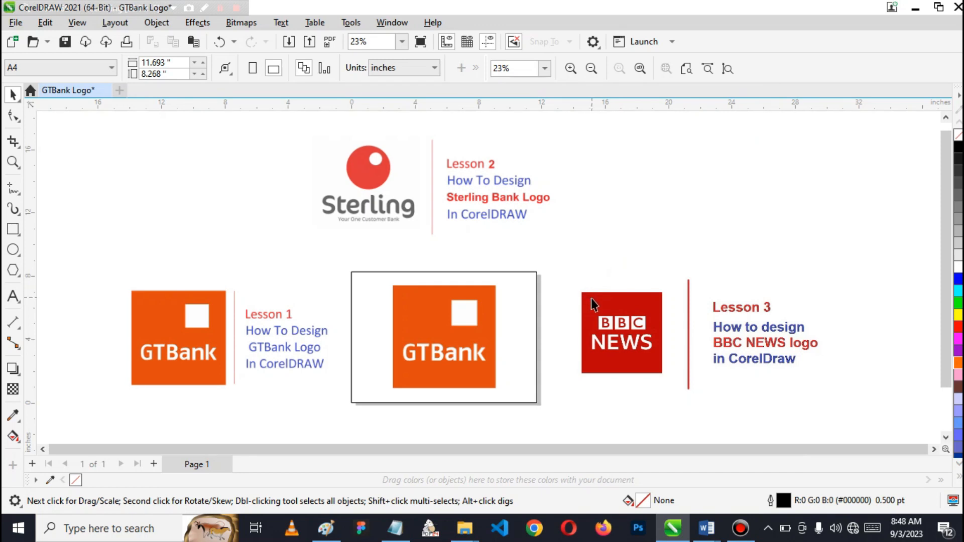
{"action": "mouse_move", "coordinate": [594, 333]}
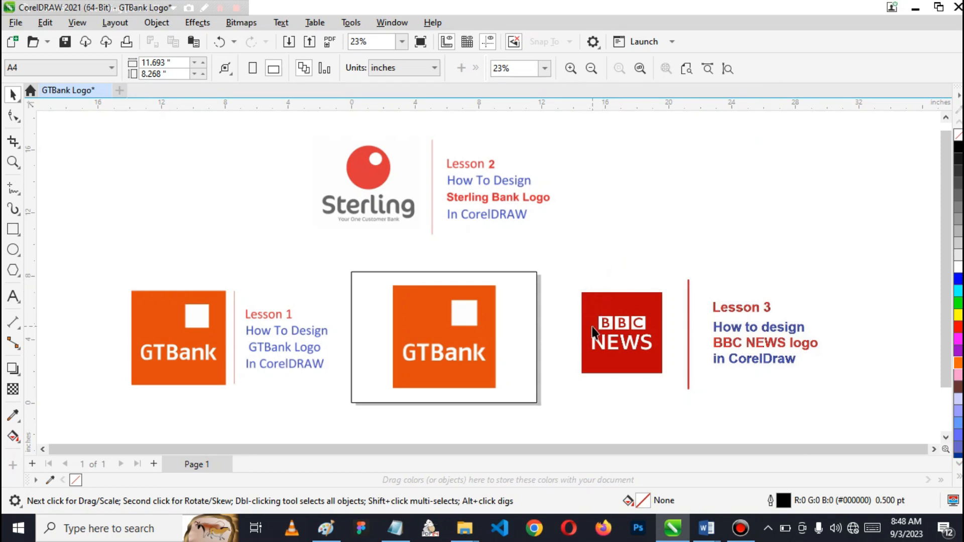
{"action": "mouse_move", "coordinate": [556, 343]}
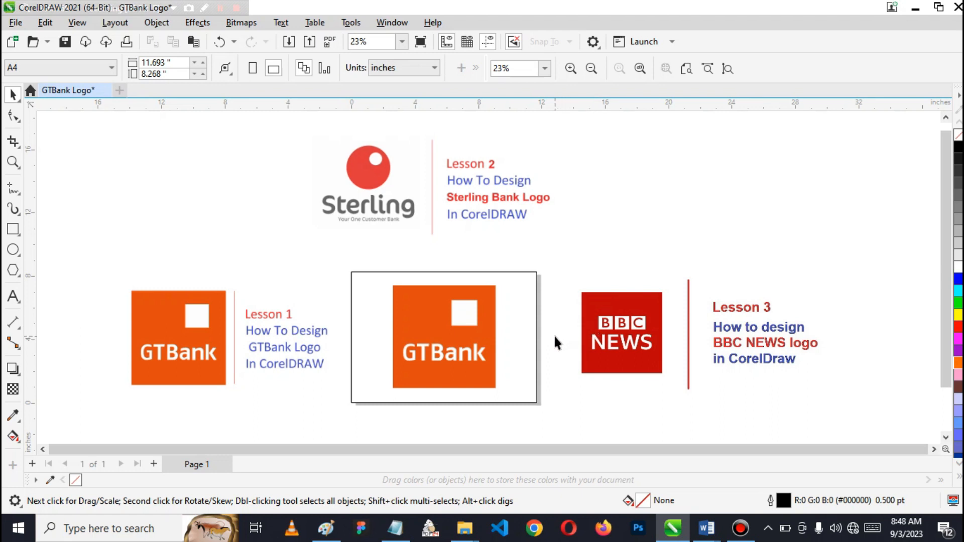
{"action": "mouse_move", "coordinate": [179, 350]}
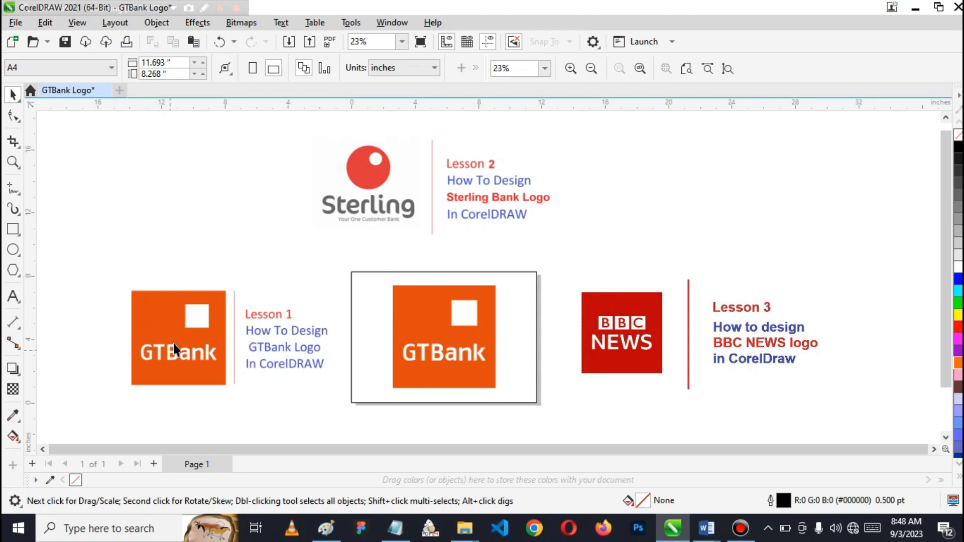
{"action": "mouse_move", "coordinate": [289, 369]}
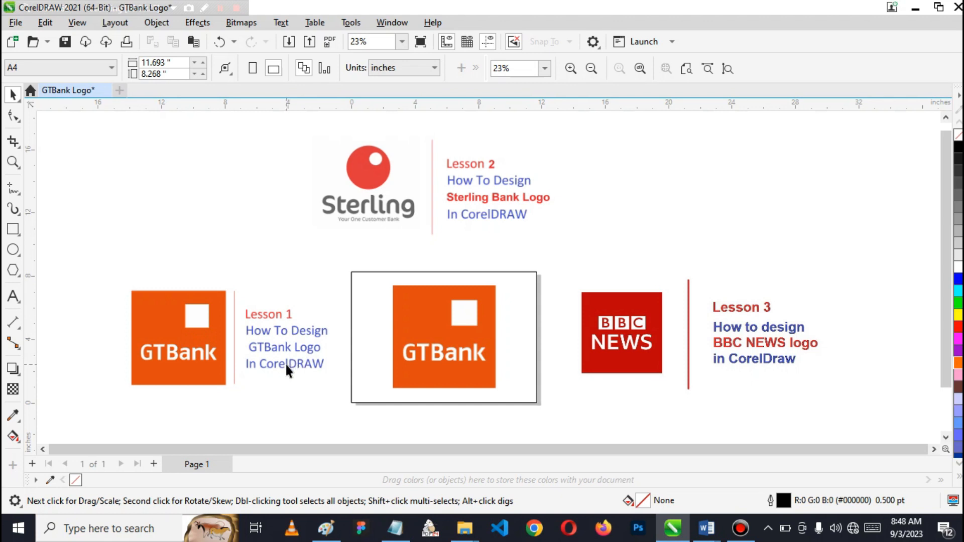
{"action": "mouse_move", "coordinate": [301, 375]}
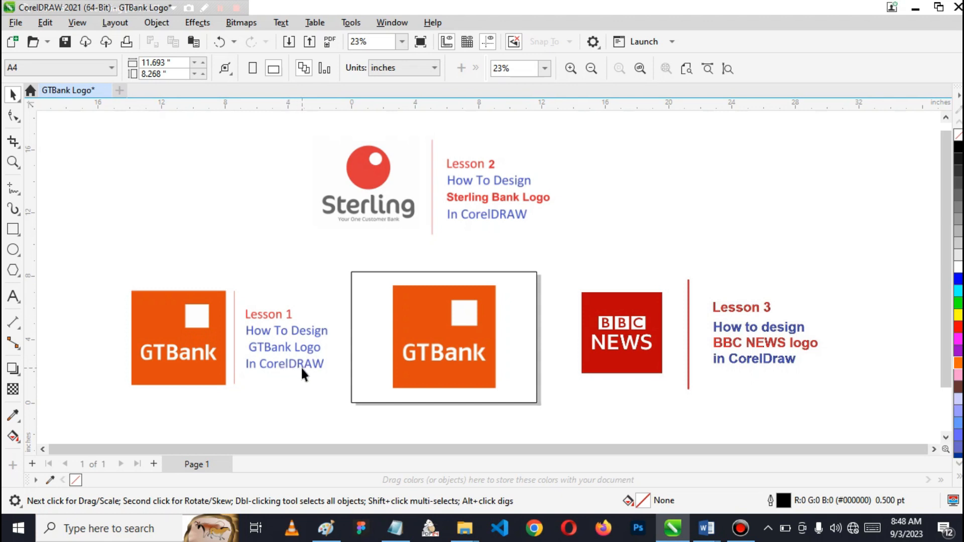
{"action": "mouse_move", "coordinate": [273, 360]}
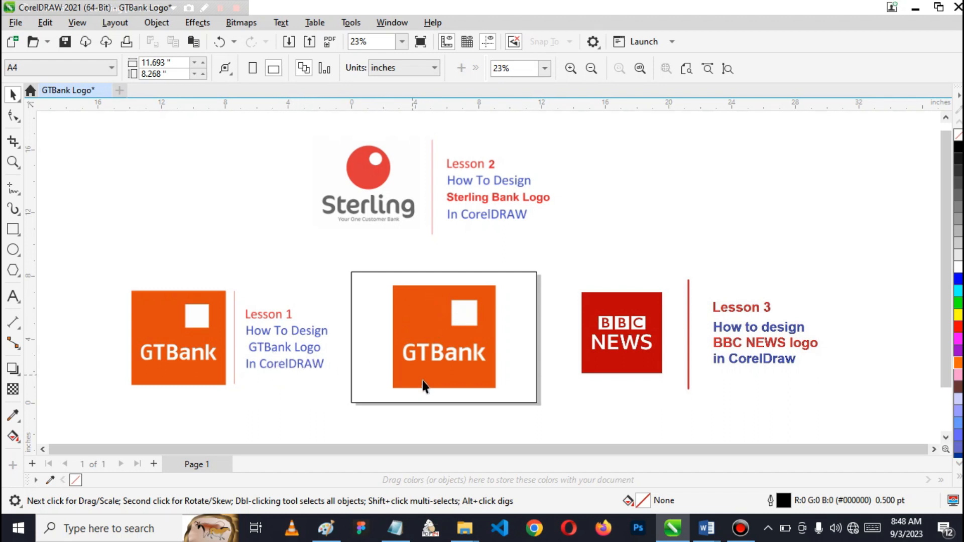
{"action": "mouse_move", "coordinate": [302, 325]}
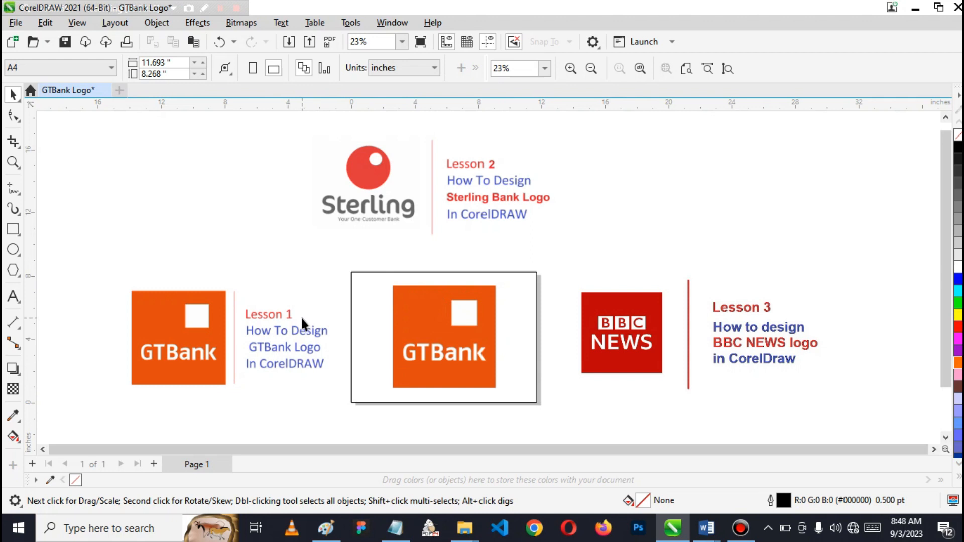
{"action": "mouse_move", "coordinate": [391, 344]}
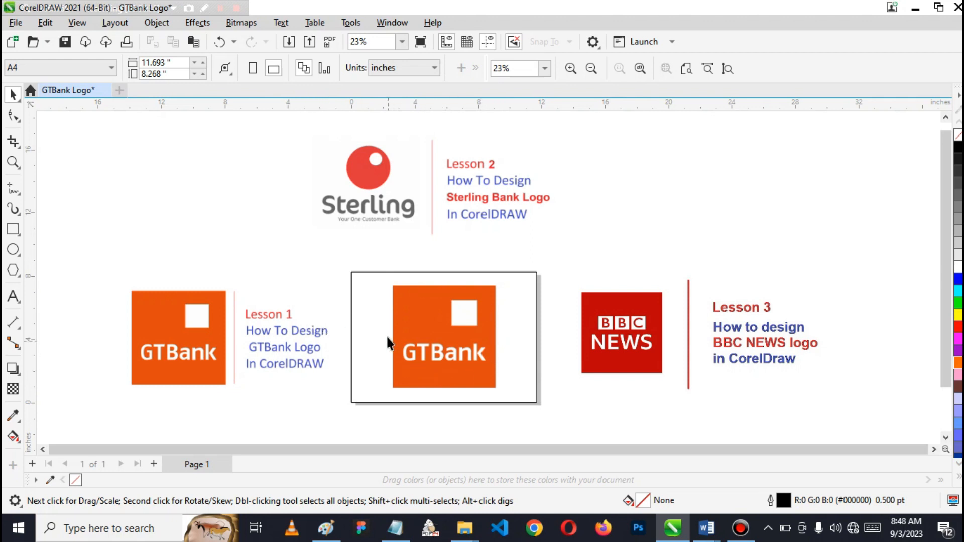
{"action": "mouse_move", "coordinate": [432, 337]}
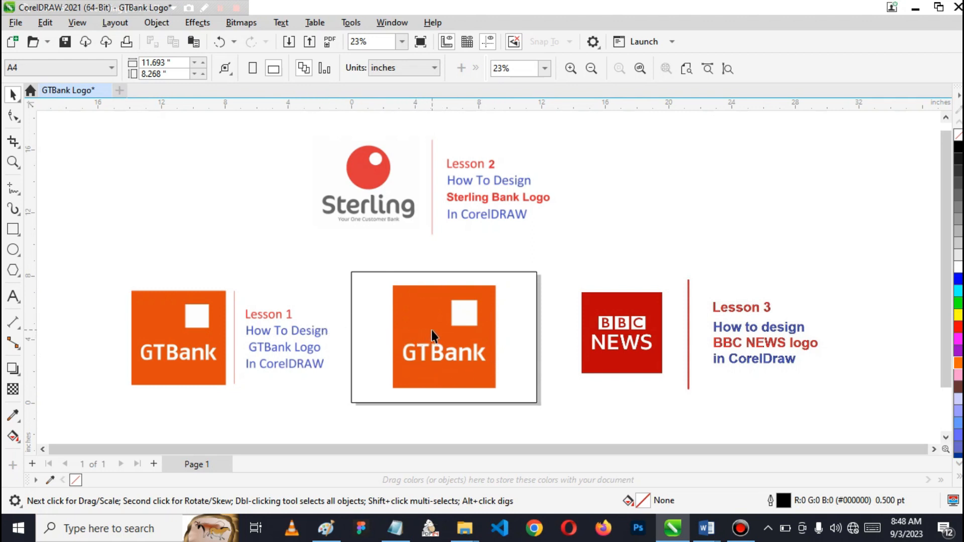
{"action": "mouse_move", "coordinate": [448, 336]}
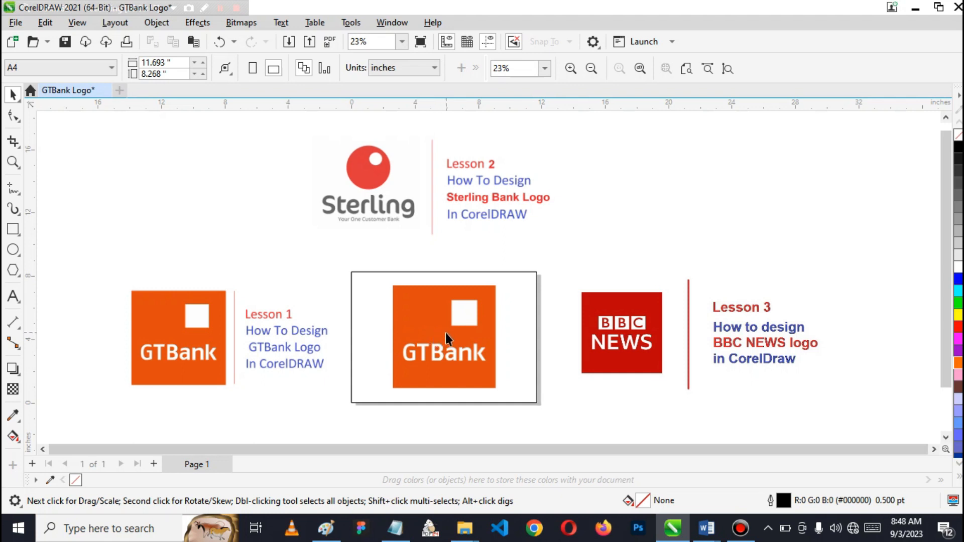
{"action": "mouse_move", "coordinate": [447, 346]}
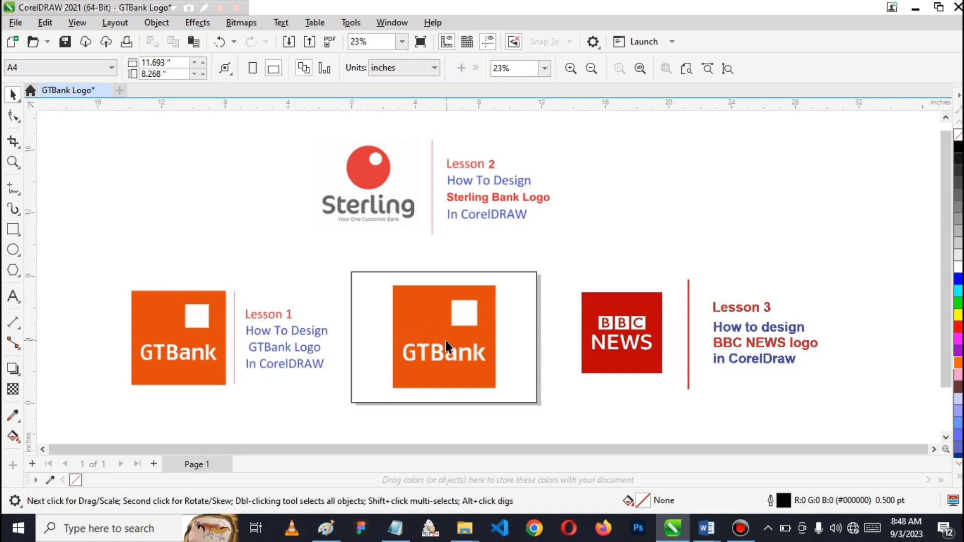
{"action": "mouse_move", "coordinate": [467, 349]}
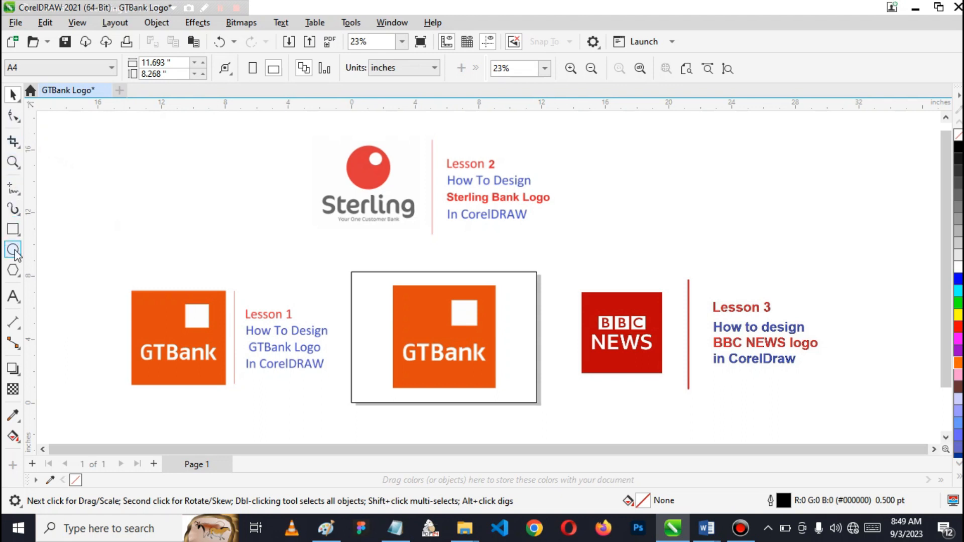
{"action": "mouse_move", "coordinate": [34, 189]}
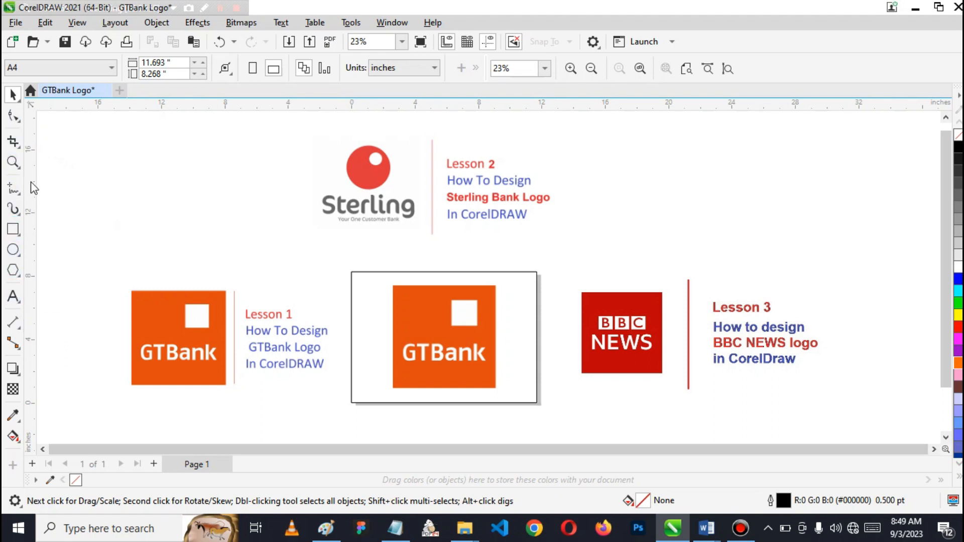
{"action": "mouse_move", "coordinate": [314, 350]}
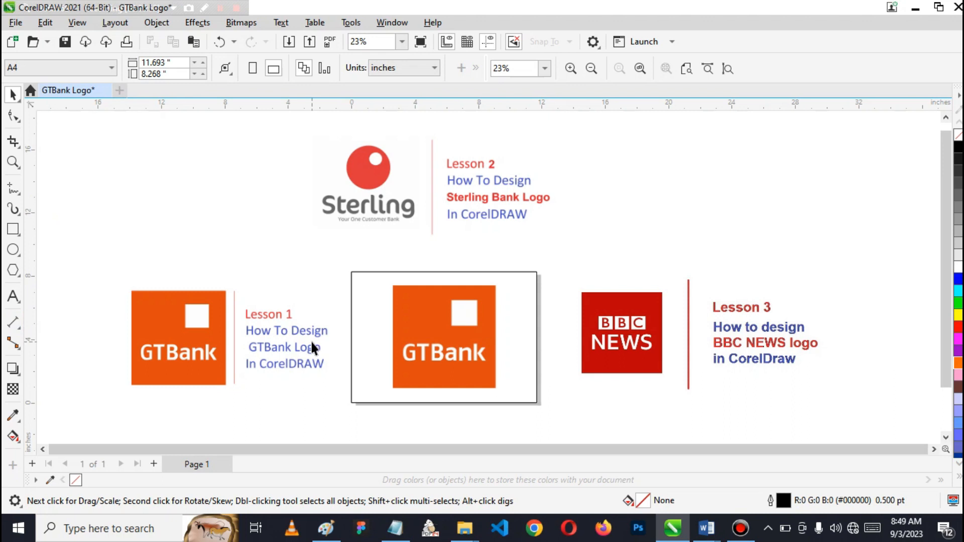
{"action": "mouse_move", "coordinate": [412, 189]}
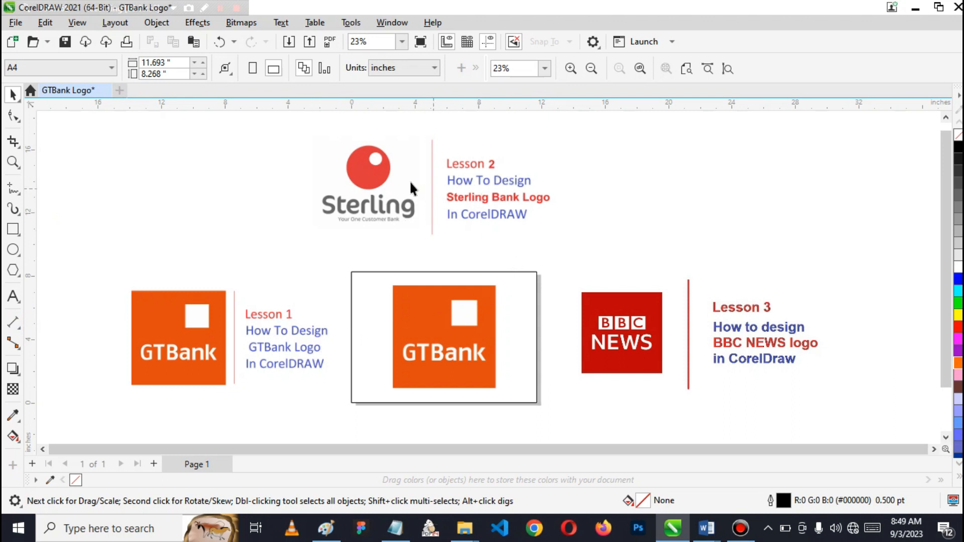
{"action": "mouse_move", "coordinate": [432, 235]}
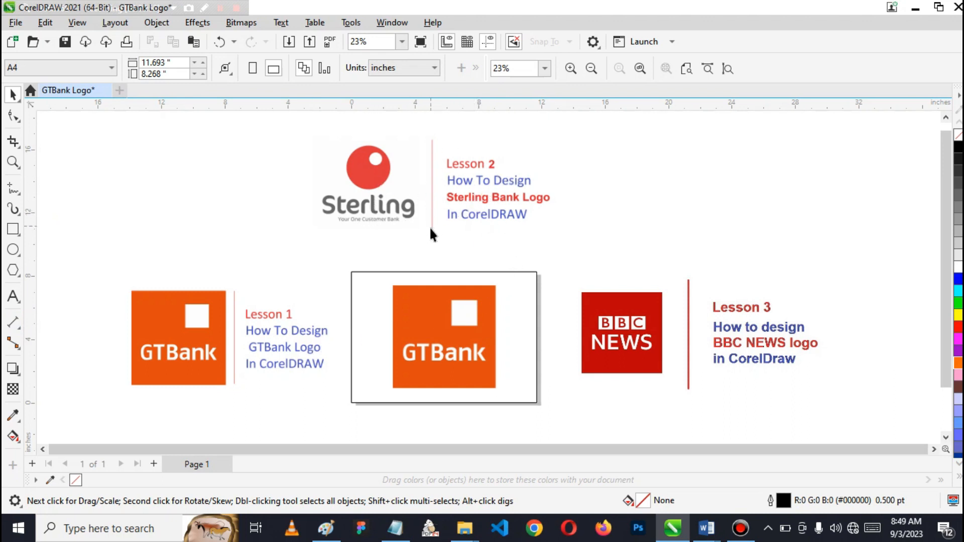
{"action": "mouse_move", "coordinate": [463, 311]}
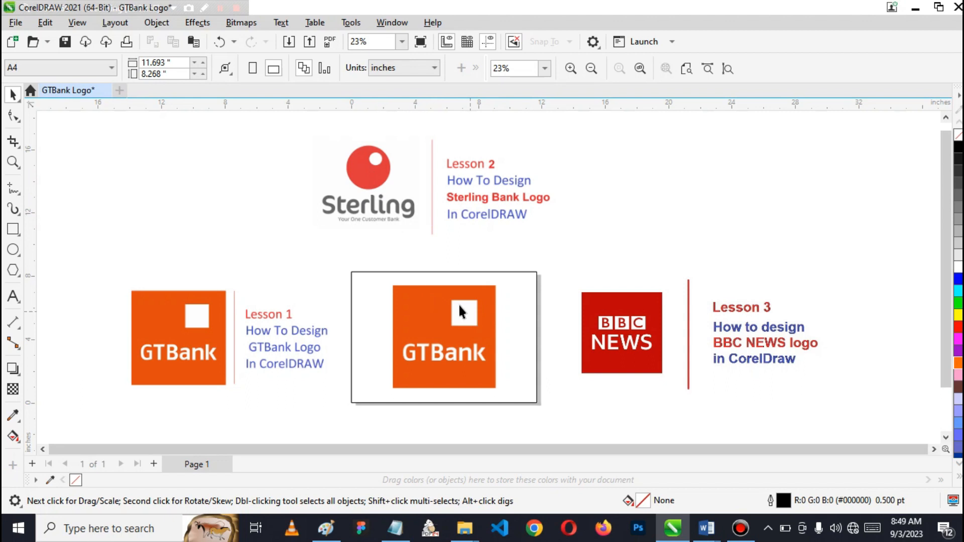
{"action": "mouse_move", "coordinate": [238, 364]}
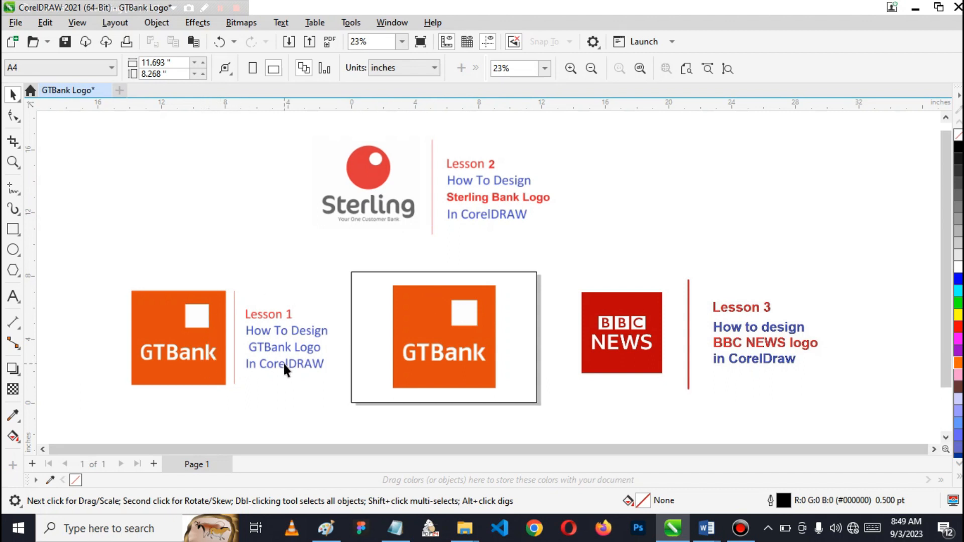
{"action": "mouse_move", "coordinate": [395, 200]}
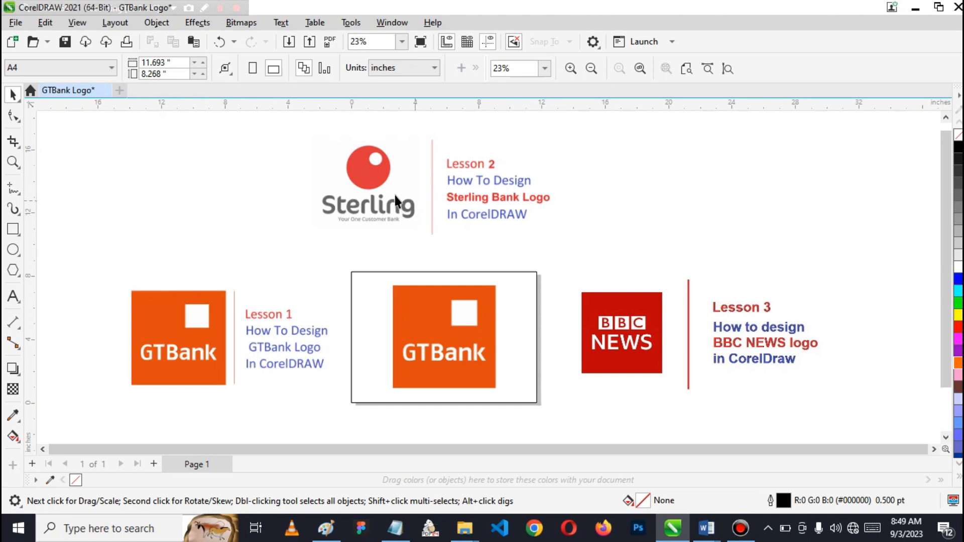
{"action": "mouse_move", "coordinate": [487, 209]}
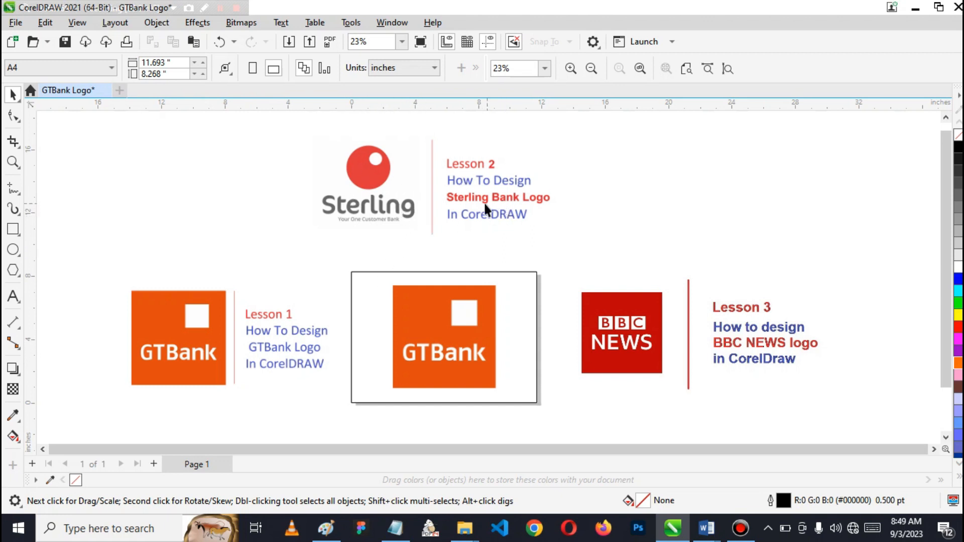
{"action": "mouse_move", "coordinate": [498, 228]}
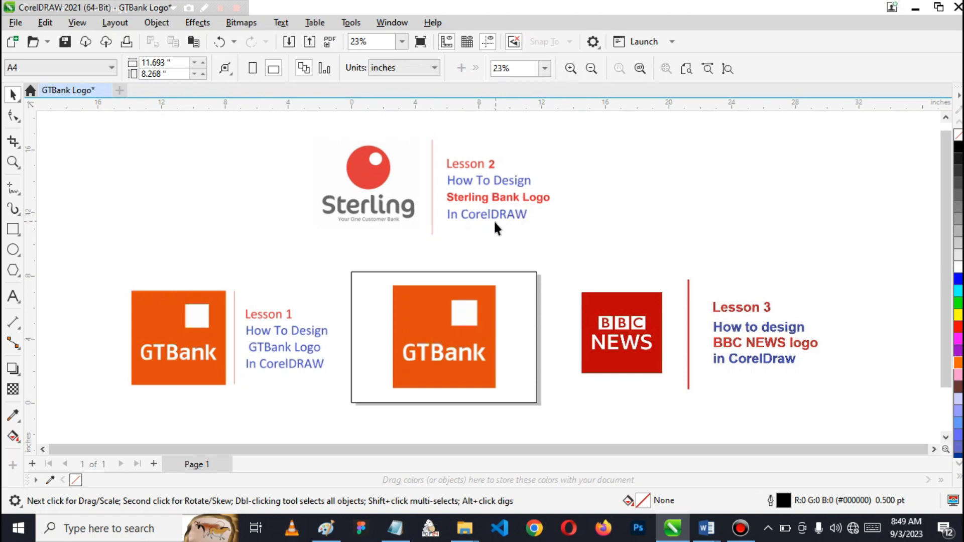
{"action": "mouse_move", "coordinate": [486, 240]}
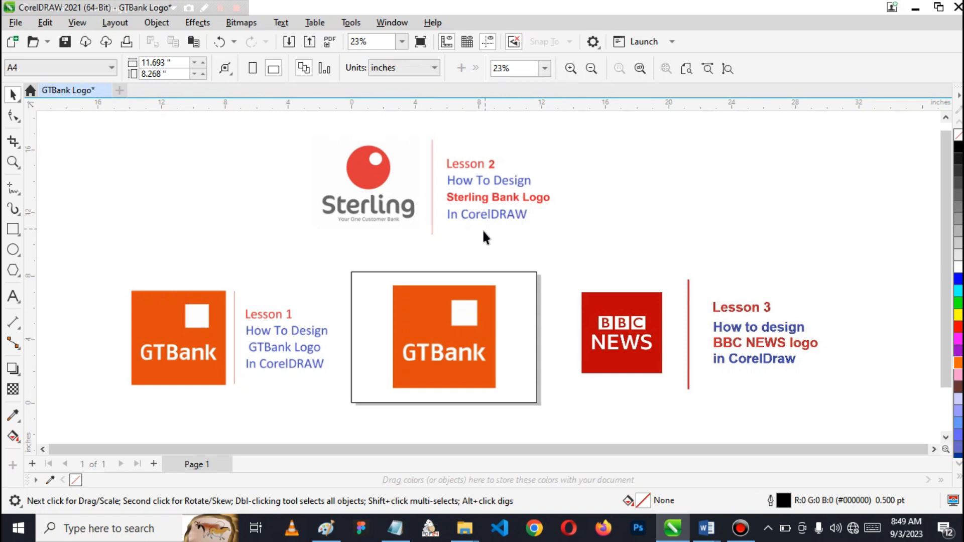
{"action": "mouse_move", "coordinate": [504, 224]}
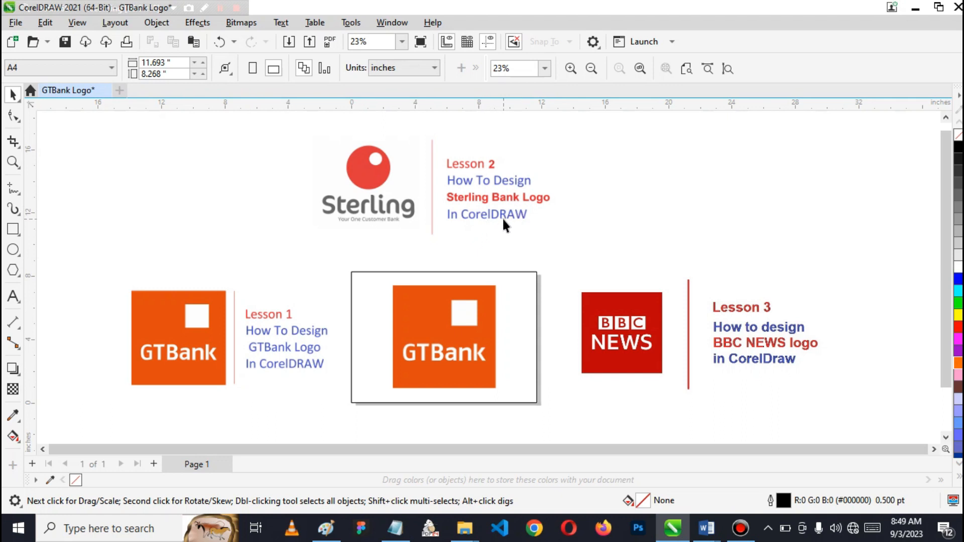
{"action": "mouse_move", "coordinate": [522, 247]}
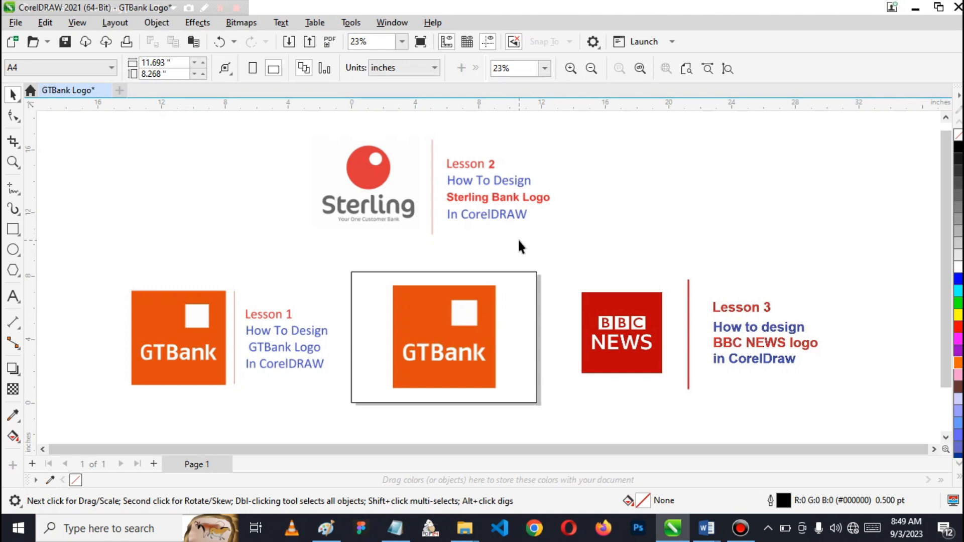
{"action": "mouse_move", "coordinate": [513, 267]}
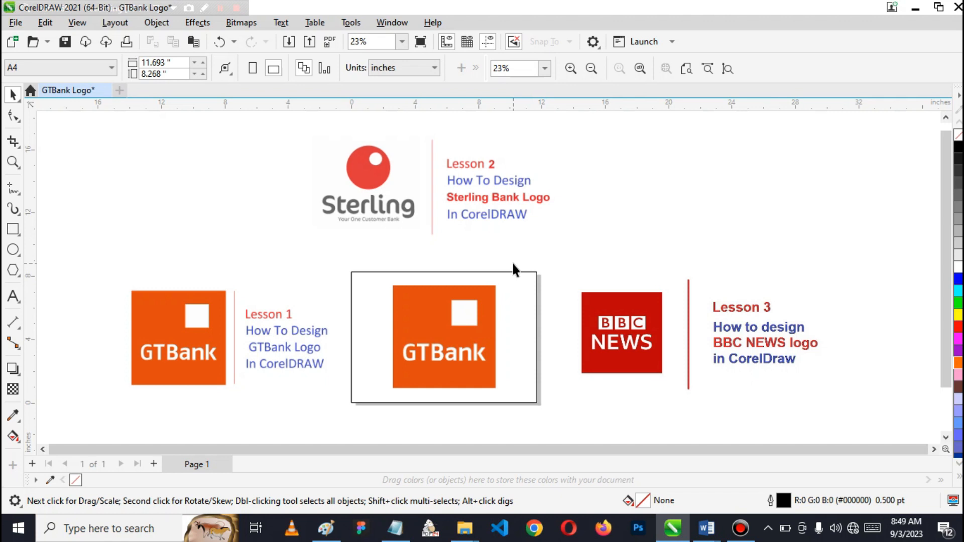
{"action": "mouse_move", "coordinate": [505, 291]}
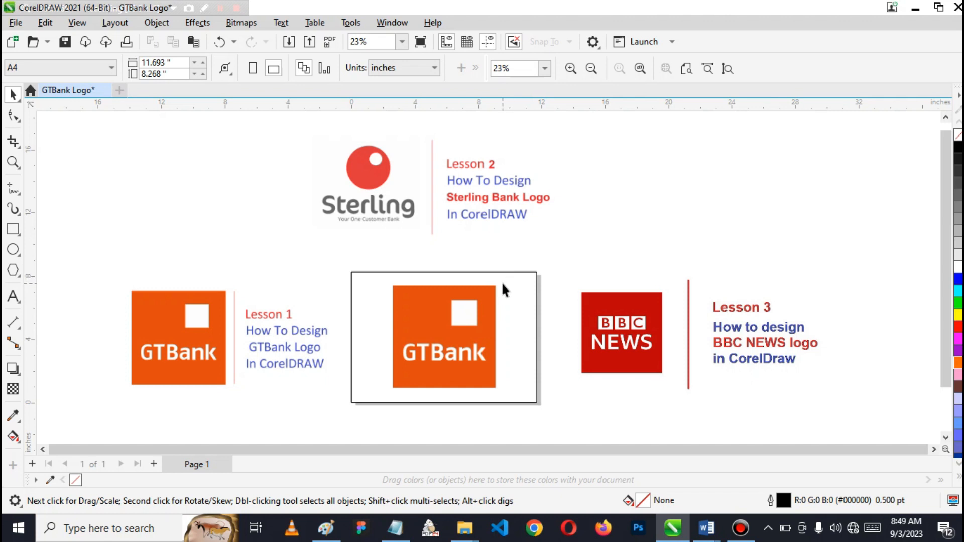
{"action": "mouse_move", "coordinate": [499, 288]}
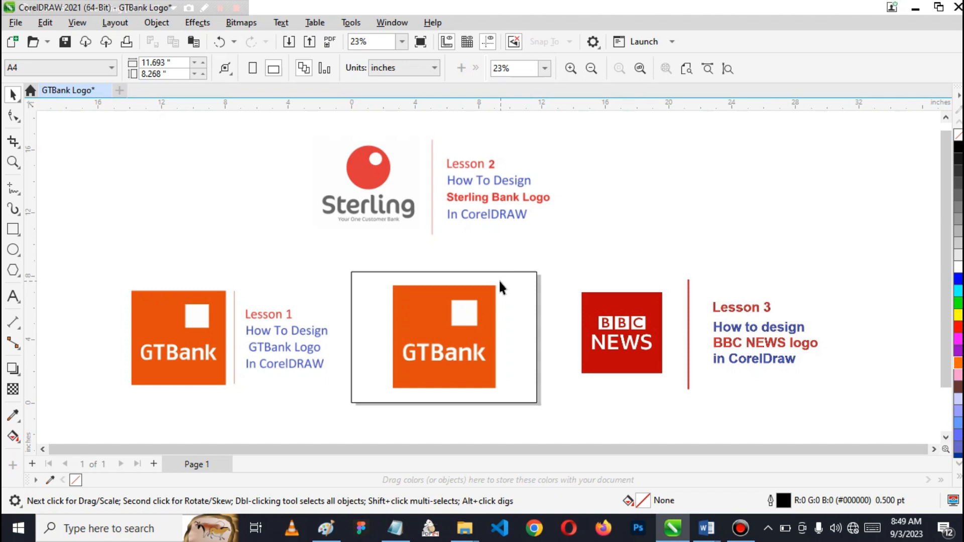
{"action": "mouse_move", "coordinate": [489, 223]}
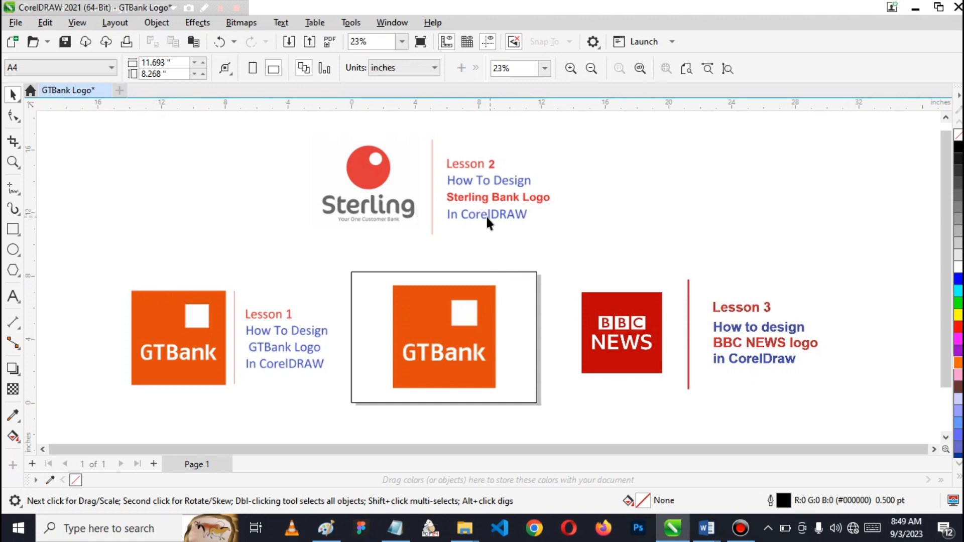
{"action": "mouse_move", "coordinate": [420, 207]}
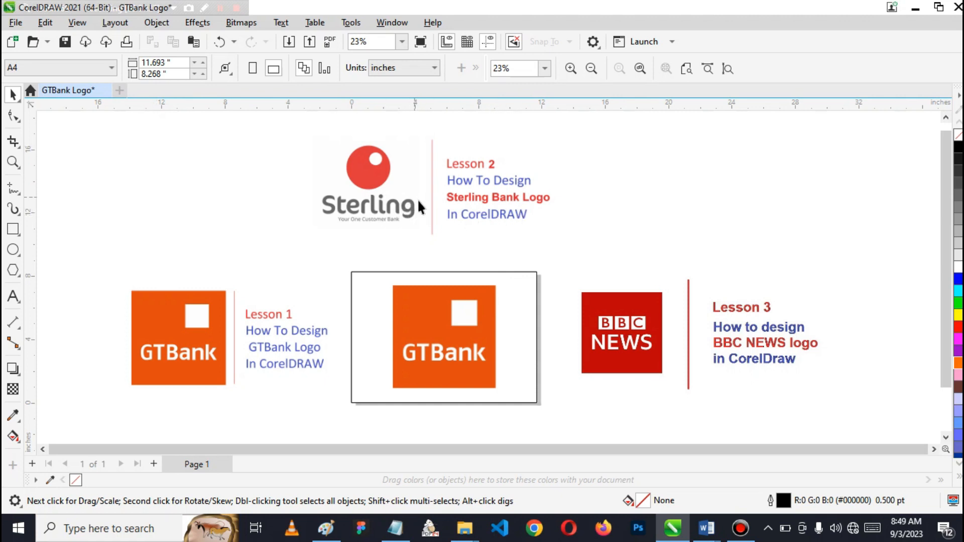
{"action": "mouse_move", "coordinate": [120, 90]}
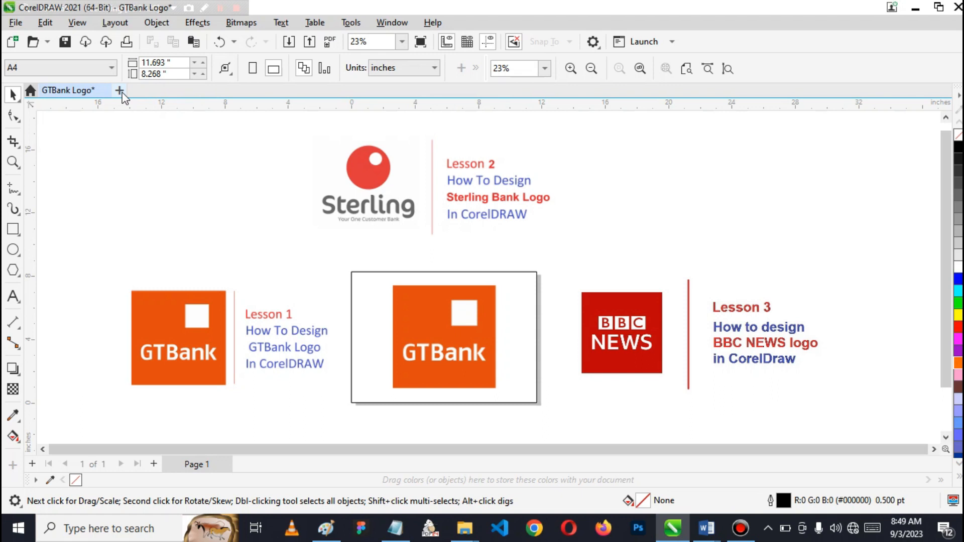
Start a new document and name it 'Sterling Bank Logo', keeping A4 landscape RGB
{"action": "left_click", "coordinate": [120, 91]}
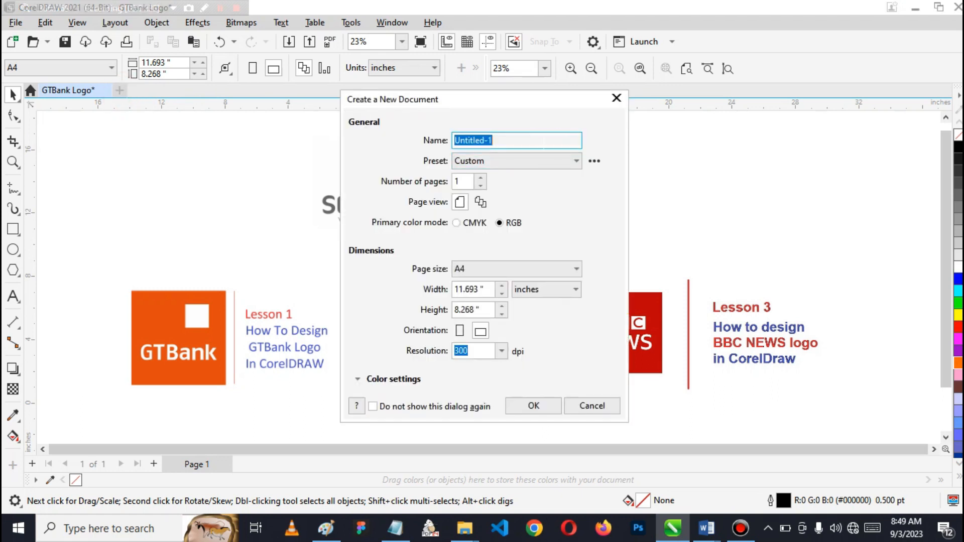
{"action": "mouse_move", "coordinate": [516, 141]}
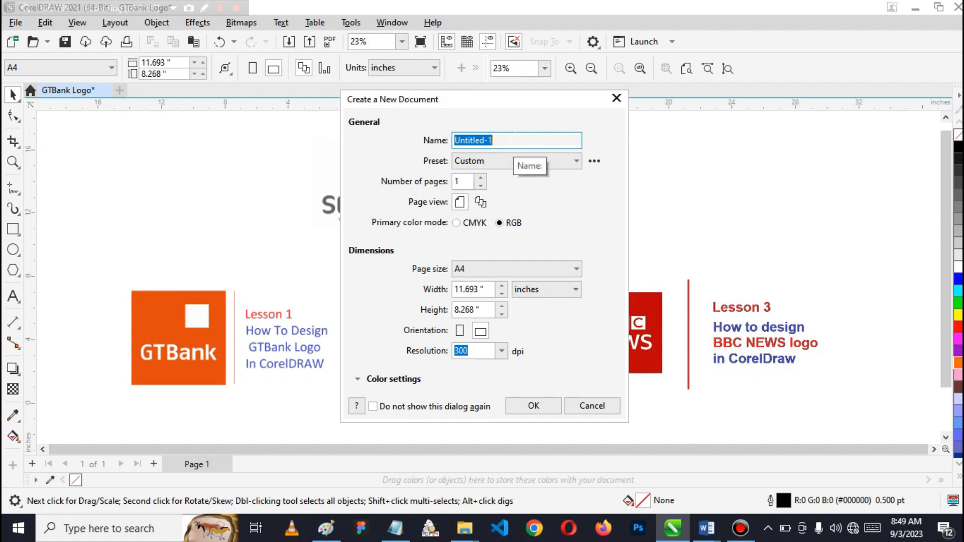
{"action": "type", "text": "S"}
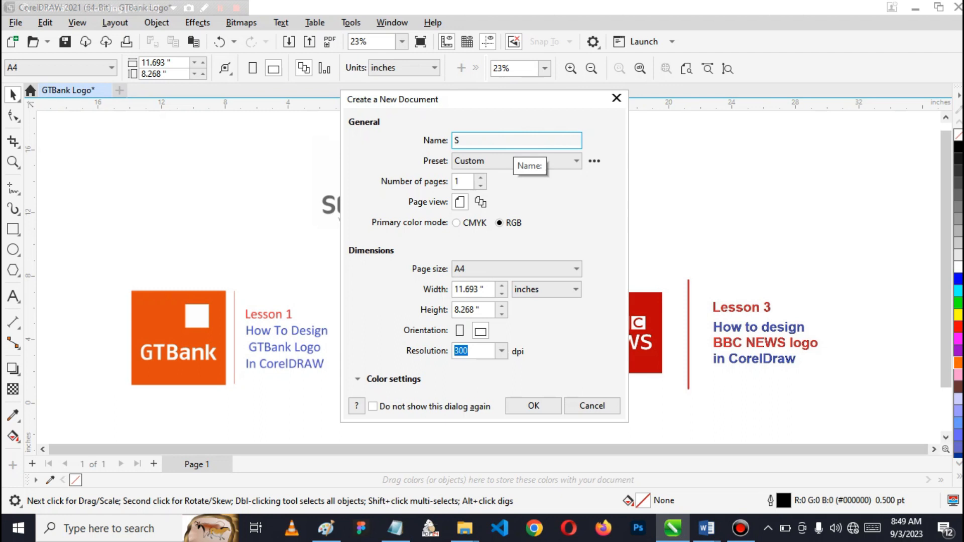
{"action": "type", "text": "l"}
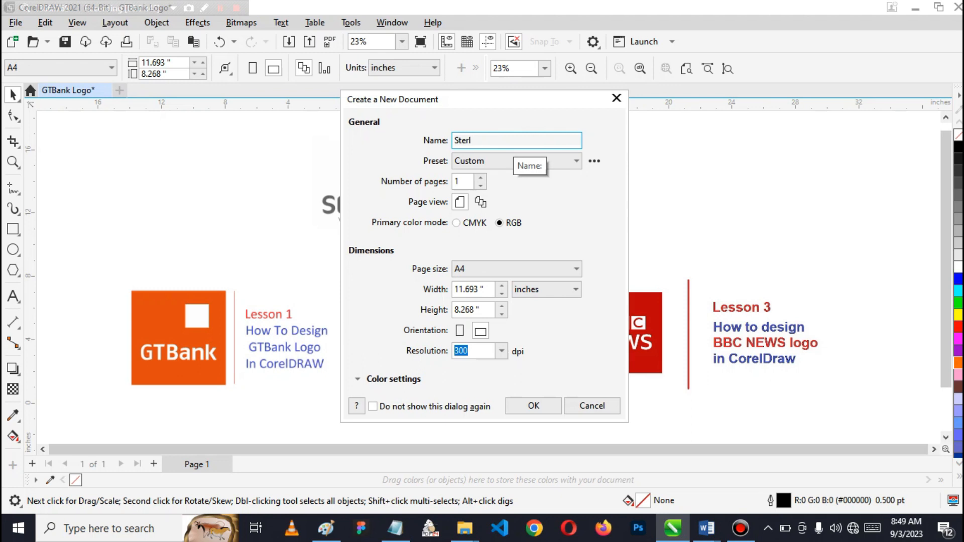
{"action": "type", "text": "ing"}
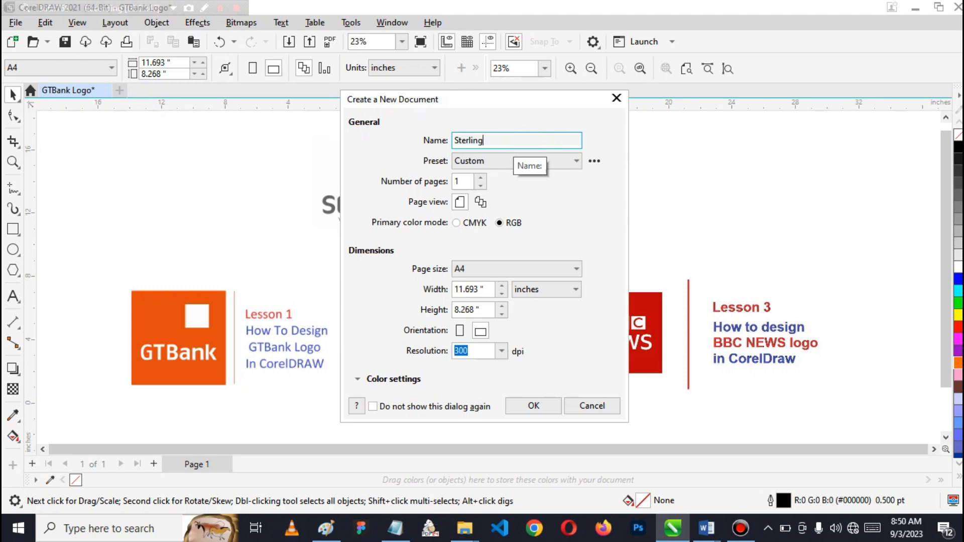
{"action": "type", "text": "Ba"}
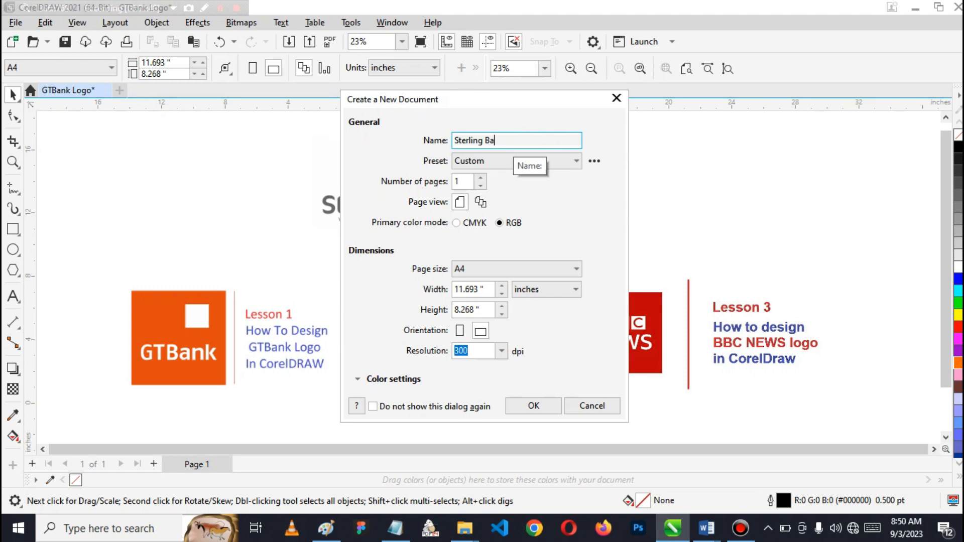
{"action": "type", "text": "nk"}
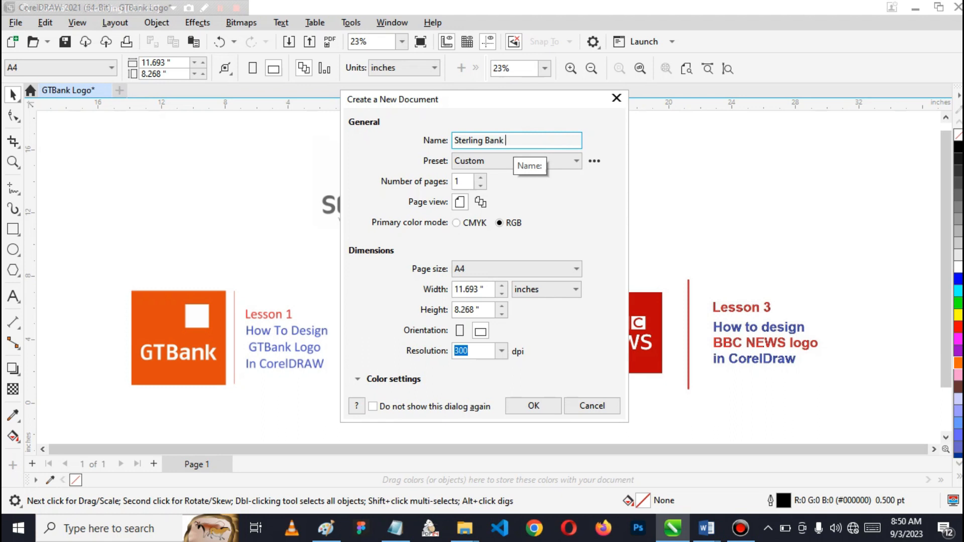
{"action": "type", "text": "Log"}
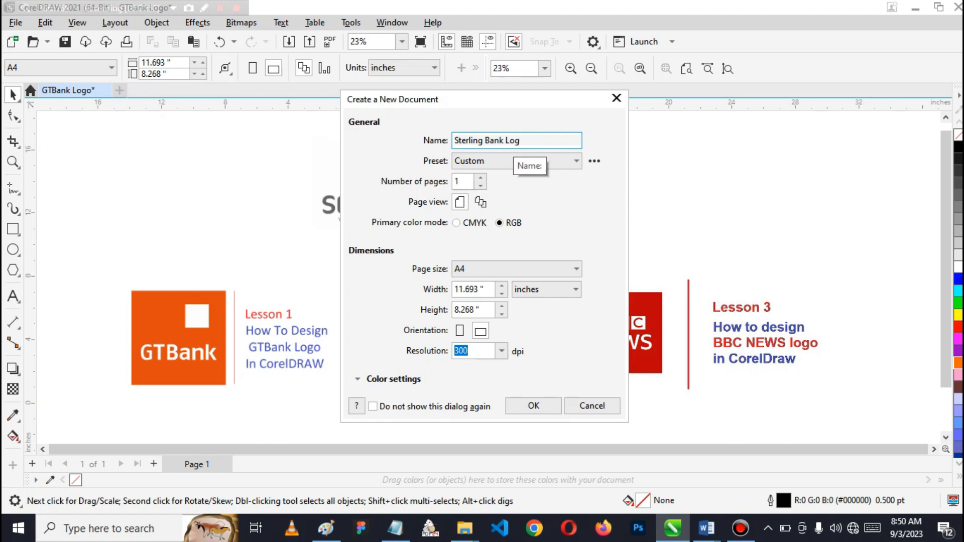
{"action": "type", "text": "o"}
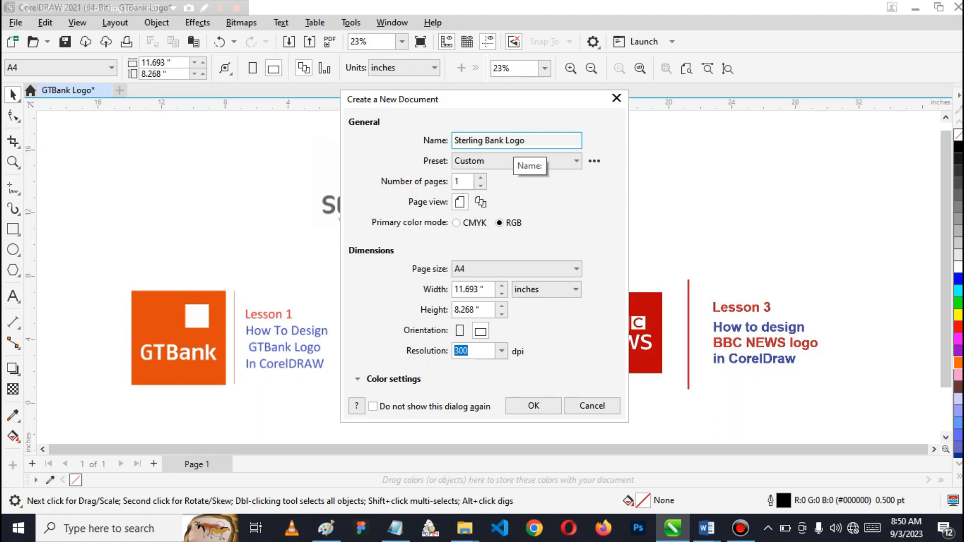
{"action": "mouse_move", "coordinate": [388, 234]}
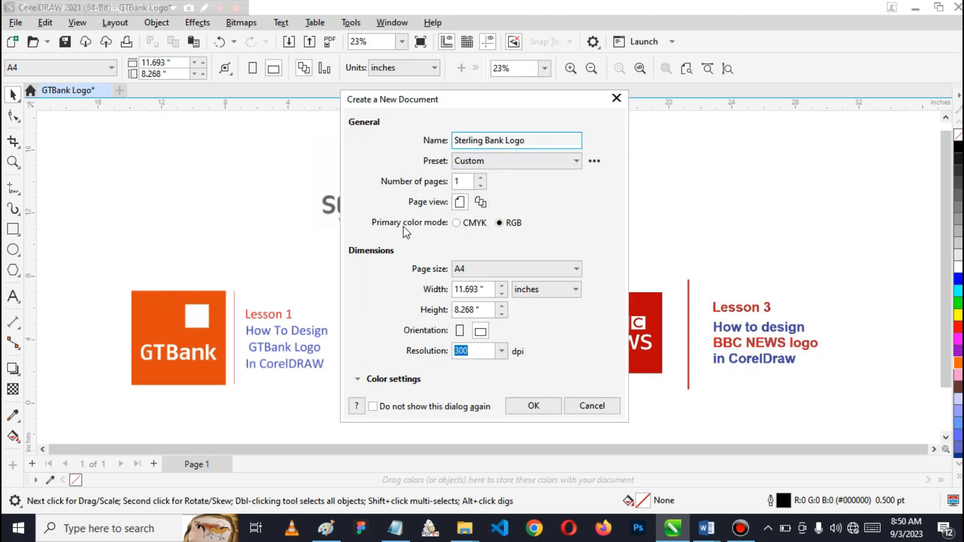
{"action": "mouse_move", "coordinate": [500, 223]}
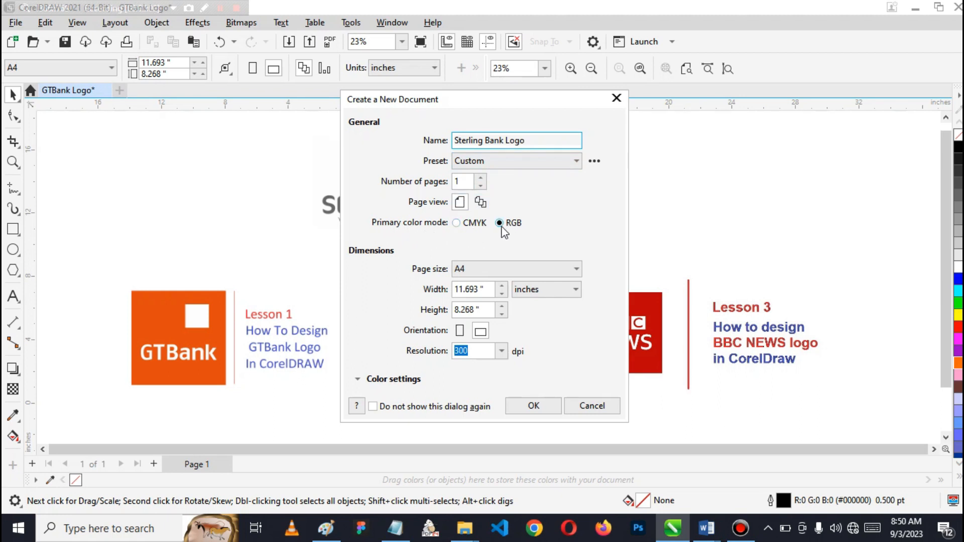
{"action": "mouse_move", "coordinate": [515, 234]}
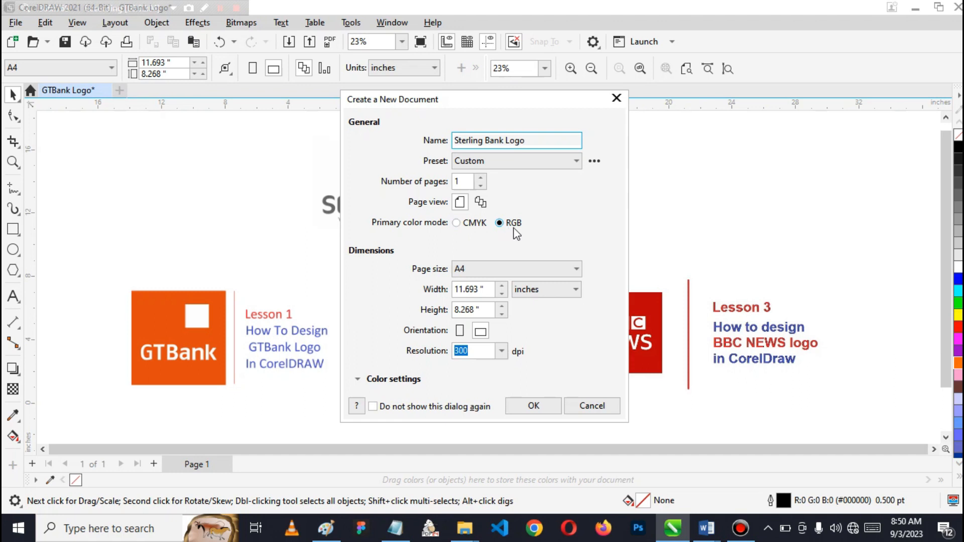
{"action": "mouse_move", "coordinate": [489, 251]}
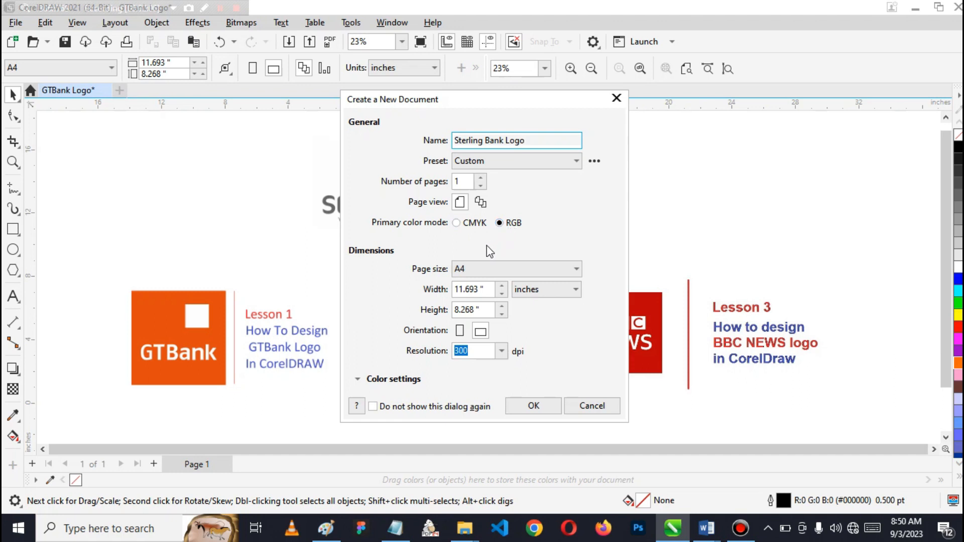
{"action": "mouse_move", "coordinate": [449, 277]}
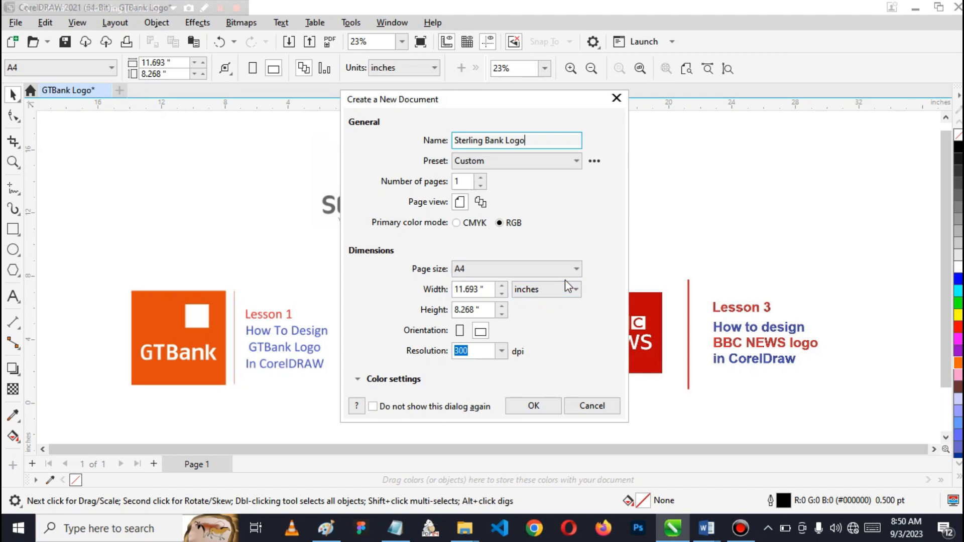
{"action": "mouse_move", "coordinate": [421, 353]}
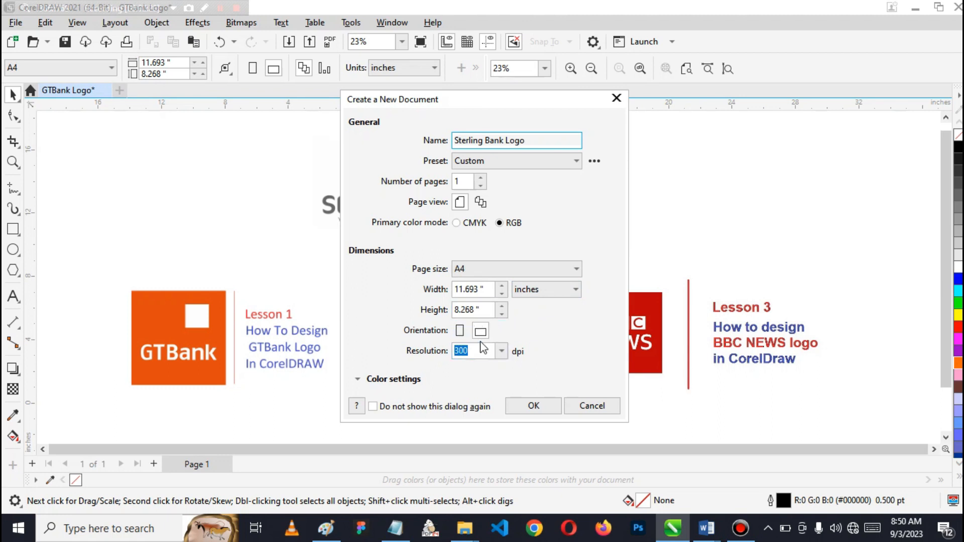
{"action": "mouse_move", "coordinate": [480, 331]}
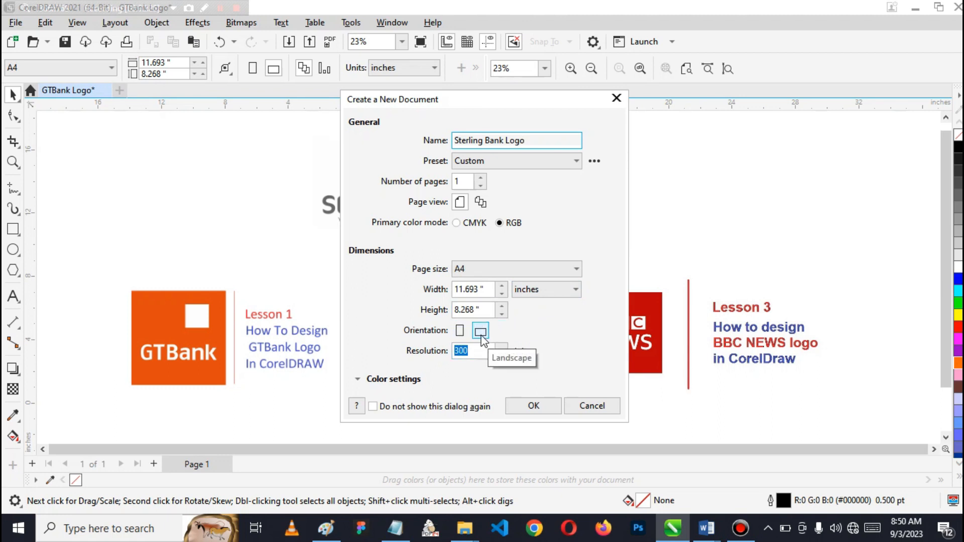
{"action": "mouse_move", "coordinate": [444, 359]}
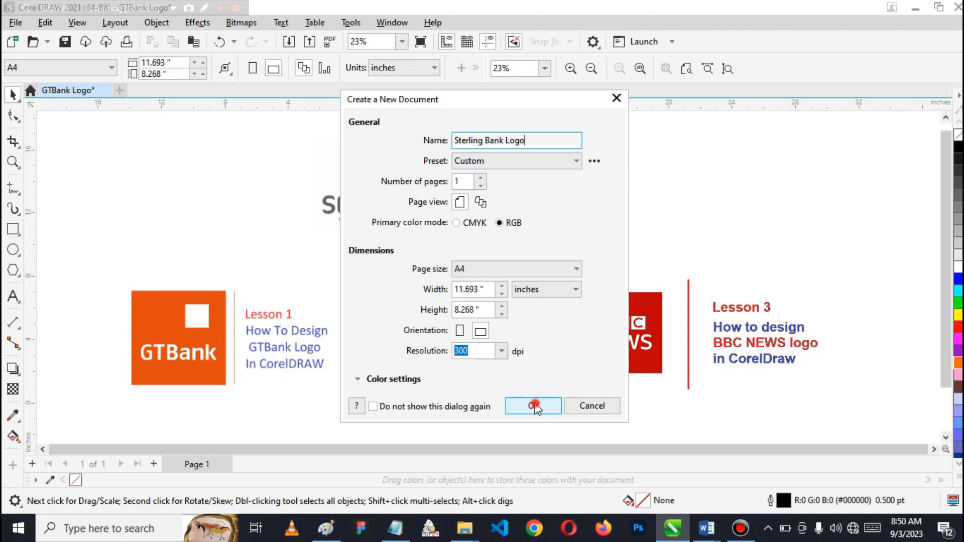
Create the document and add a page-sized 11.693 × 8.268 inch rectangle frame
{"action": "left_click", "coordinate": [532, 406]}
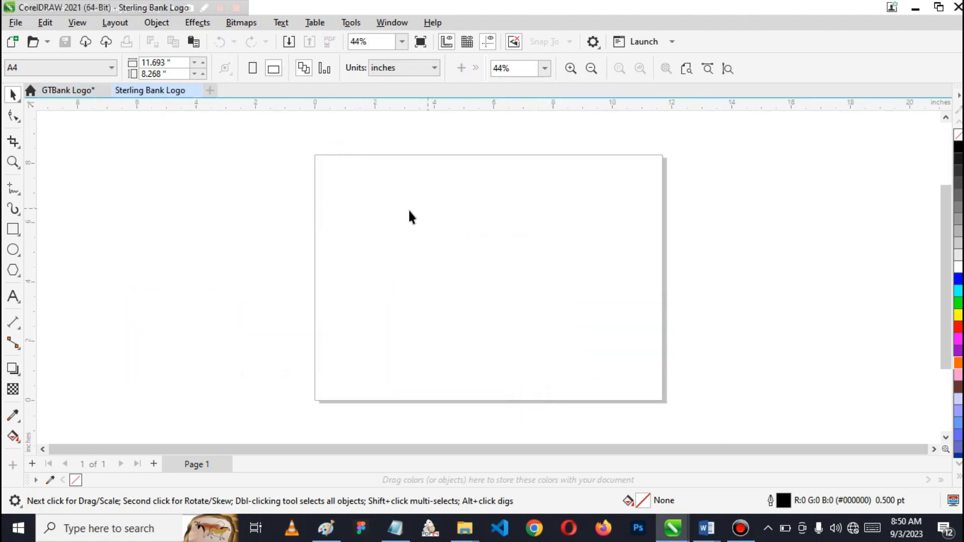
{"action": "mouse_move", "coordinate": [448, 232]}
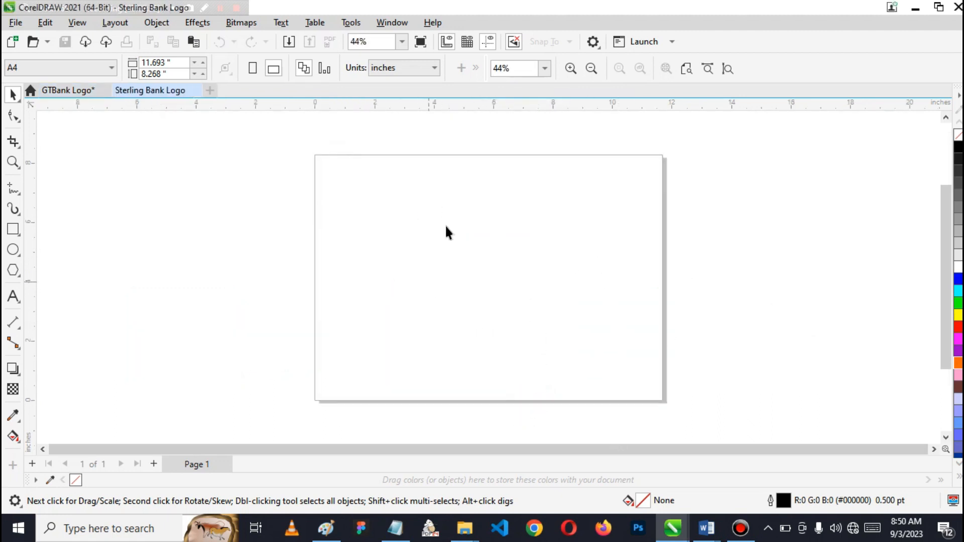
{"action": "mouse_move", "coordinate": [543, 302]}
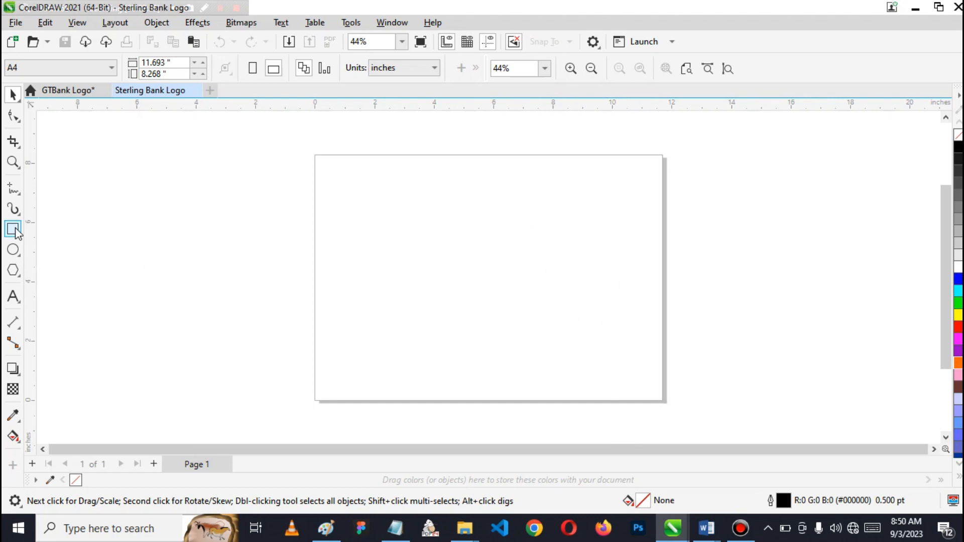
{"action": "mouse_move", "coordinate": [13, 230]}
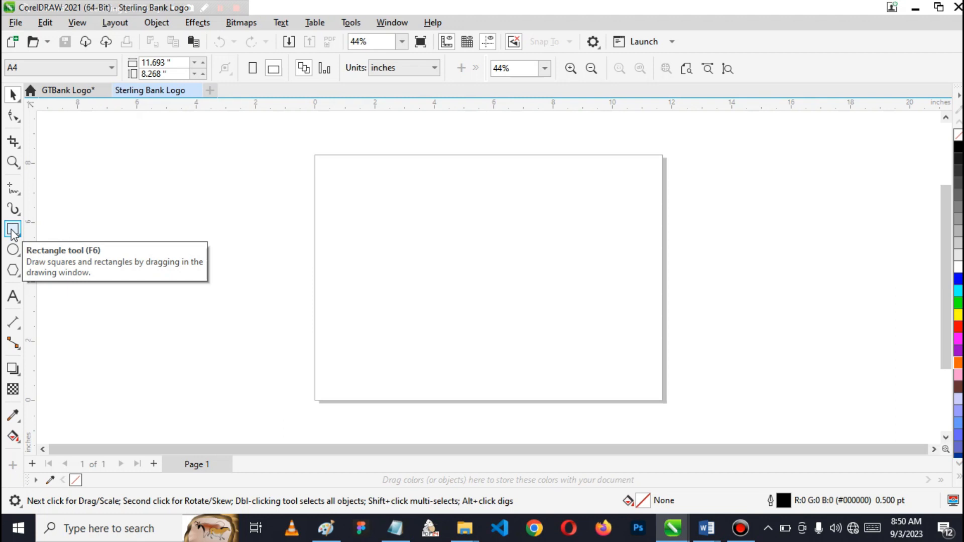
{"action": "left_click", "coordinate": [13, 229]}
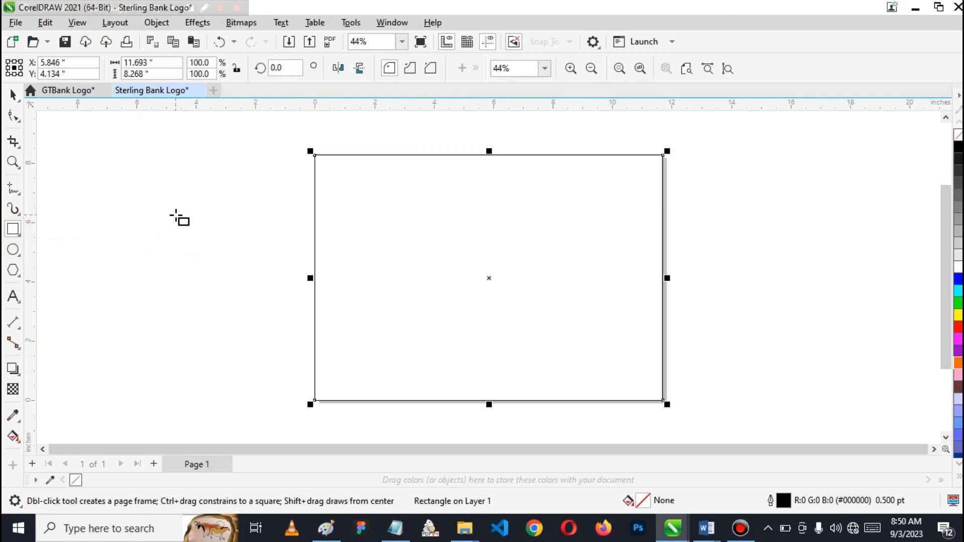
{"action": "mouse_move", "coordinate": [96, 125]}
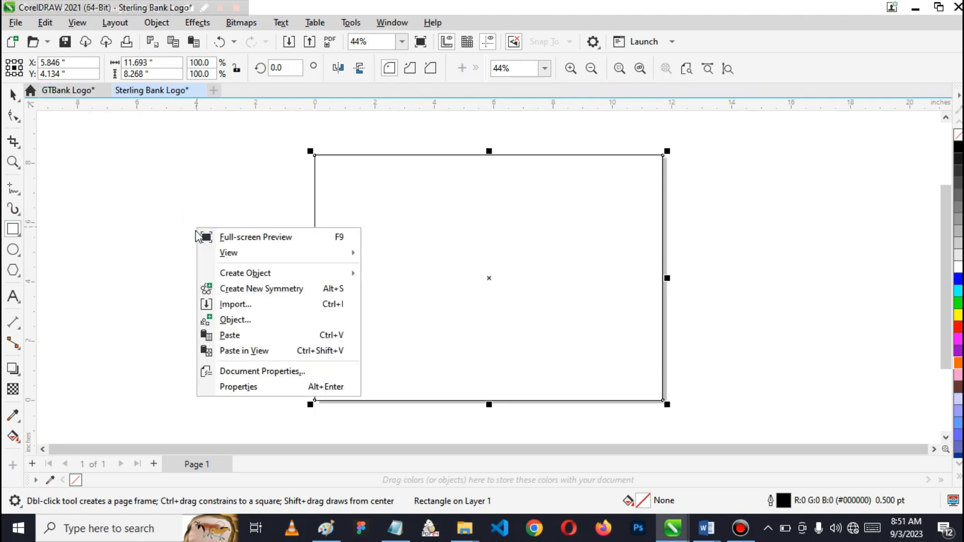
{"action": "mouse_move", "coordinate": [249, 304]}
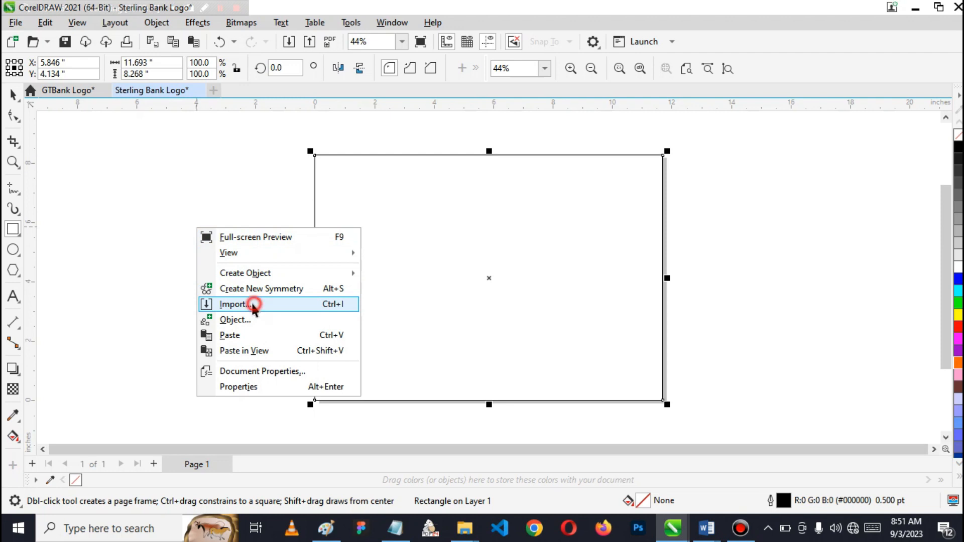
Import the 'Lesson 2 - Sterling Logo' PNG as a reference beside the page
{"action": "left_click", "coordinate": [234, 303]}
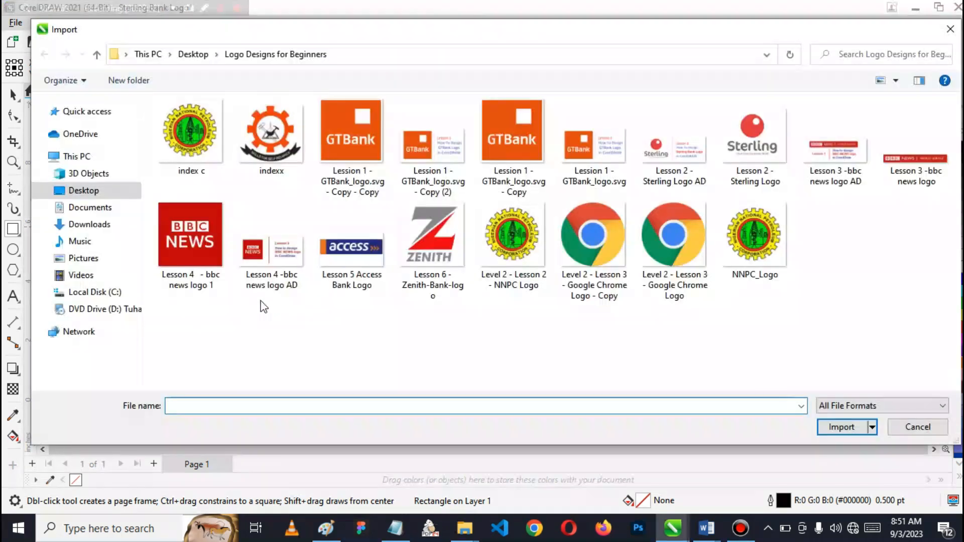
{"action": "left_click", "coordinate": [432, 234]}
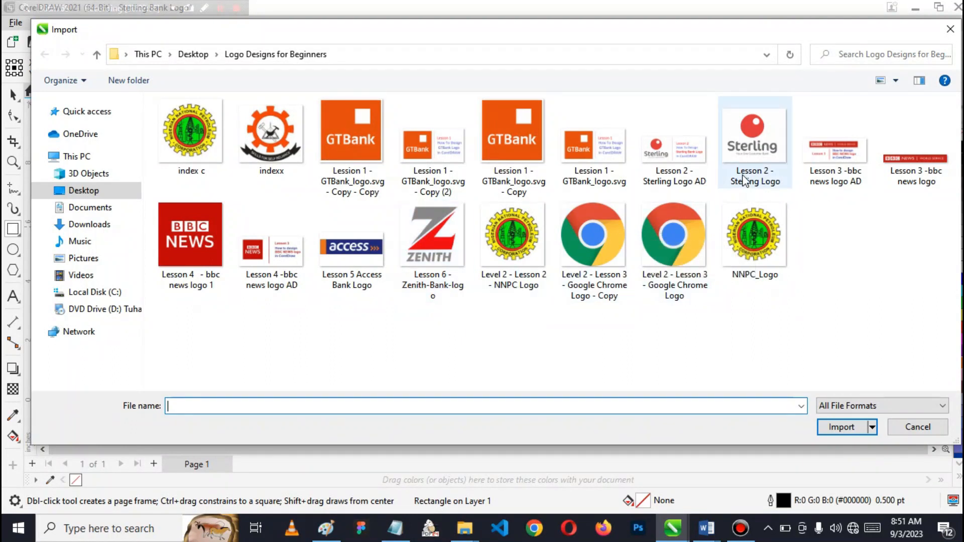
{"action": "left_click", "coordinate": [755, 130]}
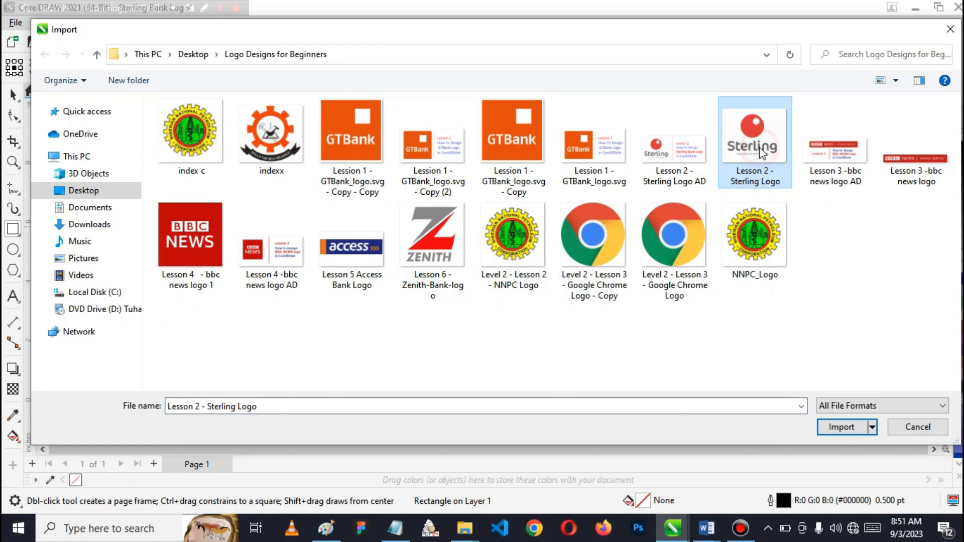
{"action": "left_click", "coordinate": [842, 427]}
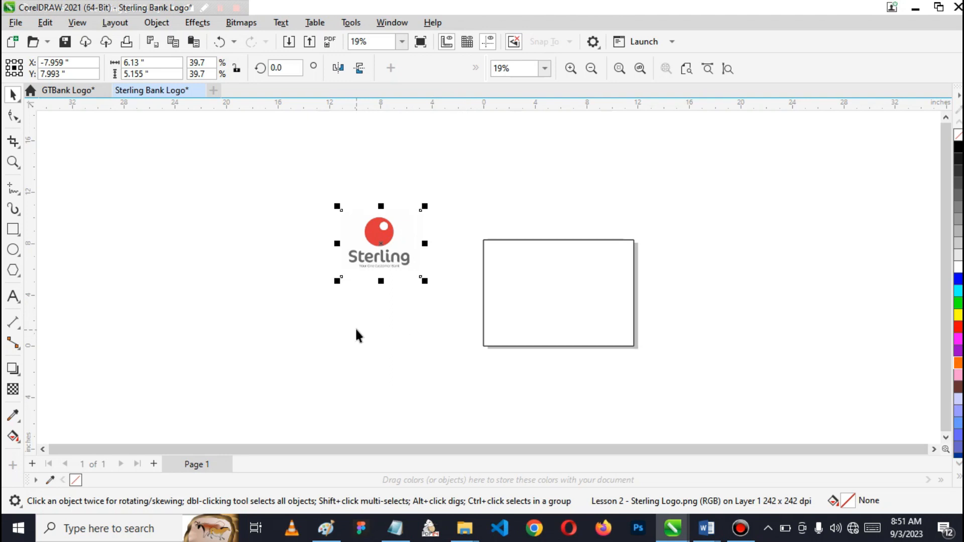
Import the 'Lesson 2 - Sterling Logo AD' banner image and place it above the page
{"action": "right_click", "coordinate": [380, 324]}
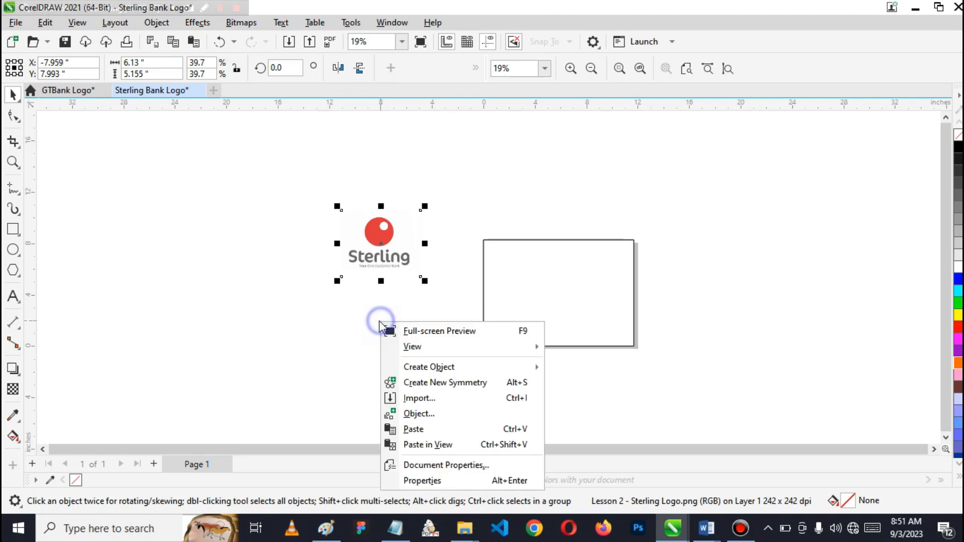
{"action": "left_click", "coordinate": [420, 399]}
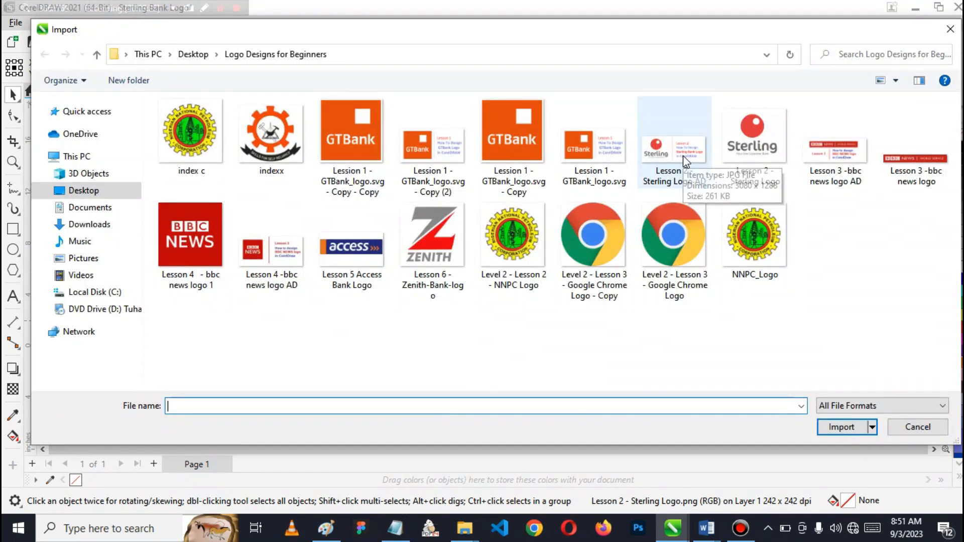
{"action": "left_click", "coordinate": [842, 427]}
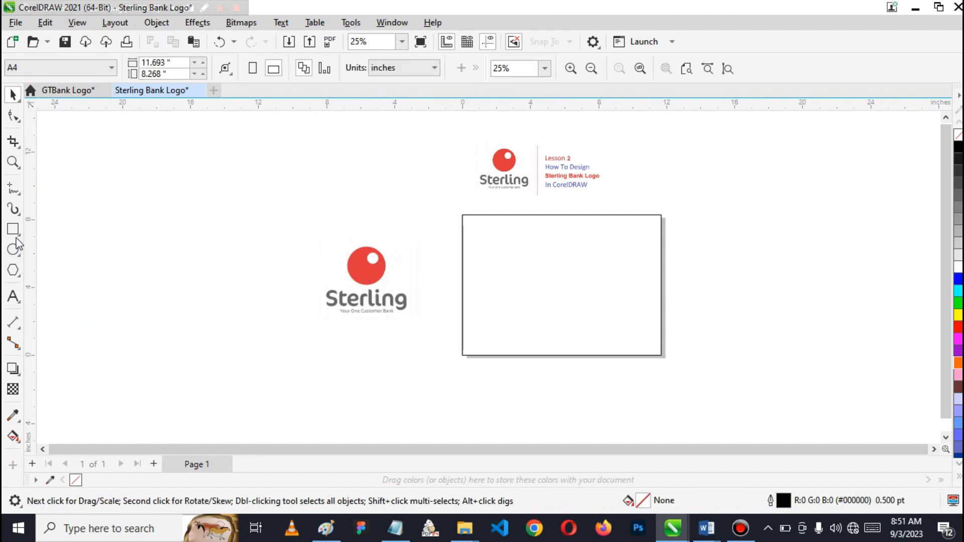
{"action": "mouse_move", "coordinate": [13, 253]}
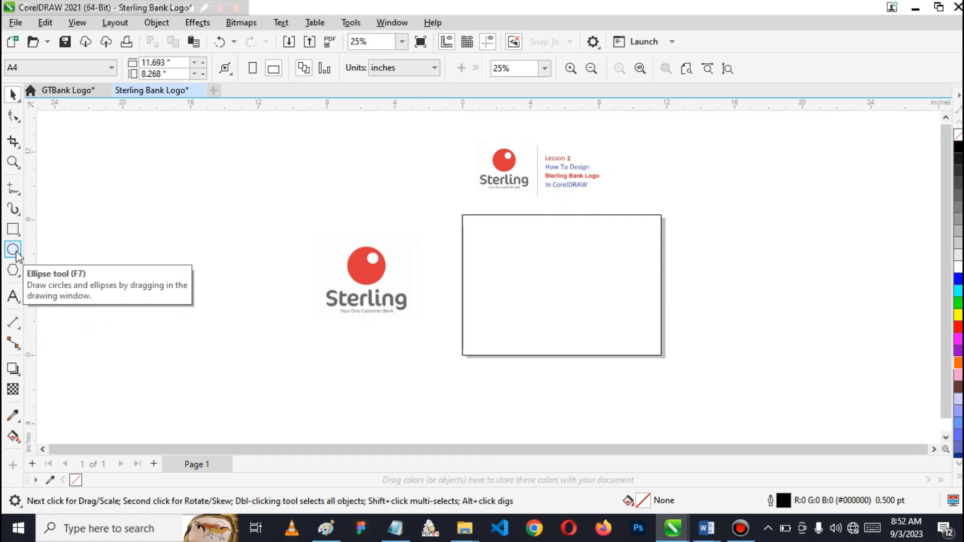
{"action": "mouse_move", "coordinate": [15, 257]}
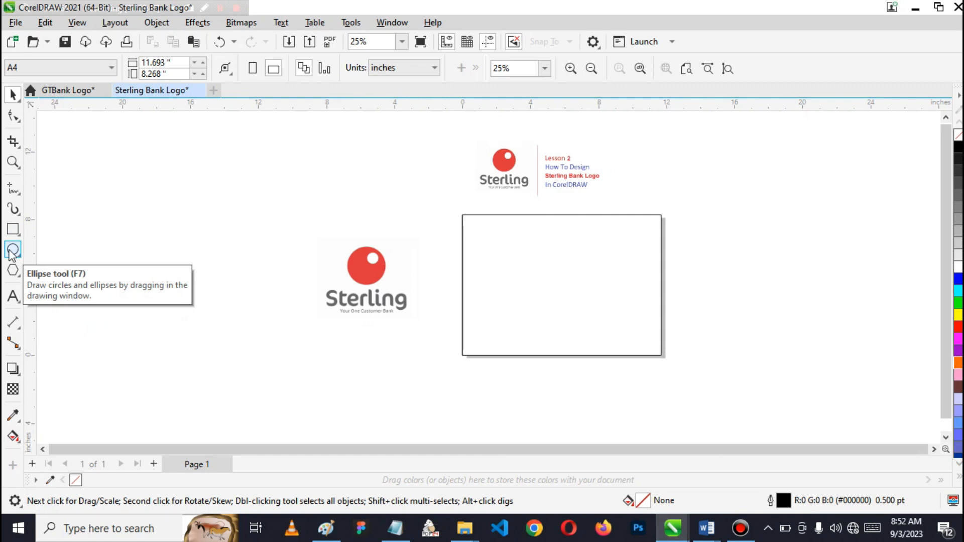
{"action": "mouse_move", "coordinate": [11, 257]}
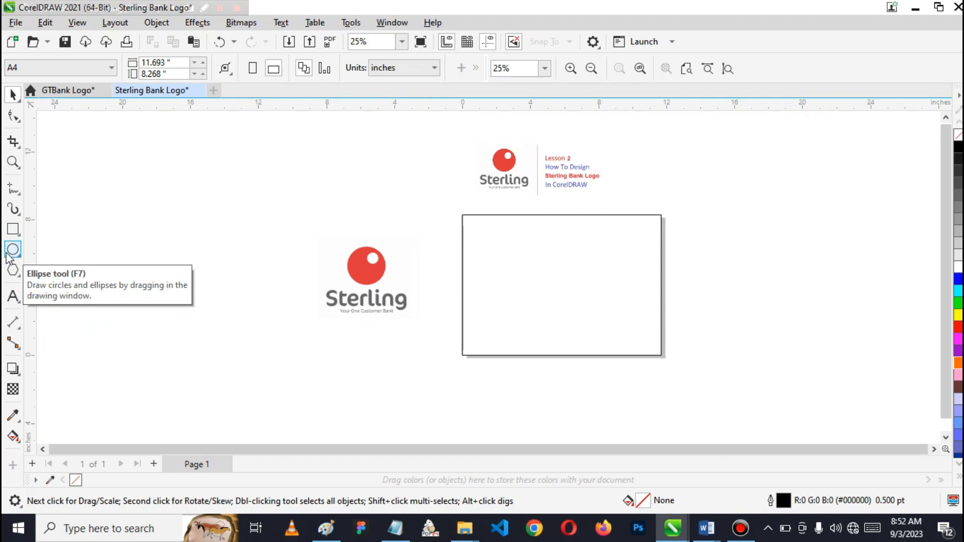
{"action": "mouse_move", "coordinate": [13, 255]}
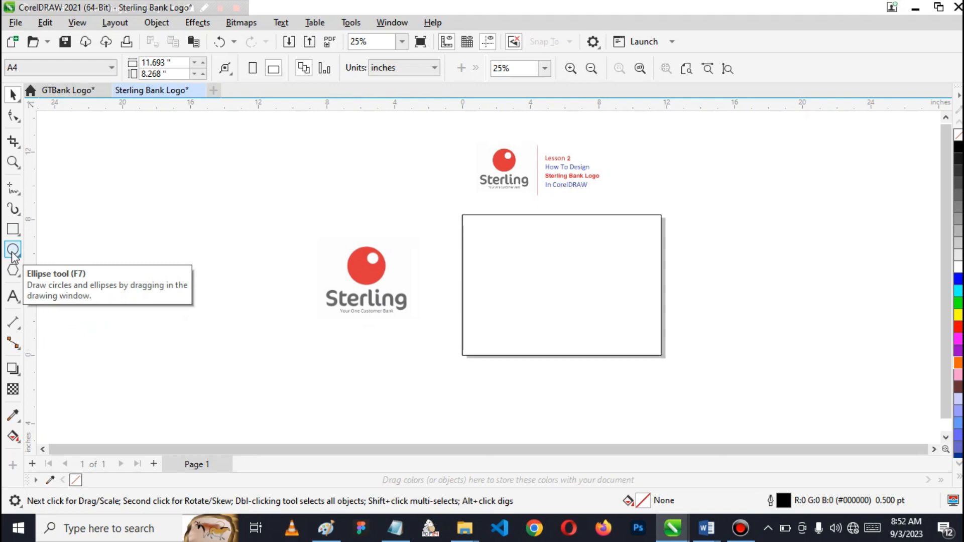
Draw a 4.613-inch circle with the Ellipse tool and move it toward the page's upper middle
{"action": "left_click", "coordinate": [13, 251]}
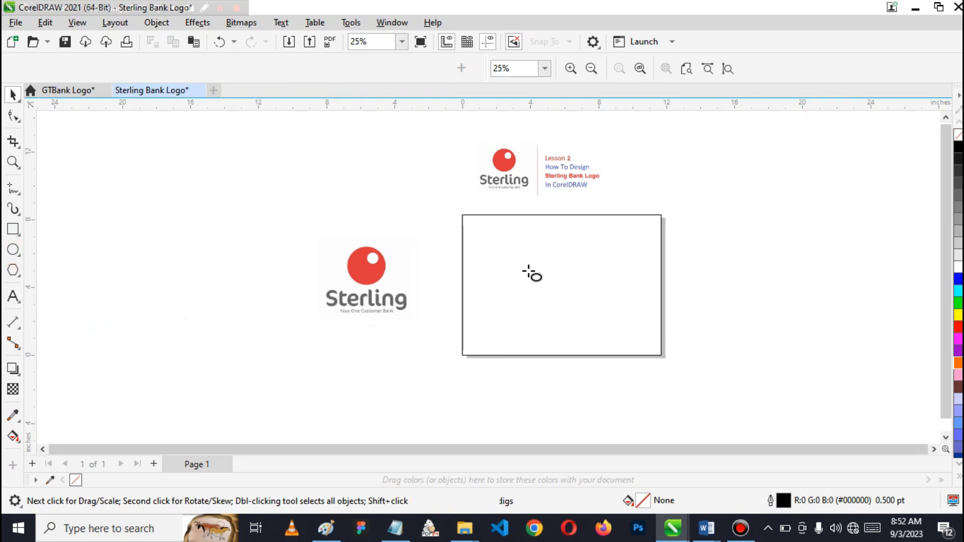
{"action": "left_click", "coordinate": [13, 250]}
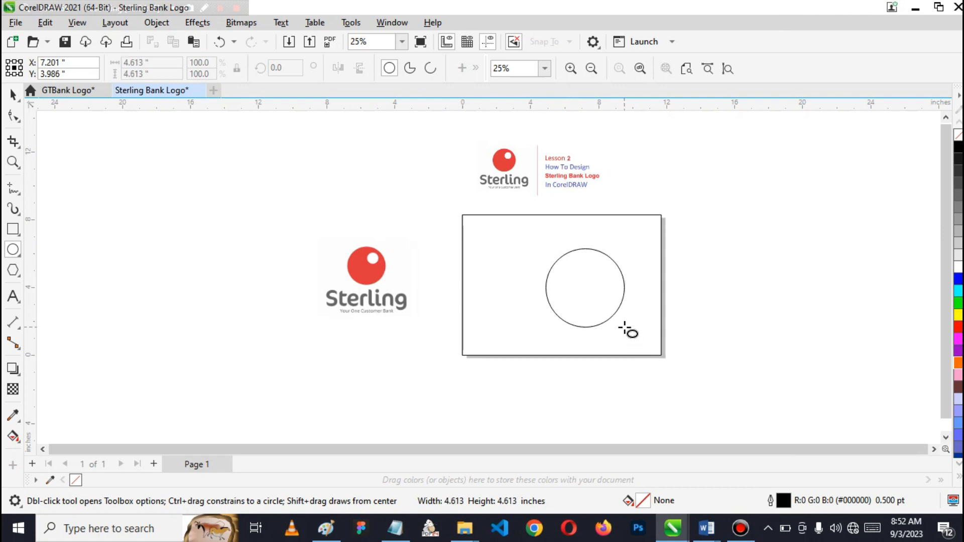
{"action": "left_click", "coordinate": [585, 288]}
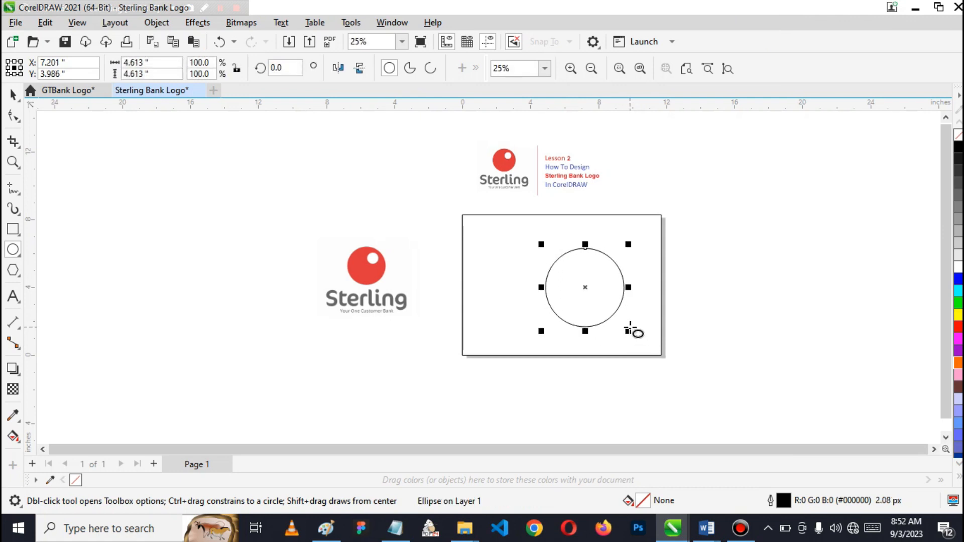
{"action": "mouse_move", "coordinate": [624, 334]}
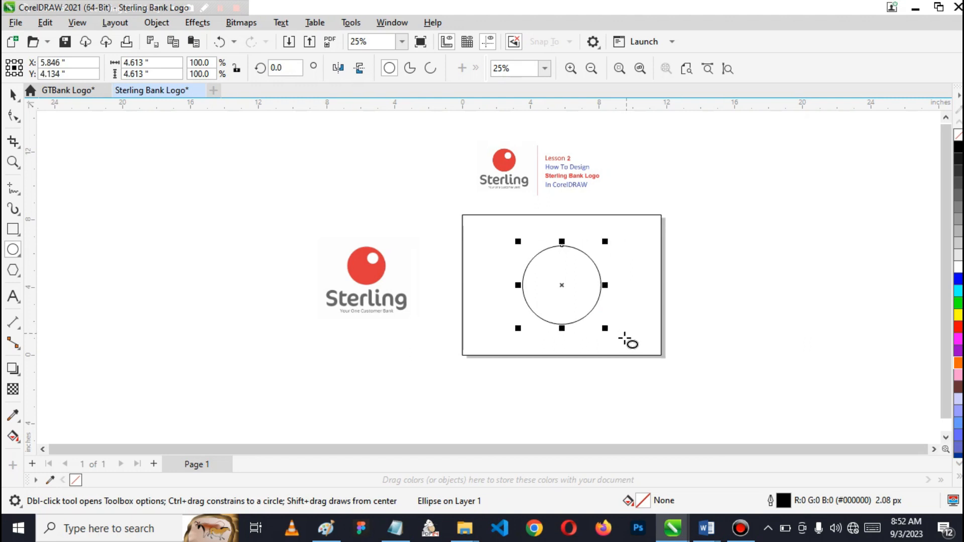
{"action": "mouse_move", "coordinate": [577, 319]}
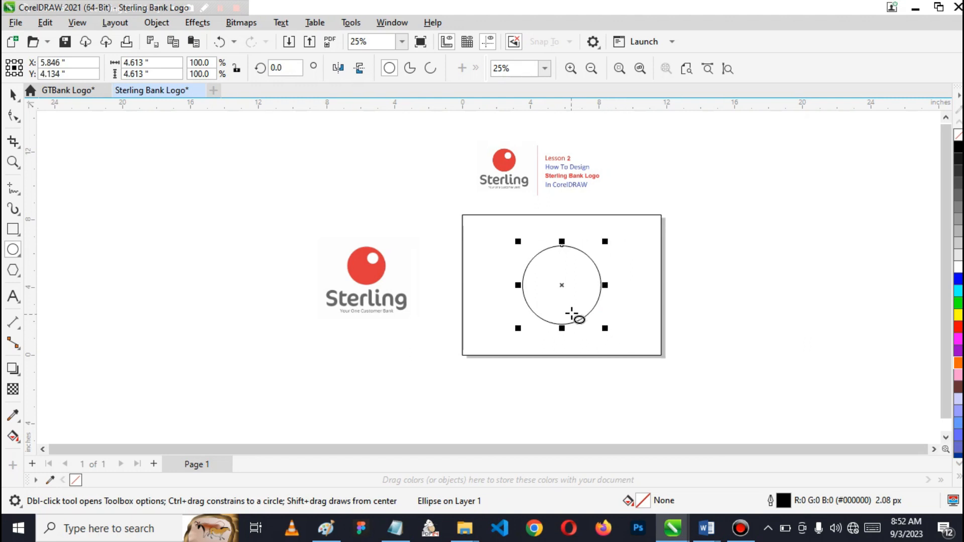
{"action": "mouse_move", "coordinate": [562, 284]}
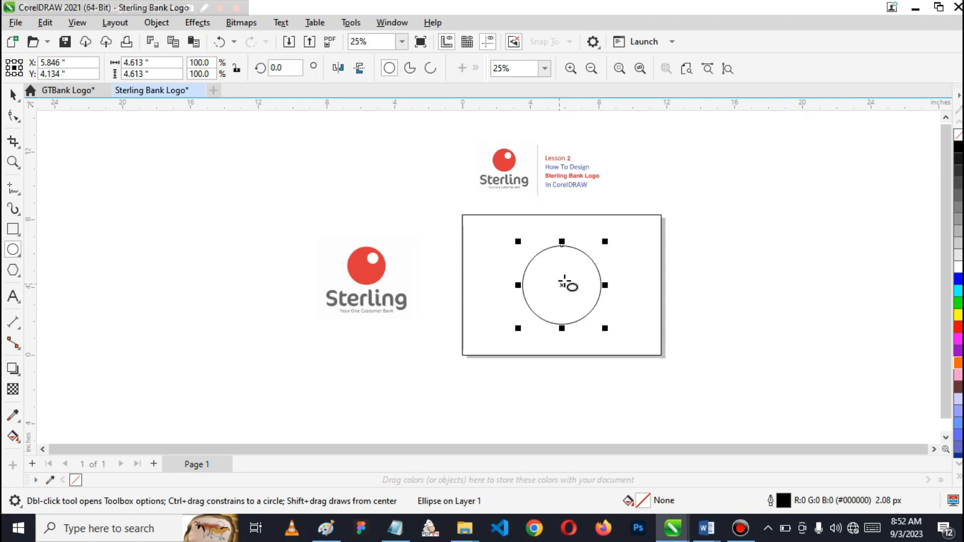
{"action": "mouse_move", "coordinate": [561, 287]}
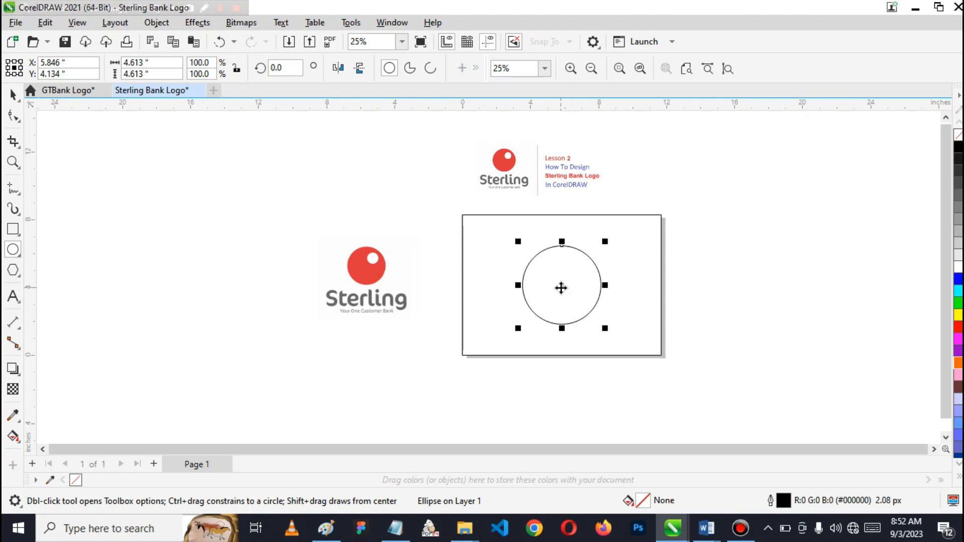
{"action": "left_click", "coordinate": [560, 286]}
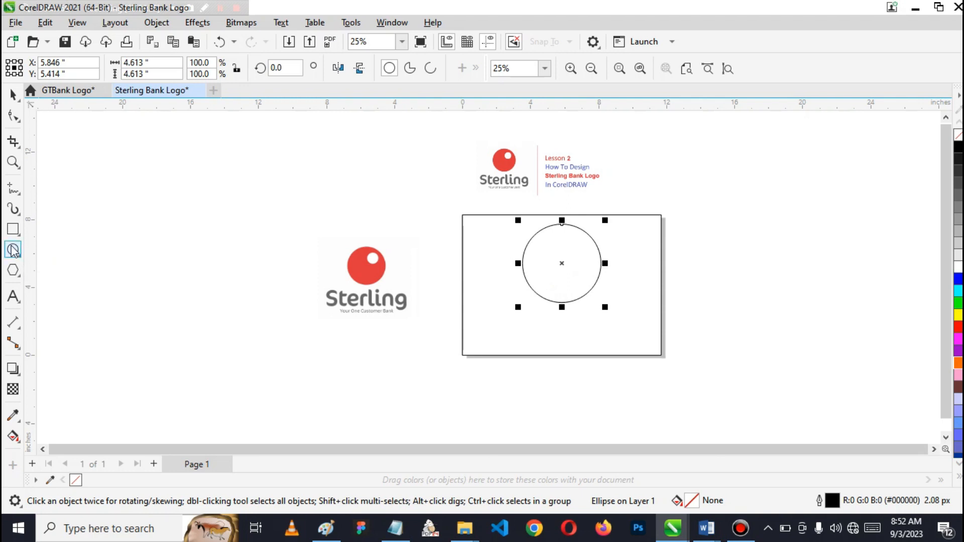
{"action": "mouse_move", "coordinate": [456, 231]}
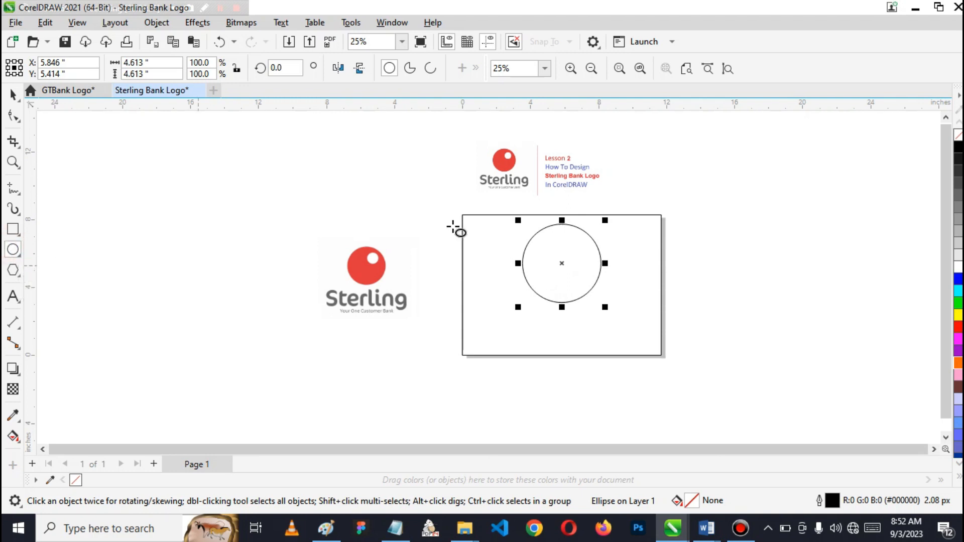
{"action": "mouse_move", "coordinate": [597, 255]}
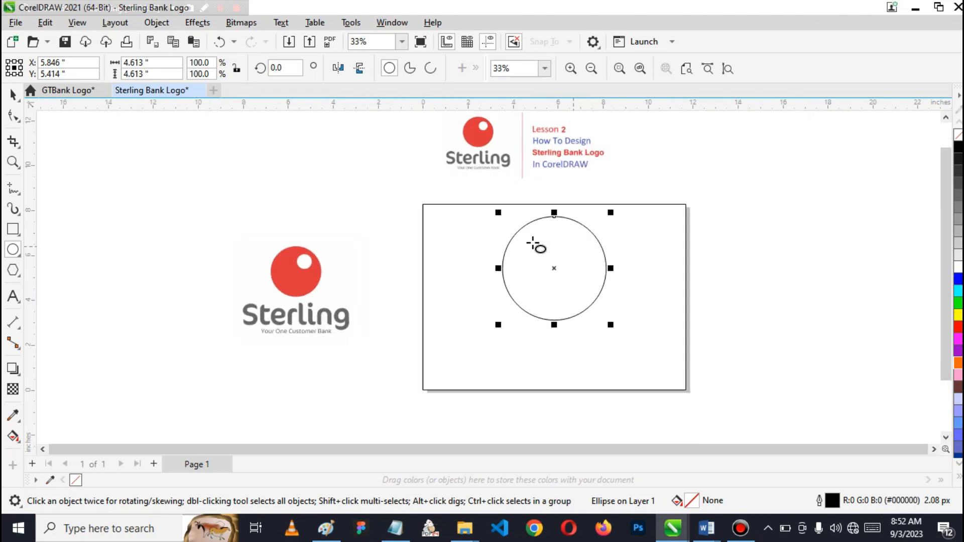
{"action": "mouse_move", "coordinate": [304, 261]}
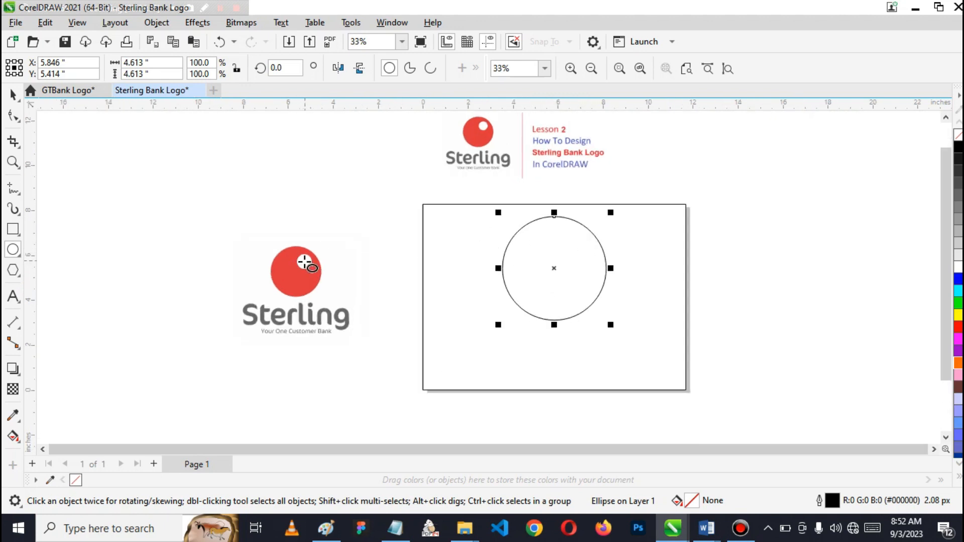
{"action": "mouse_move", "coordinate": [572, 239]}
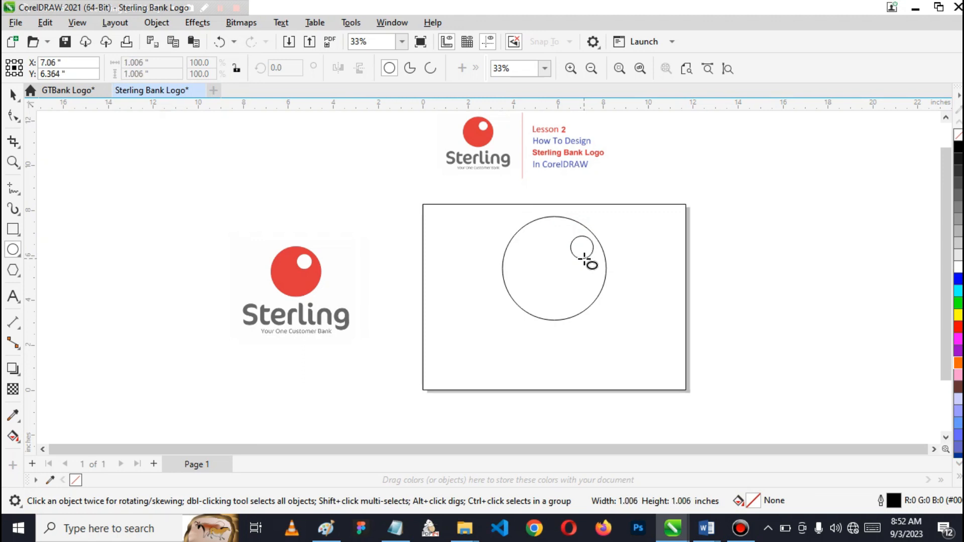
Draw a small 1.2-inch highlight circle and place it in the big circle's upper right
{"action": "left_click", "coordinate": [584, 249]}
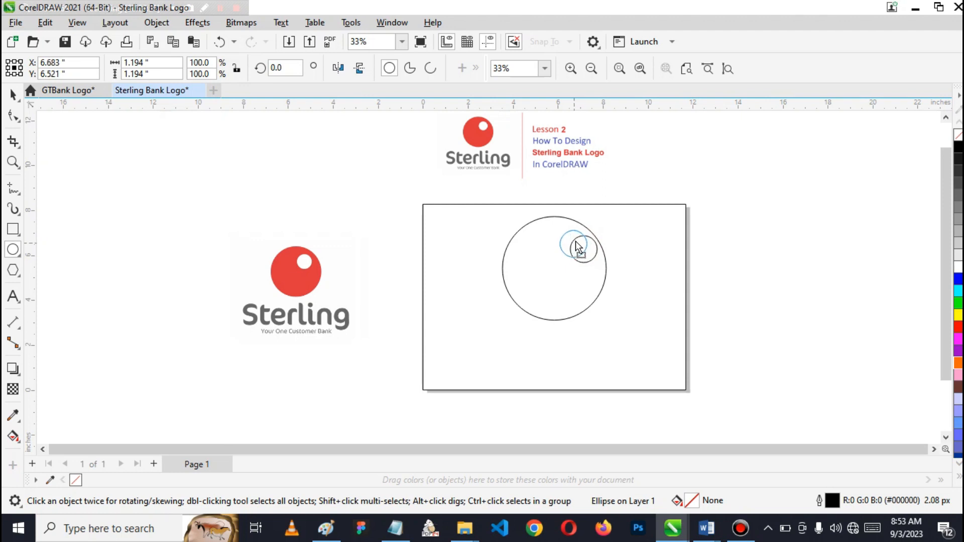
{"action": "left_click", "coordinate": [574, 243]}
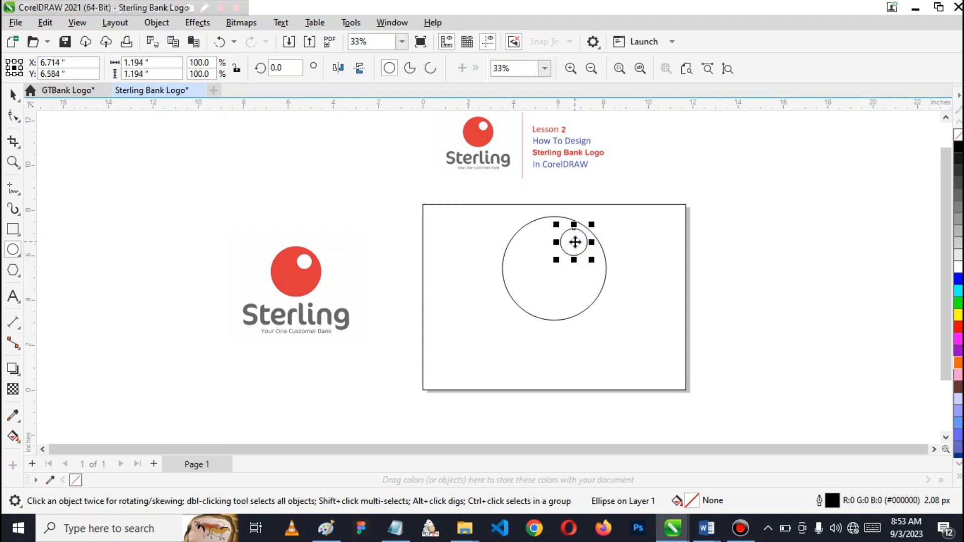
{"action": "left_click", "coordinate": [796, 221]}
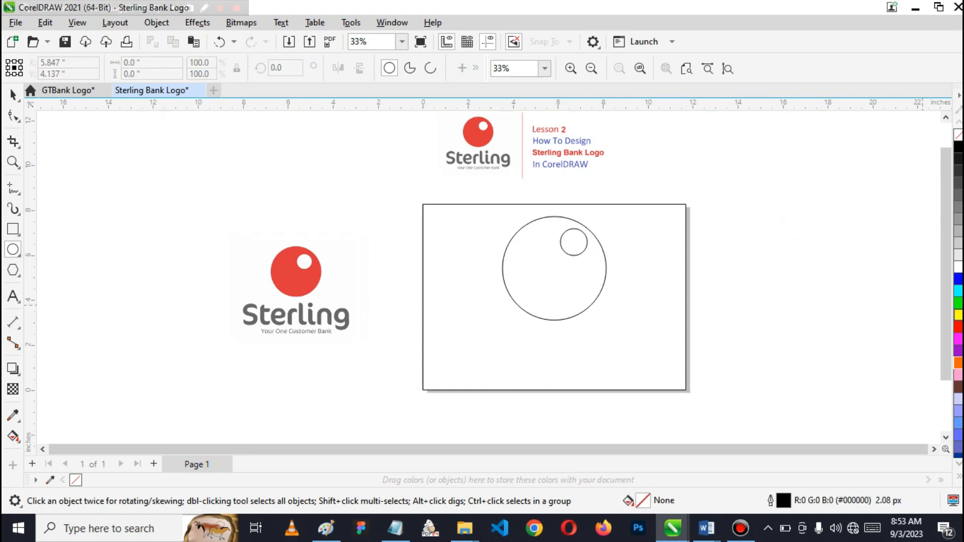
{"action": "mouse_move", "coordinate": [930, 351]}
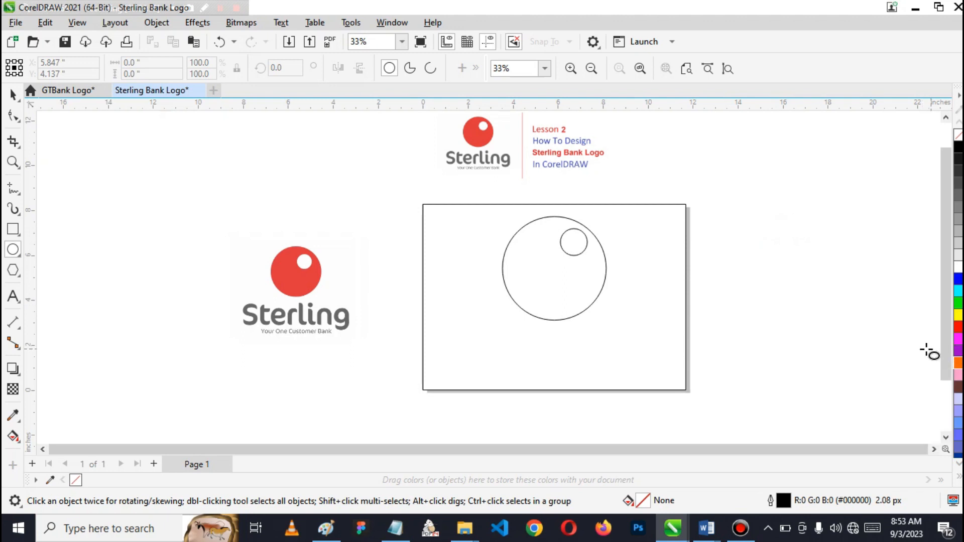
{"action": "mouse_move", "coordinate": [473, 142]}
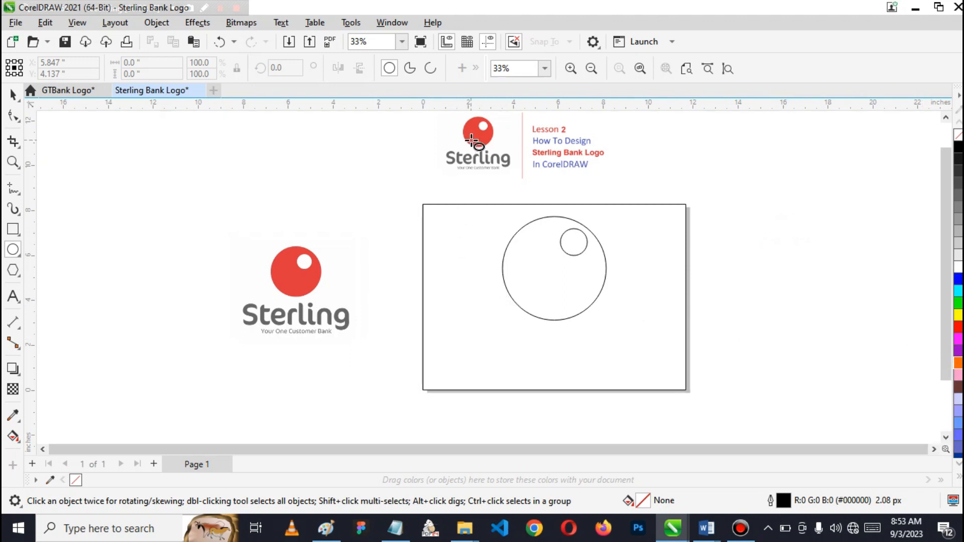
{"action": "mouse_move", "coordinate": [205, 392]}
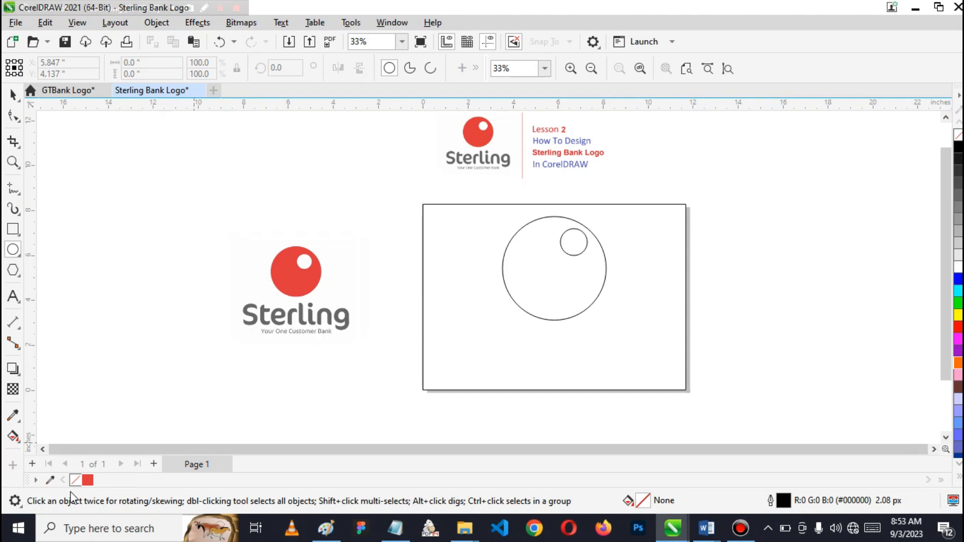
{"action": "mouse_move", "coordinate": [12, 157]}
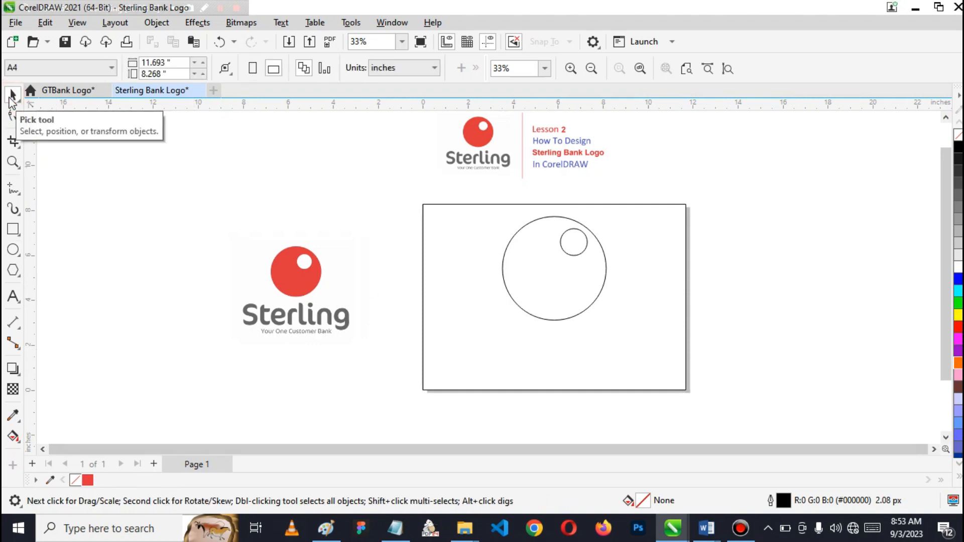
{"action": "mouse_move", "coordinate": [463, 338]}
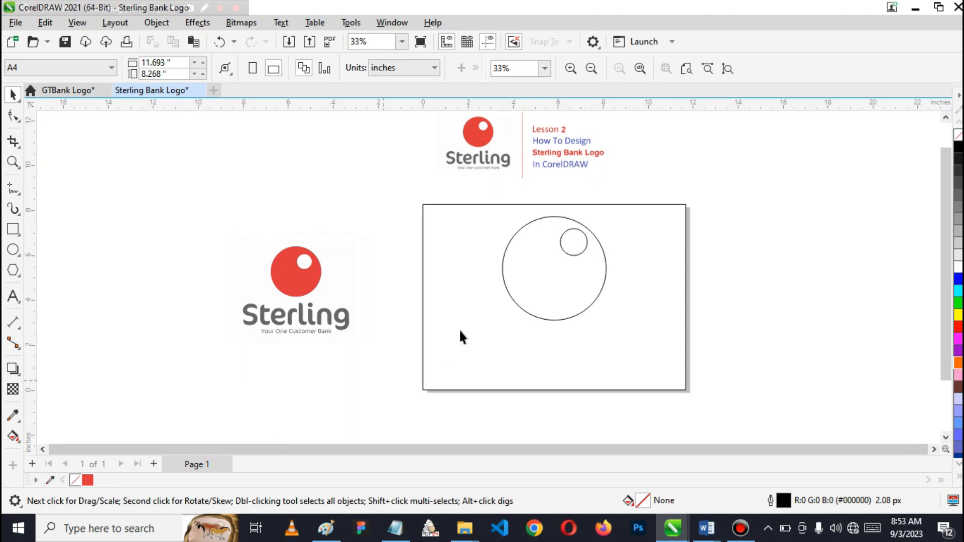
Deselect after filling the large circle red and the small circle white
{"action": "left_click", "coordinate": [550, 267]}
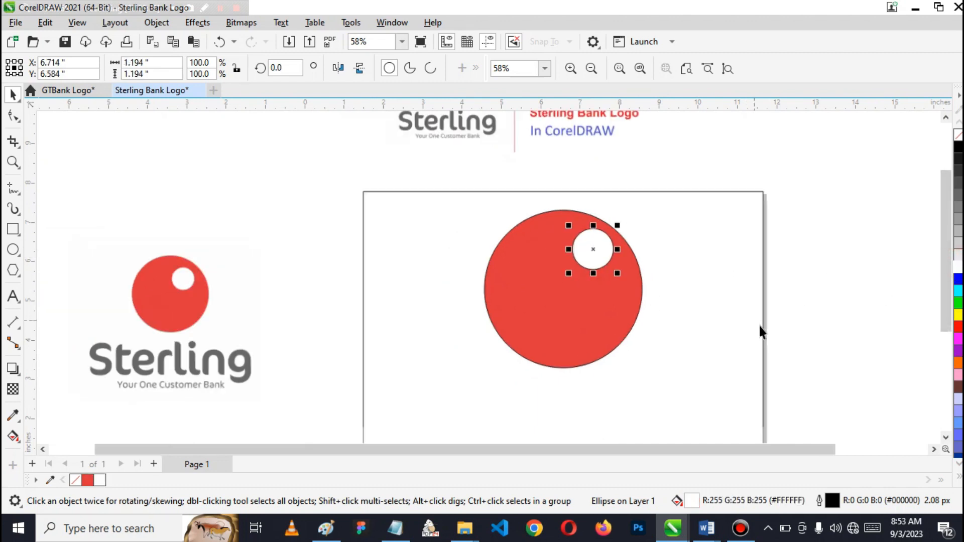
Zoom in on the two logo circles to work on their outlines
{"action": "scroll", "scroll_direction": "up", "scroll_amount": 3}
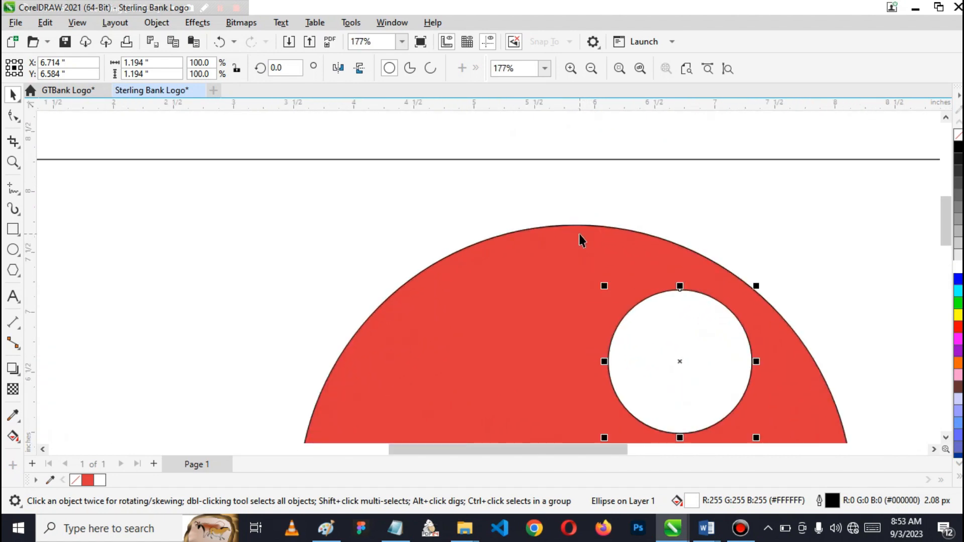
{"action": "scroll", "scroll_direction": "up", "scroll_amount": 3}
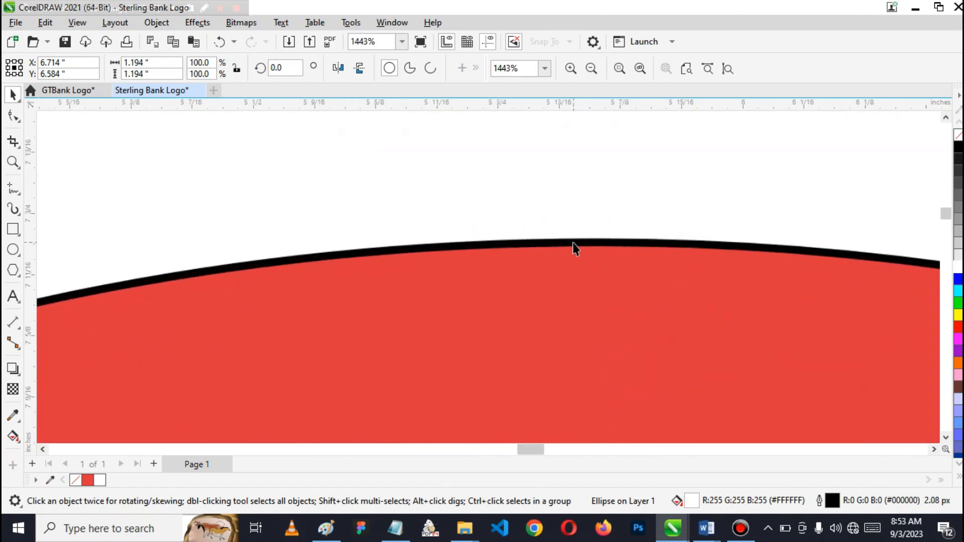
{"action": "scroll", "scroll_direction": "up", "scroll_amount": 3}
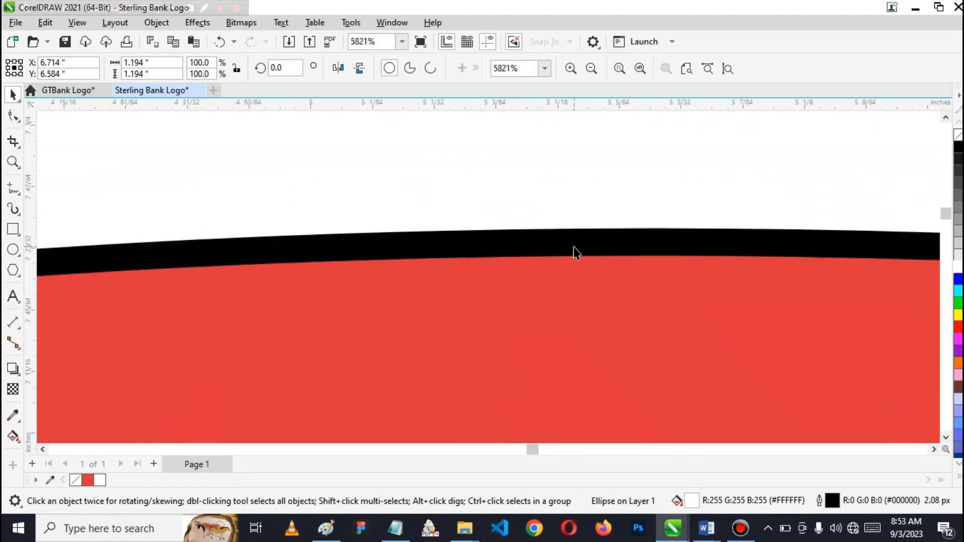
{"action": "scroll", "scroll_direction": "up", "scroll_amount": 3}
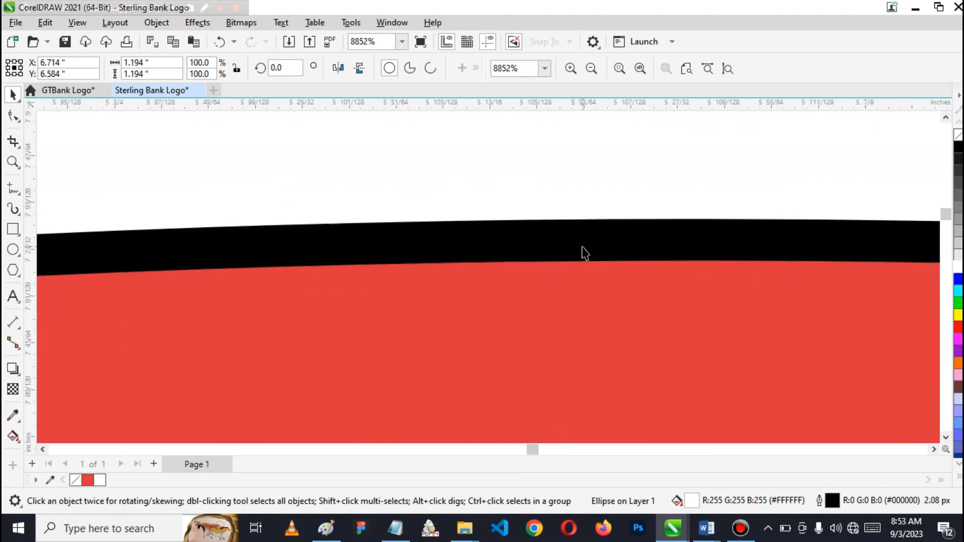
{"action": "mouse_move", "coordinate": [590, 252]}
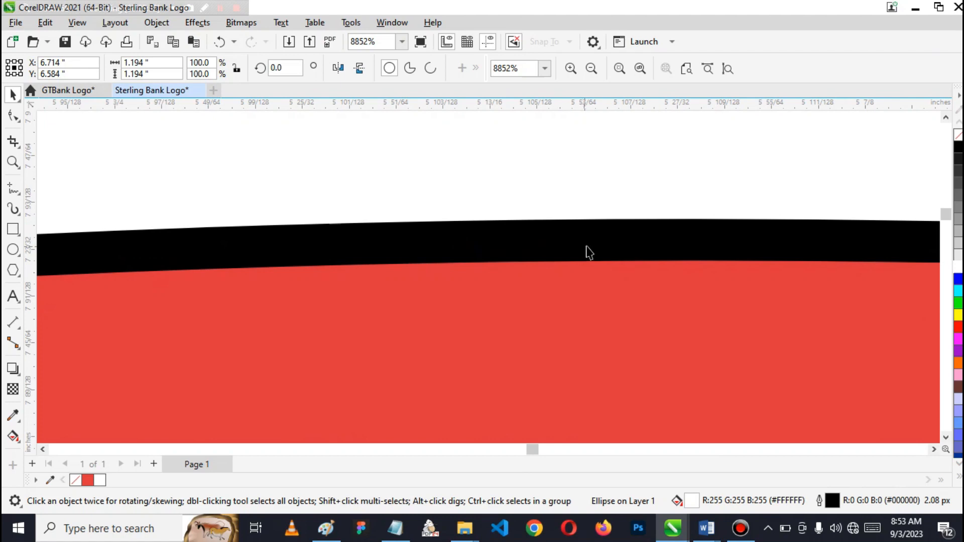
{"action": "mouse_move", "coordinate": [818, 250]}
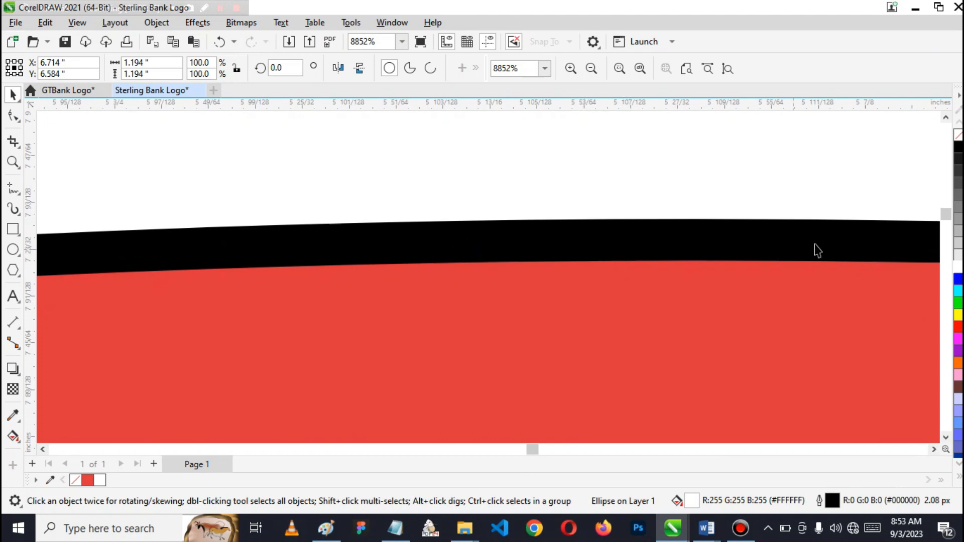
{"action": "mouse_move", "coordinate": [958, 135]}
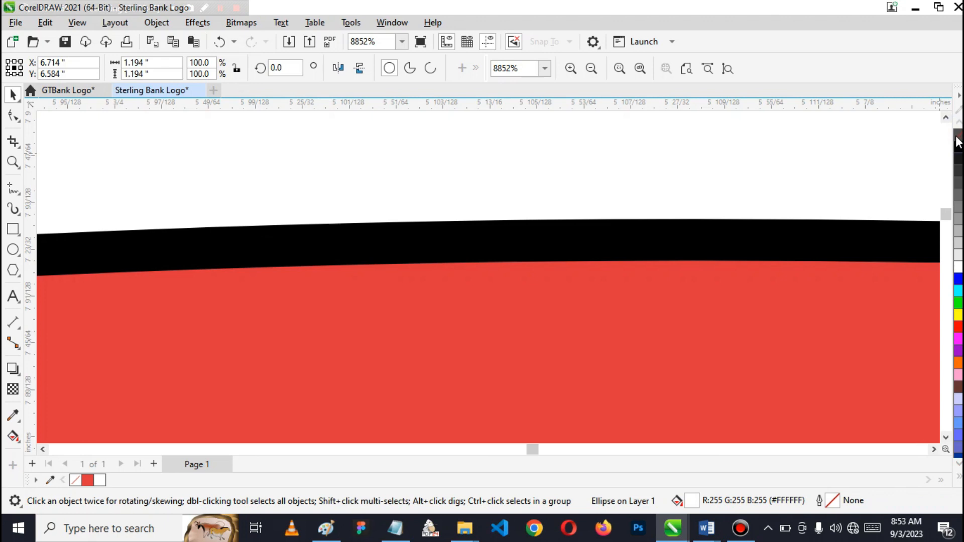
{"action": "mouse_move", "coordinate": [809, 217]}
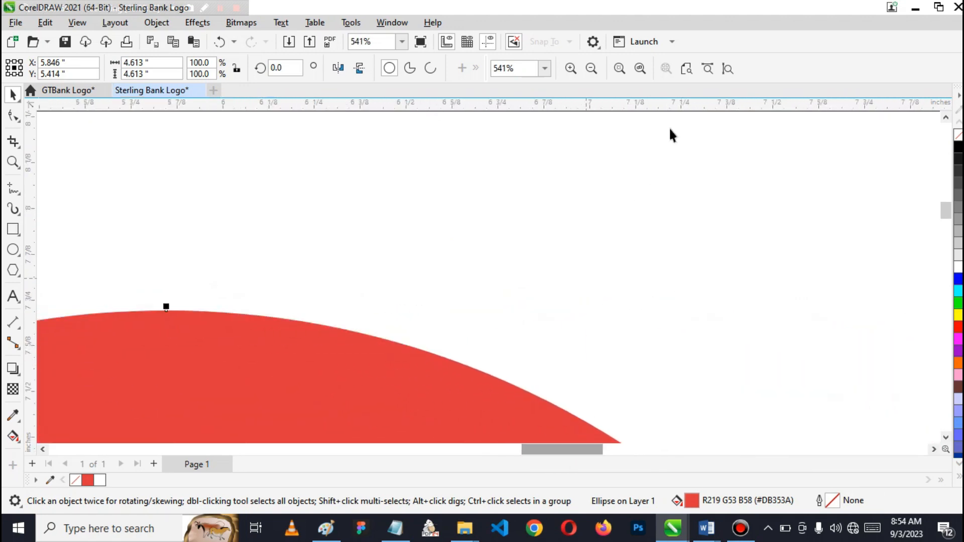
{"action": "mouse_move", "coordinate": [728, 68]}
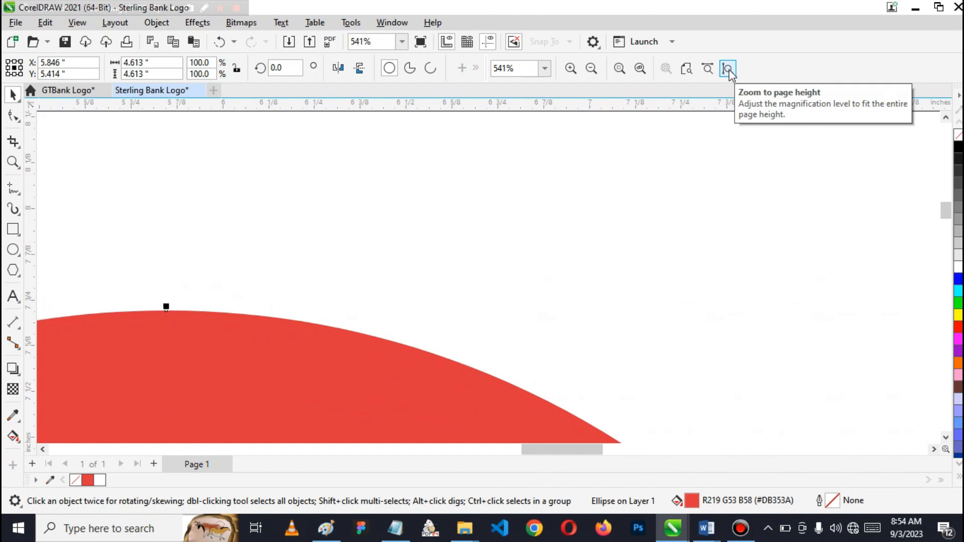
Fit the page height in view, adjust zoom and clear the selection
{"action": "left_click", "coordinate": [728, 68]}
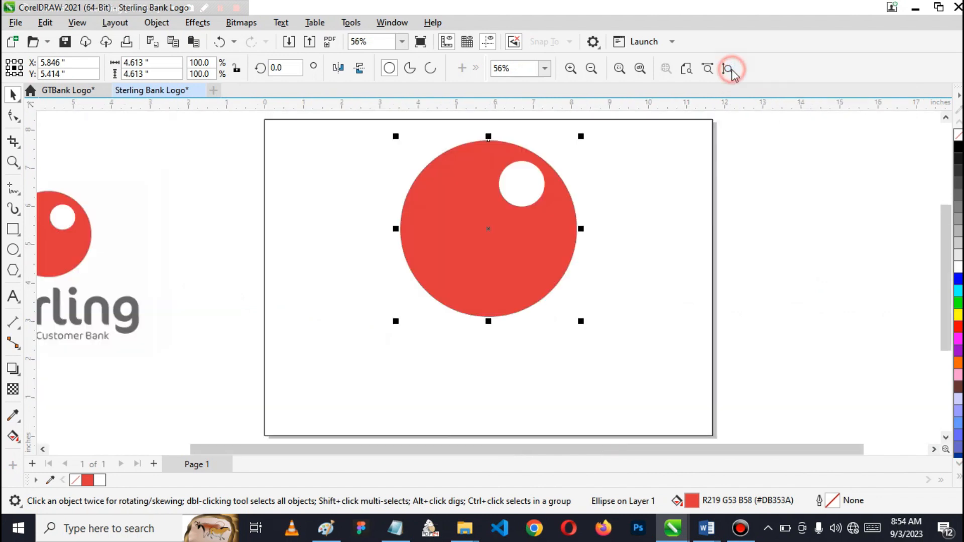
{"action": "left_click", "coordinate": [731, 68]}
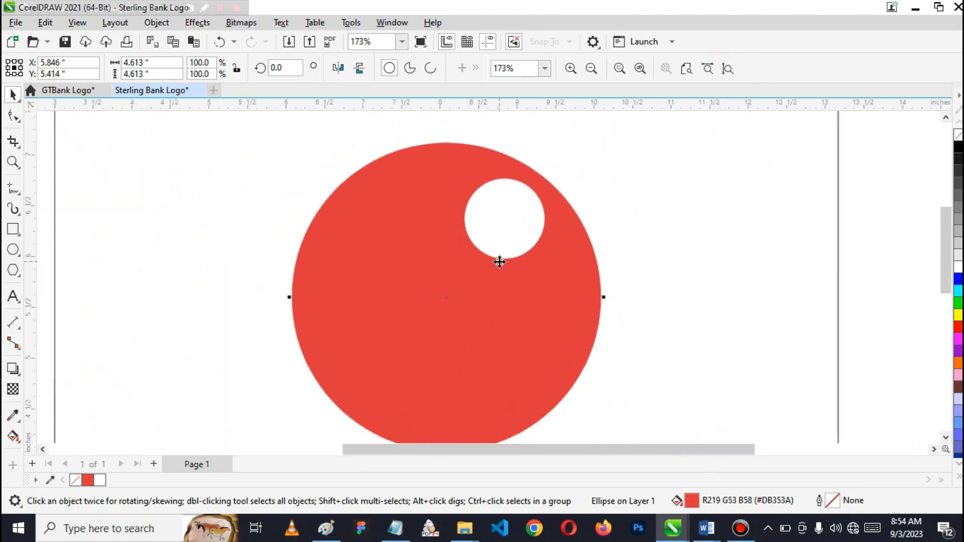
{"action": "scroll", "scroll_direction": "down", "scroll_amount": 3}
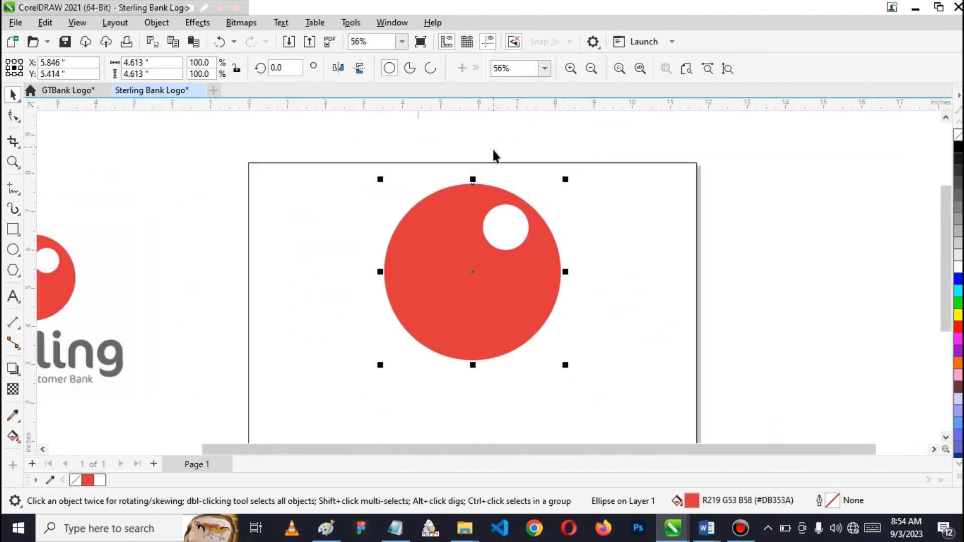
{"action": "scroll", "scroll_direction": "down", "scroll_amount": 3}
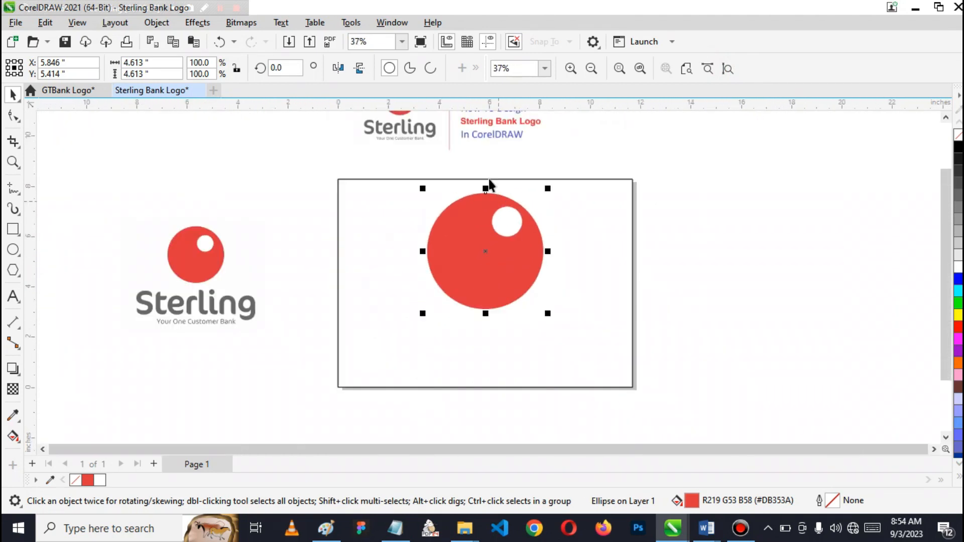
{"action": "left_click", "coordinate": [730, 355]}
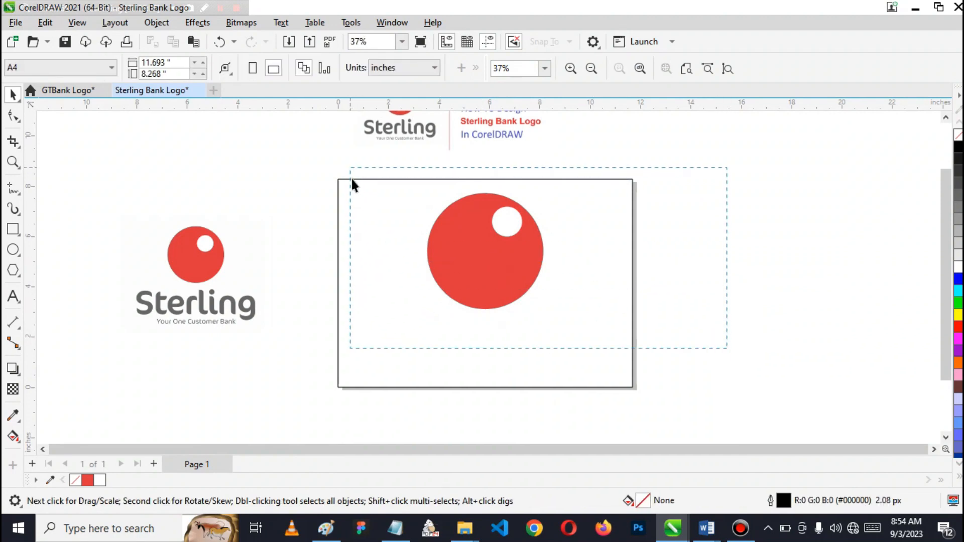
Select the red circle and white highlight together and group them (Ctrl+G)
{"action": "left_click", "coordinate": [485, 251]}
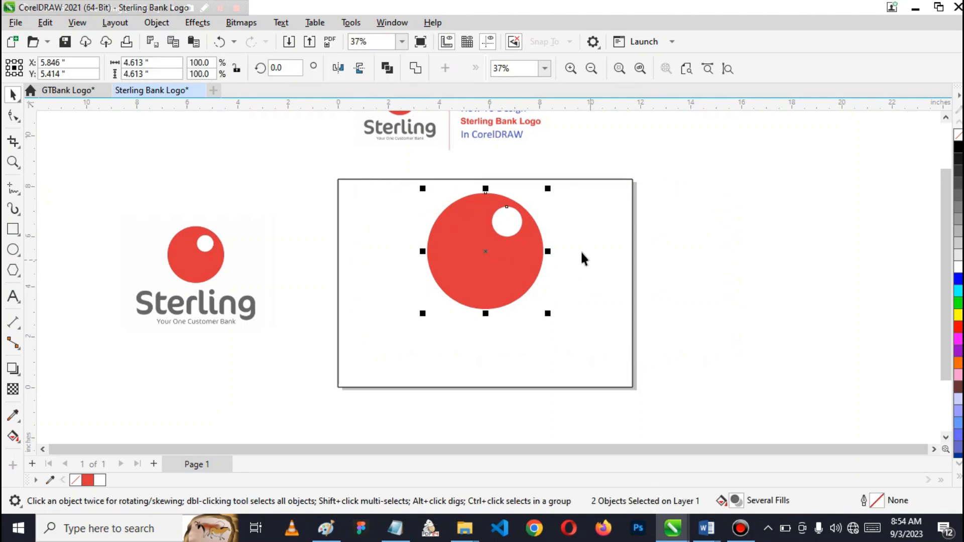
{"action": "mouse_move", "coordinate": [424, 314]}
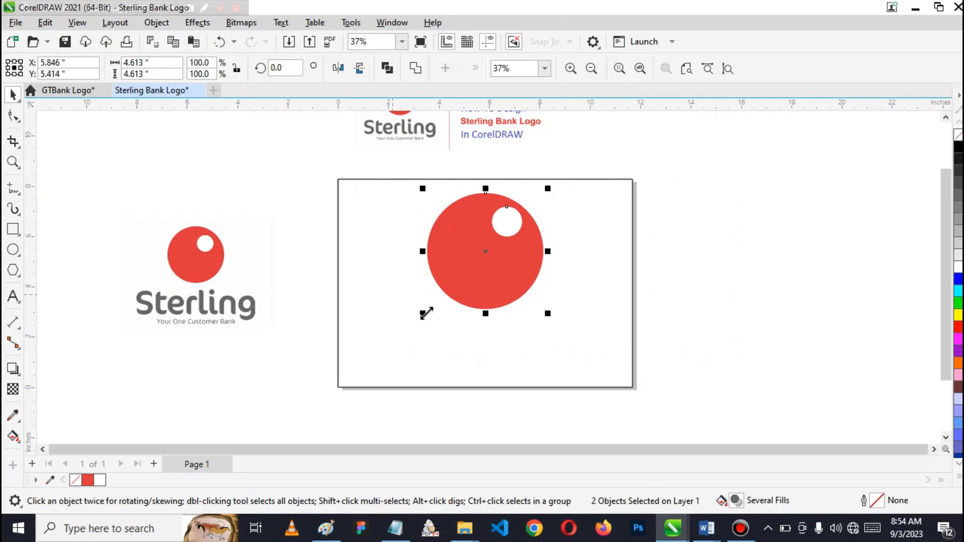
{"action": "mouse_move", "coordinate": [588, 322]}
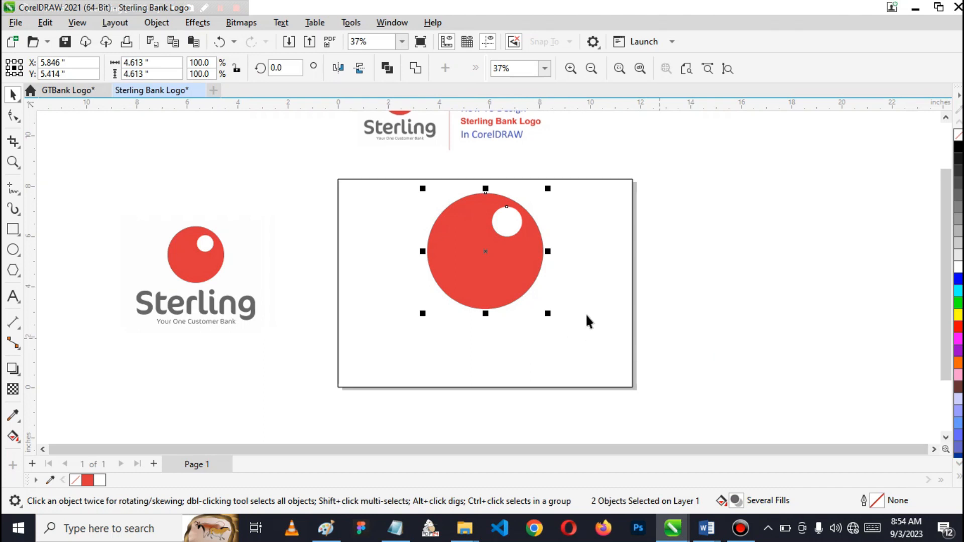
{"action": "mouse_move", "coordinate": [665, 330]}
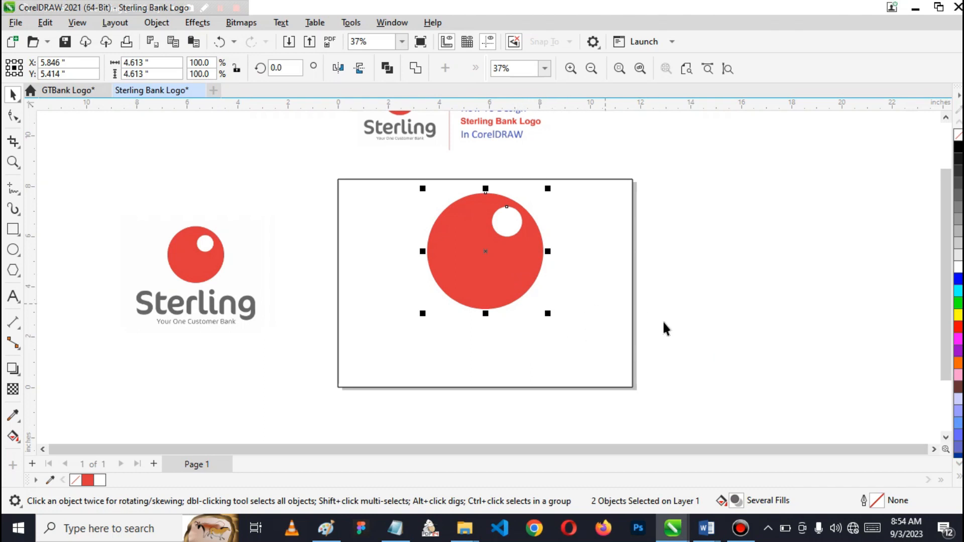
{"action": "right_click", "coordinate": [505, 264]}
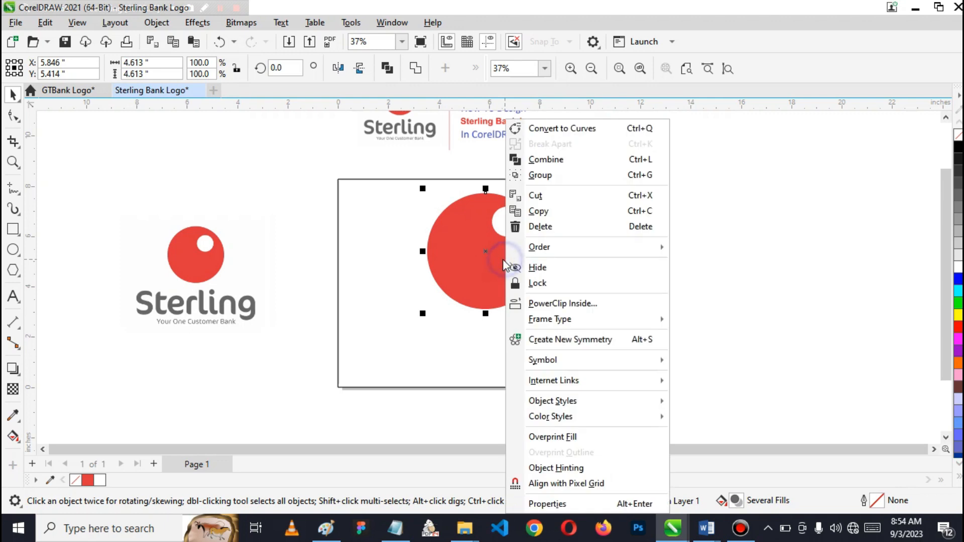
{"action": "mouse_move", "coordinate": [549, 175]}
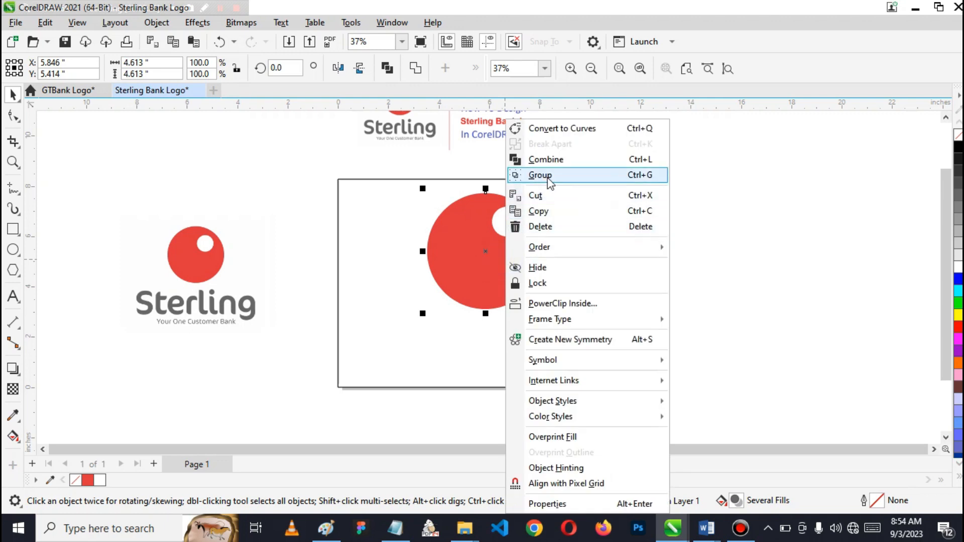
{"action": "left_click", "coordinate": [540, 175]}
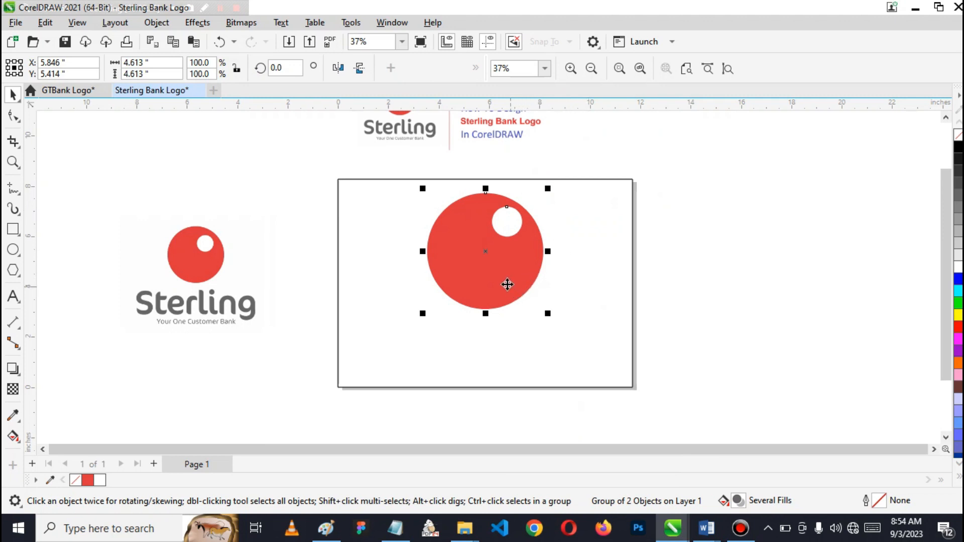
{"action": "mouse_move", "coordinate": [188, 320]}
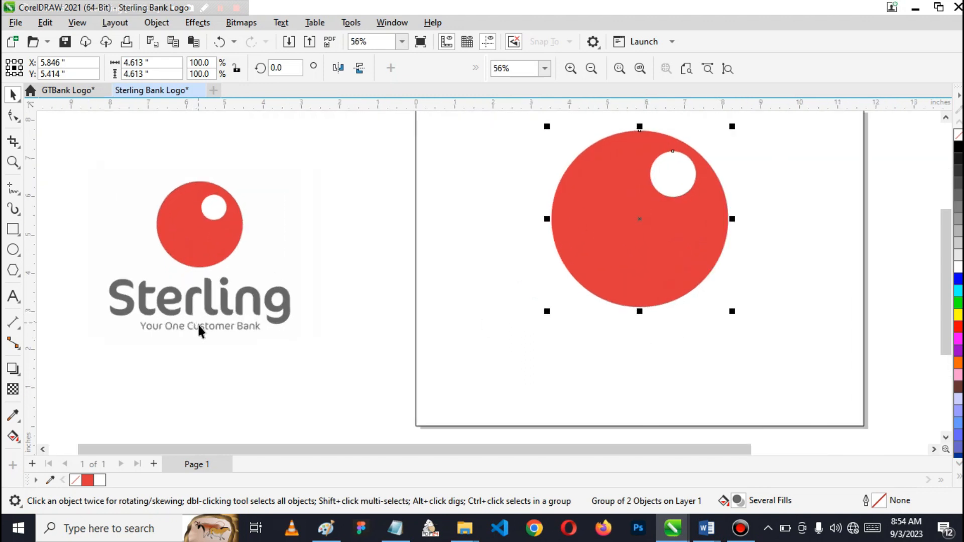
{"action": "mouse_move", "coordinate": [34, 305]}
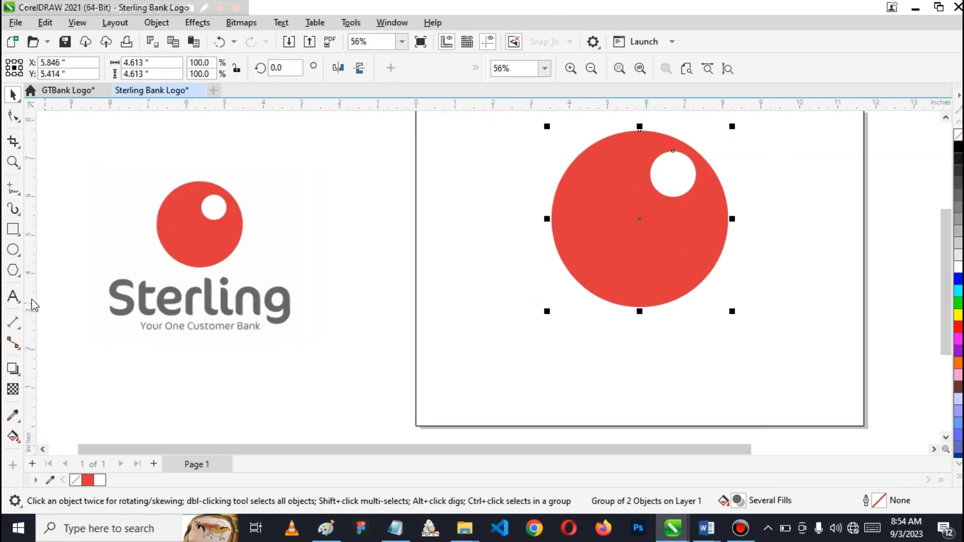
{"action": "mouse_move", "coordinate": [13, 298]}
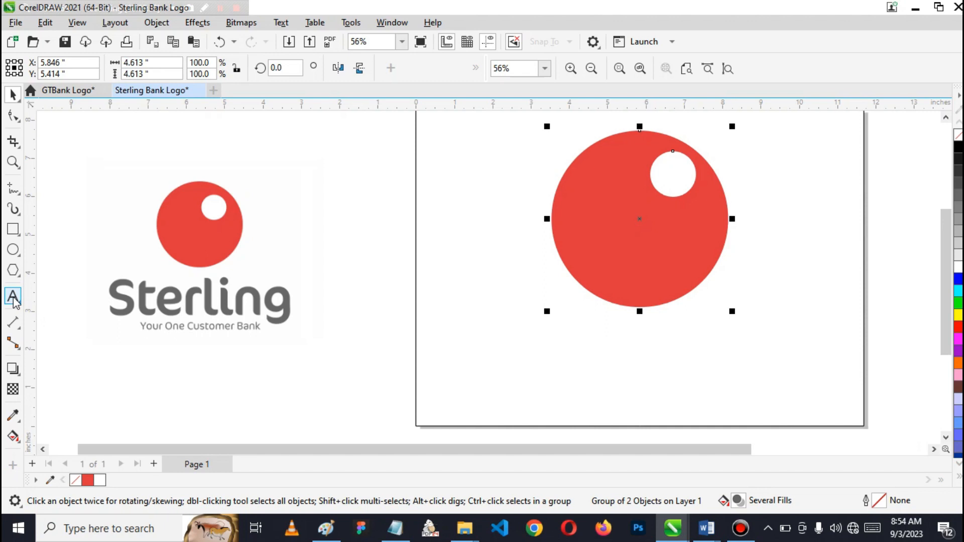
Enter the text 'Sterling' with 'Your One Customer Bank' on a second line beneath the red circle
{"action": "left_click", "coordinate": [12, 297]}
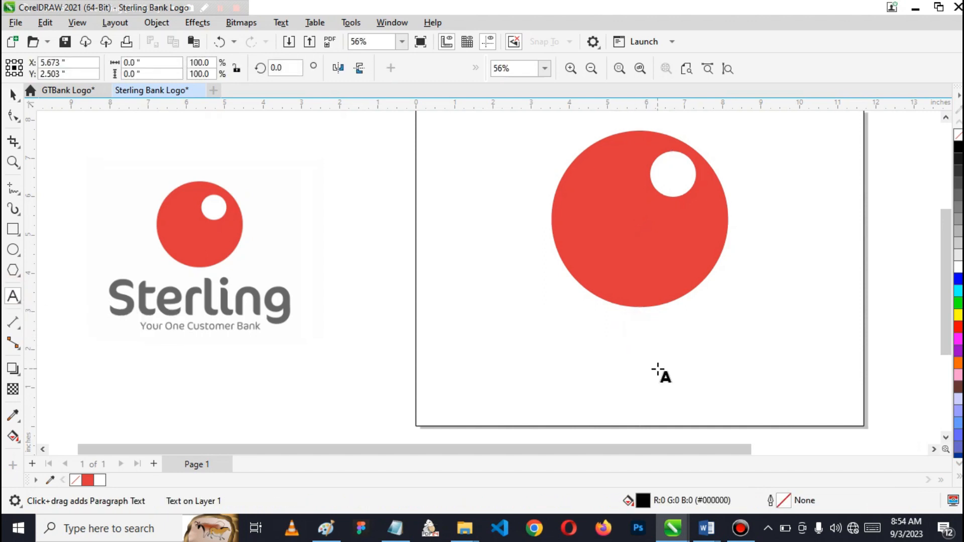
{"action": "type", "text": "St"}
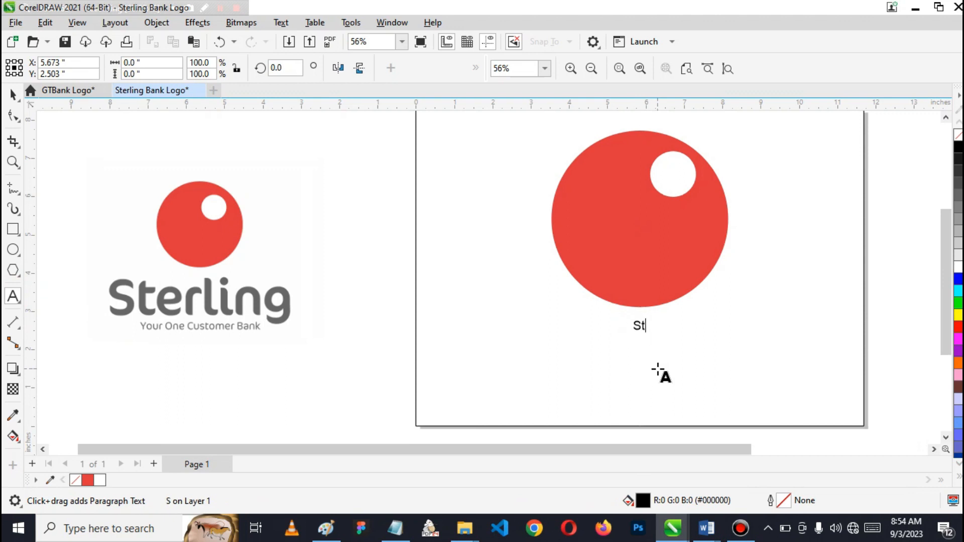
{"action": "type", "text": "e"}
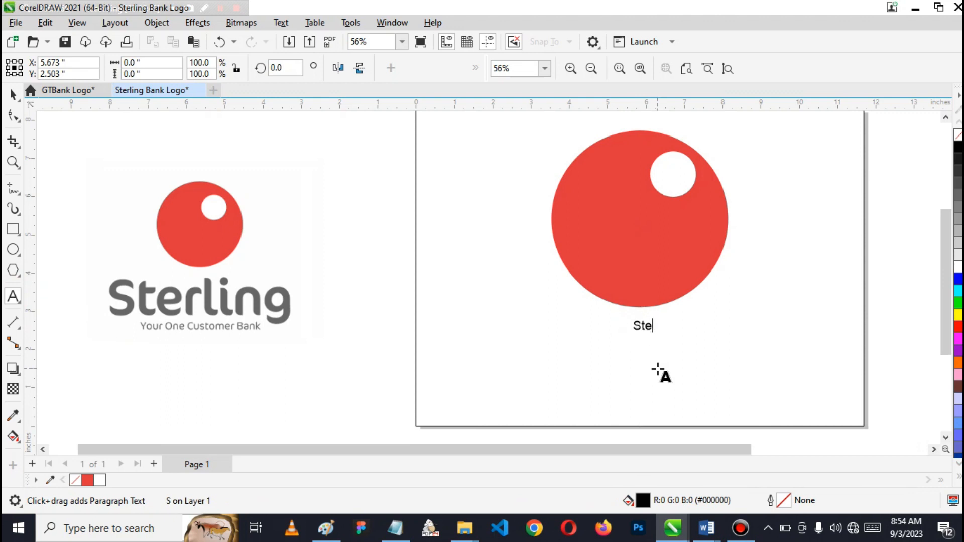
{"action": "type", "text": "rlin"}
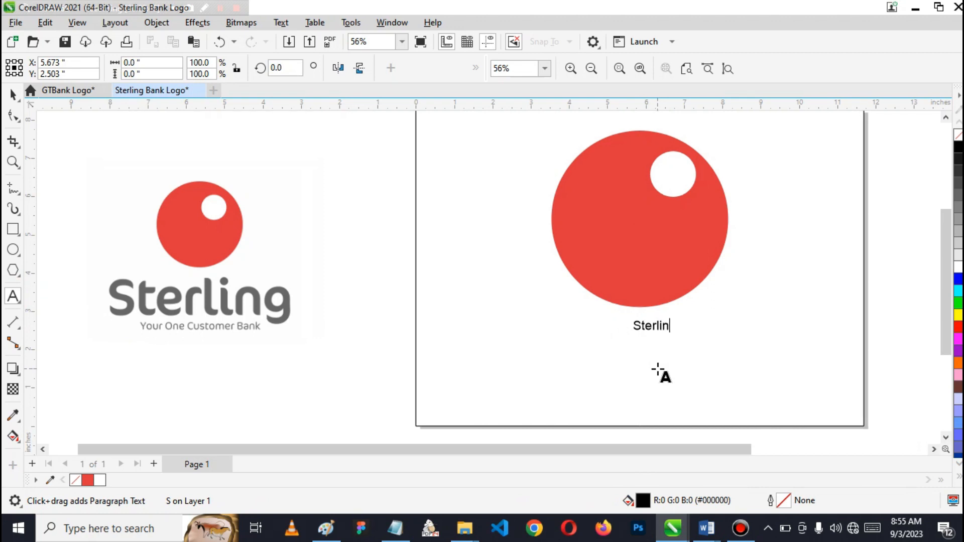
{"action": "type", "text": "g"}
{"action": "type", "text": "You"}
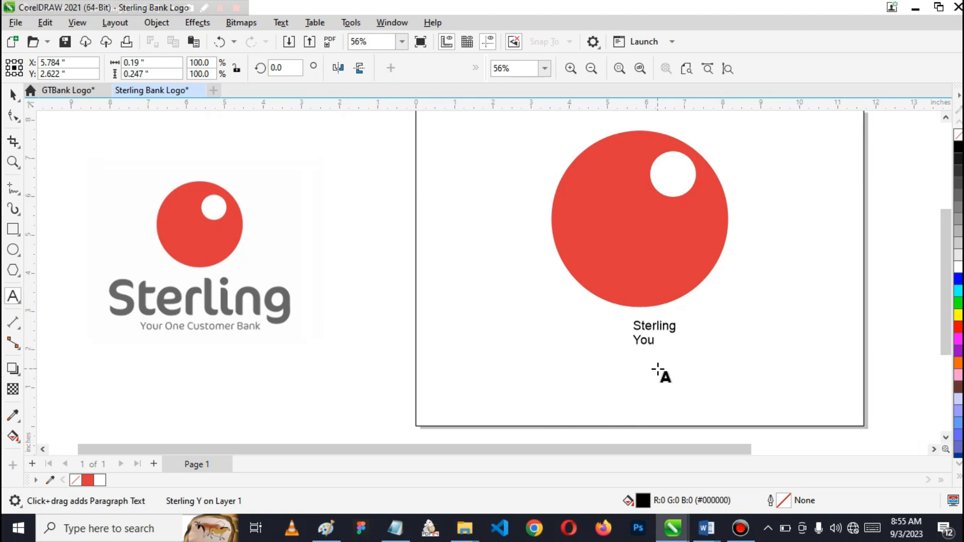
{"action": "type", "text": "r"}
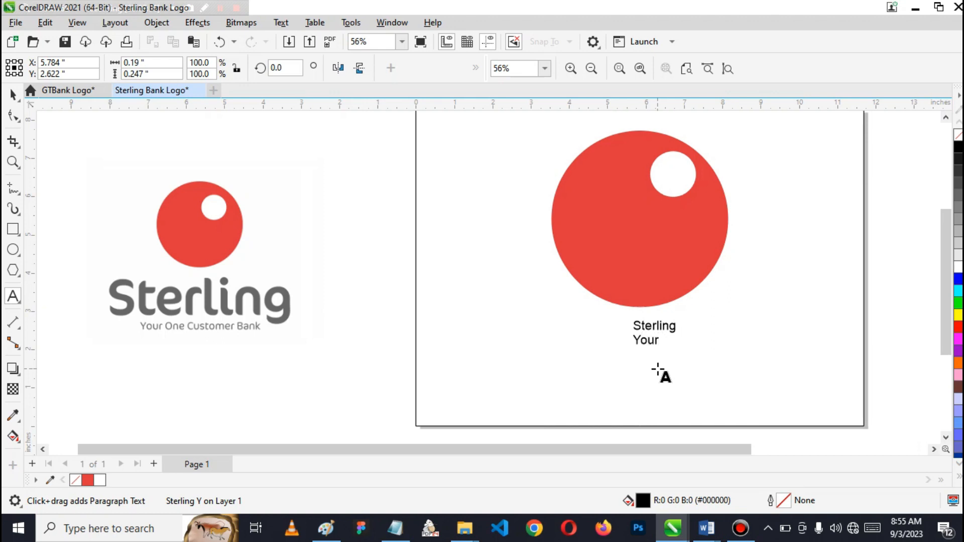
{"action": "type", "text": "One"}
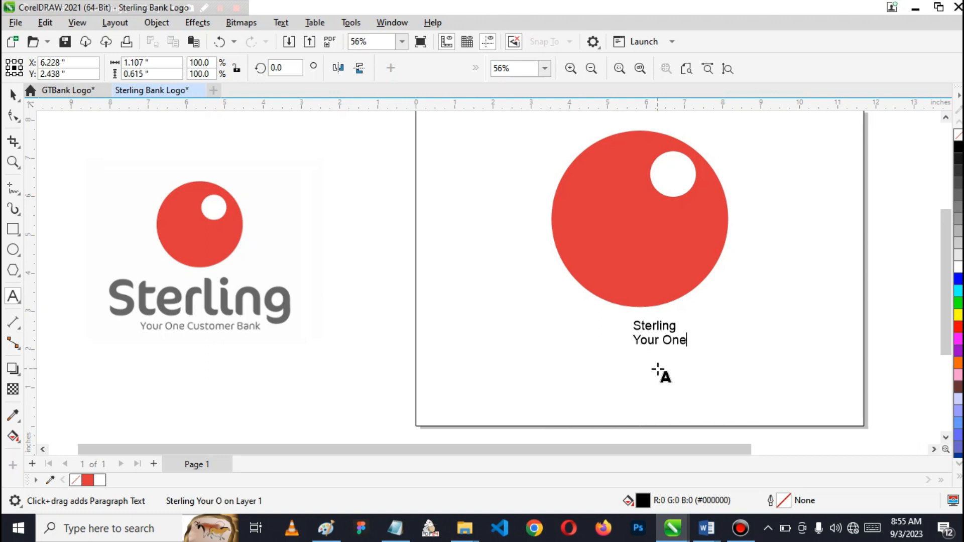
{"action": "type", "text": "Cus"}
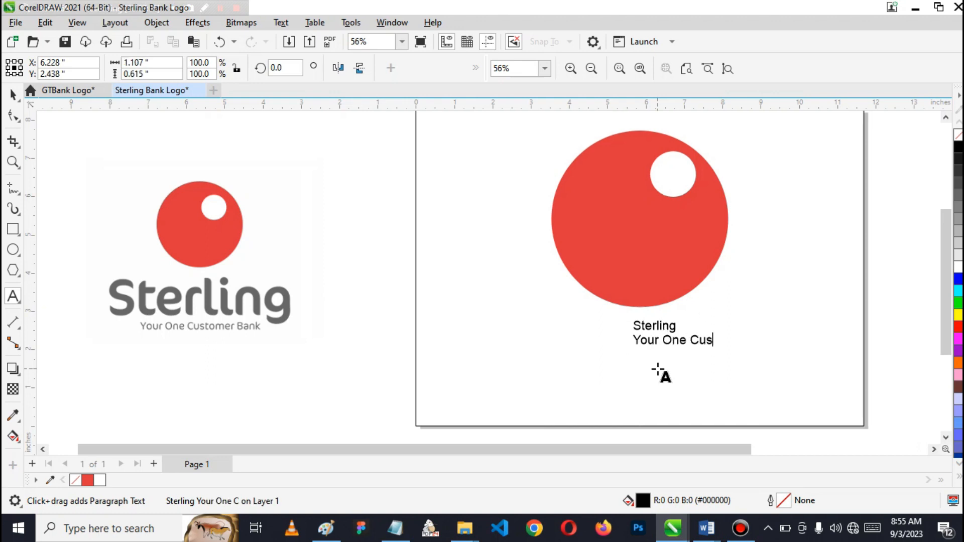
{"action": "type", "text": "tomer"}
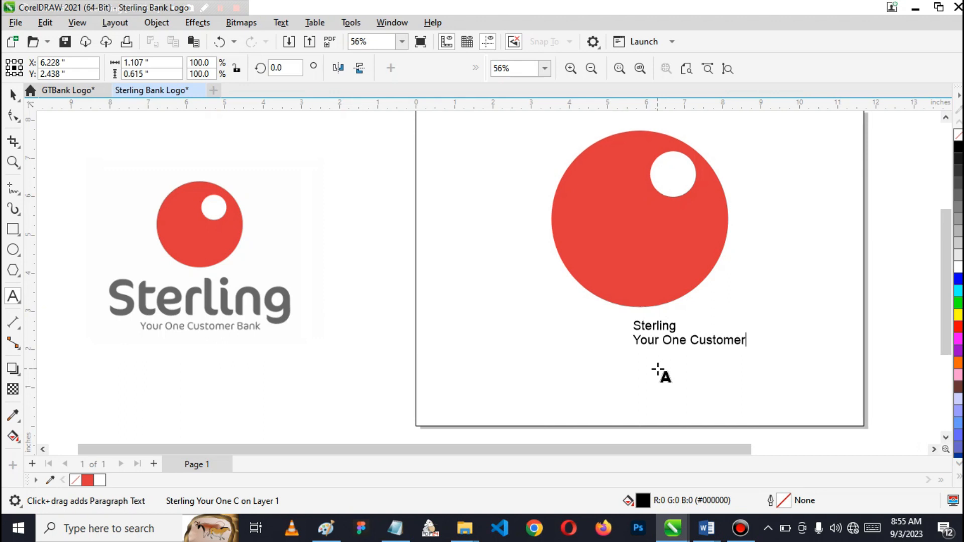
{"action": "type", "text": "Ba"}
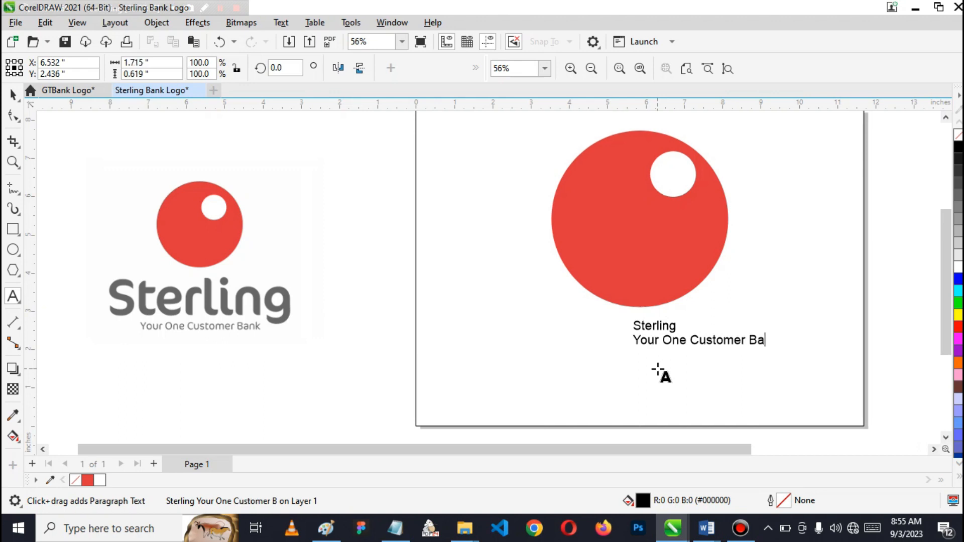
{"action": "type", "text": "nk"}
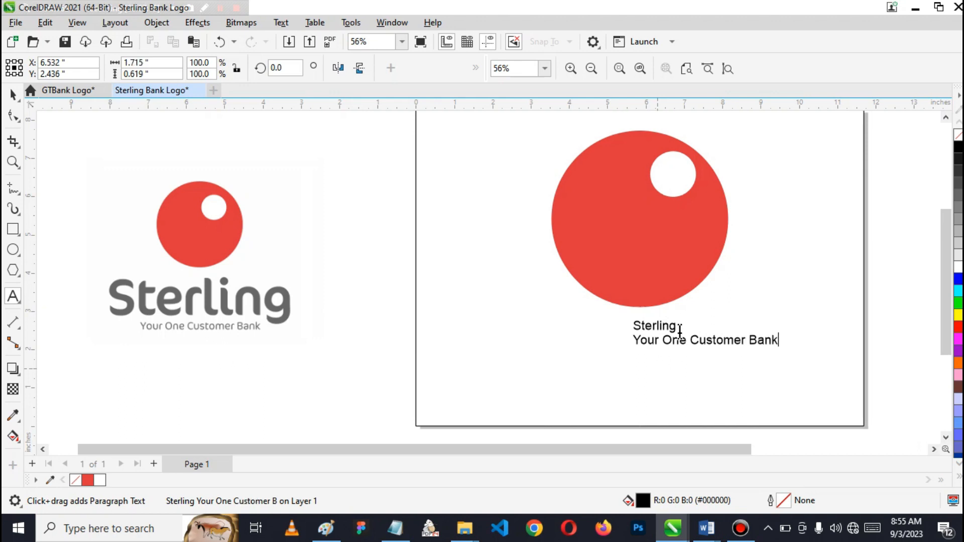
{"action": "left_click", "coordinate": [705, 332]}
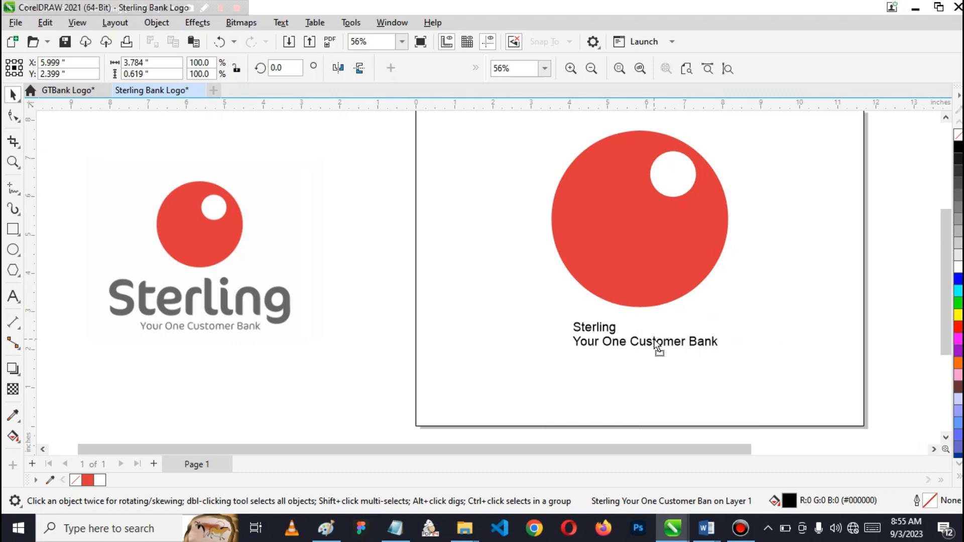
Break the two-line text apart and select the Sterling line as its own object
{"action": "left_click", "coordinate": [645, 334]}
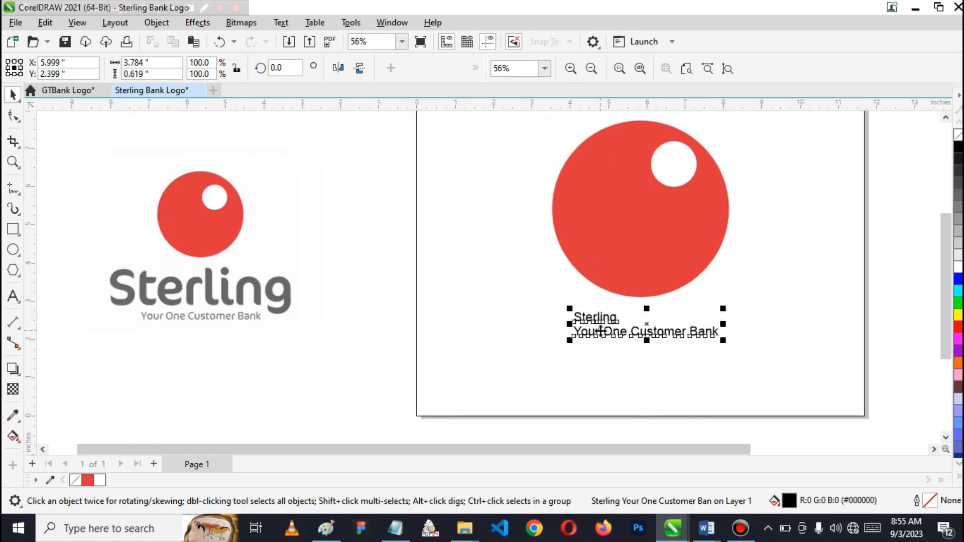
{"action": "left_click", "coordinate": [595, 316]}
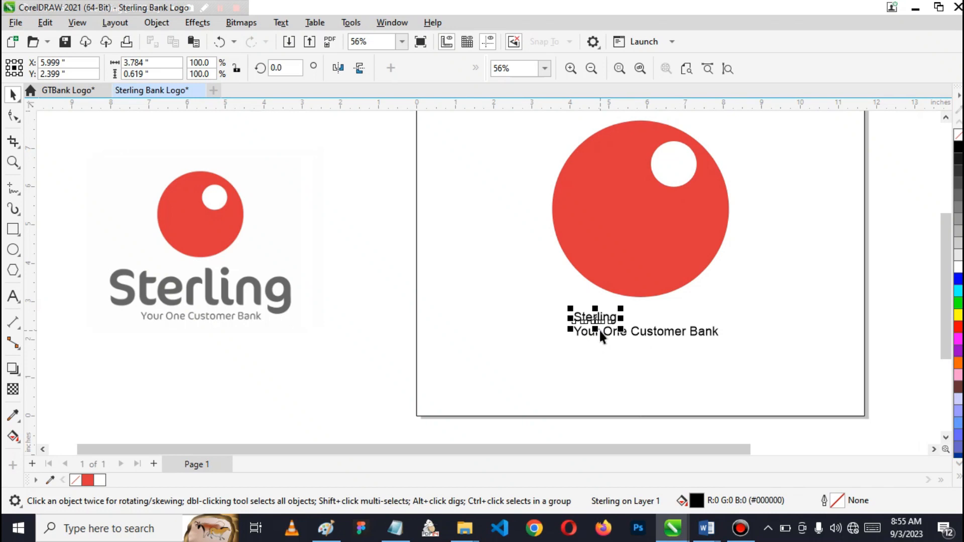
{"action": "mouse_move", "coordinate": [639, 340]}
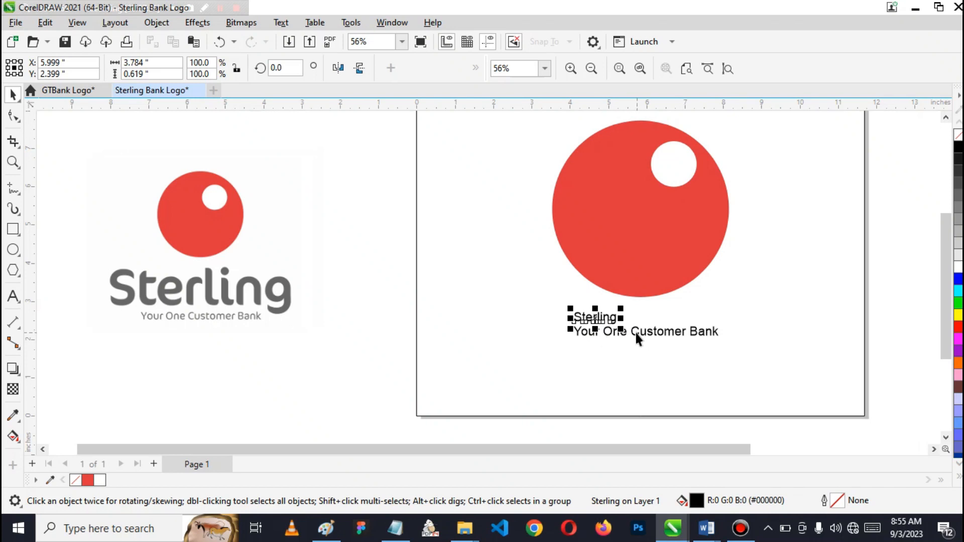
{"action": "mouse_move", "coordinate": [637, 342]}
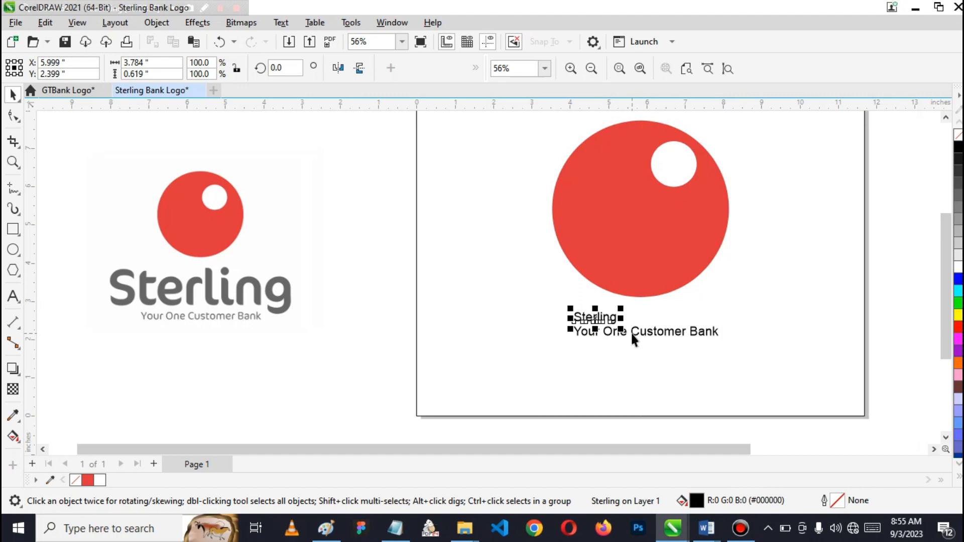
Scale the Sterling word up to about 6.7 inches wide using its corner handles
{"action": "left_click", "coordinate": [644, 331]}
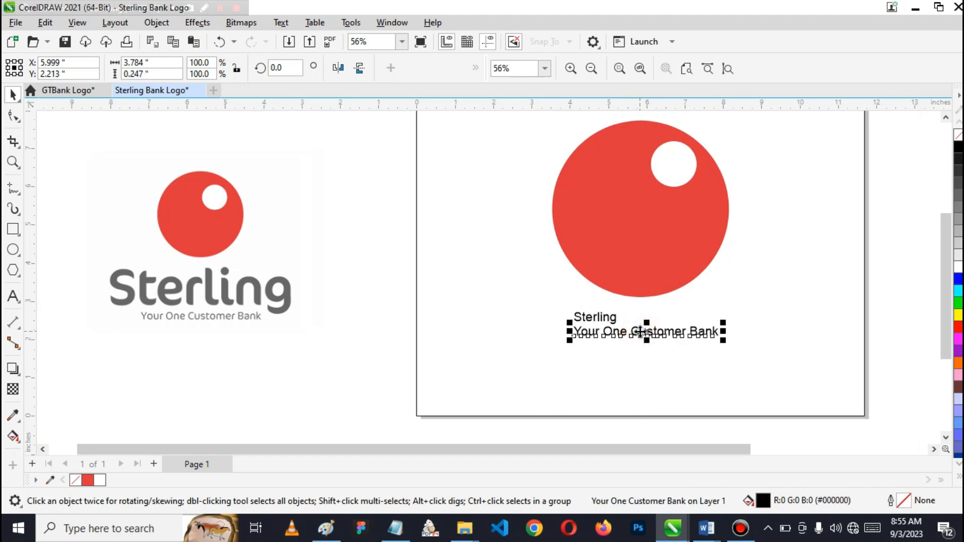
{"action": "left_click", "coordinate": [595, 318]}
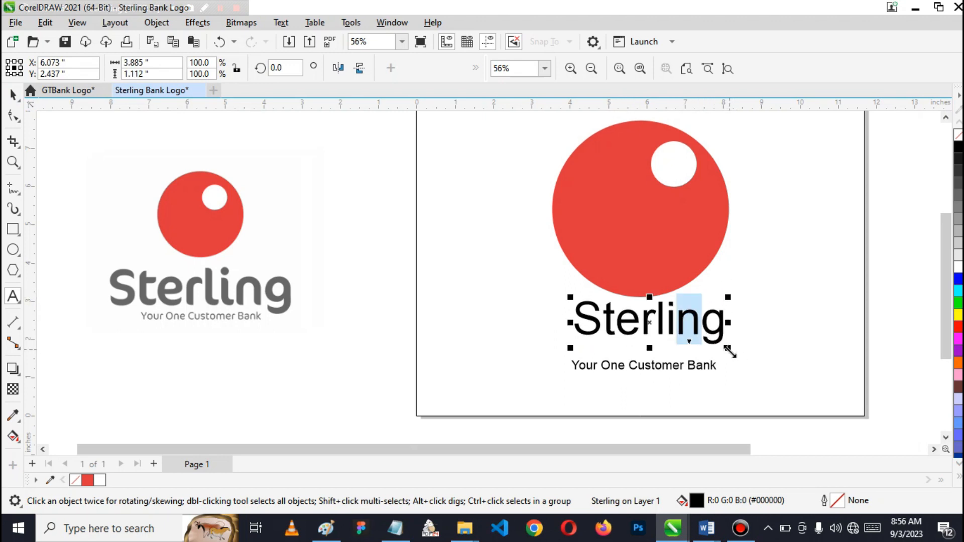
{"action": "mouse_move", "coordinate": [569, 347]}
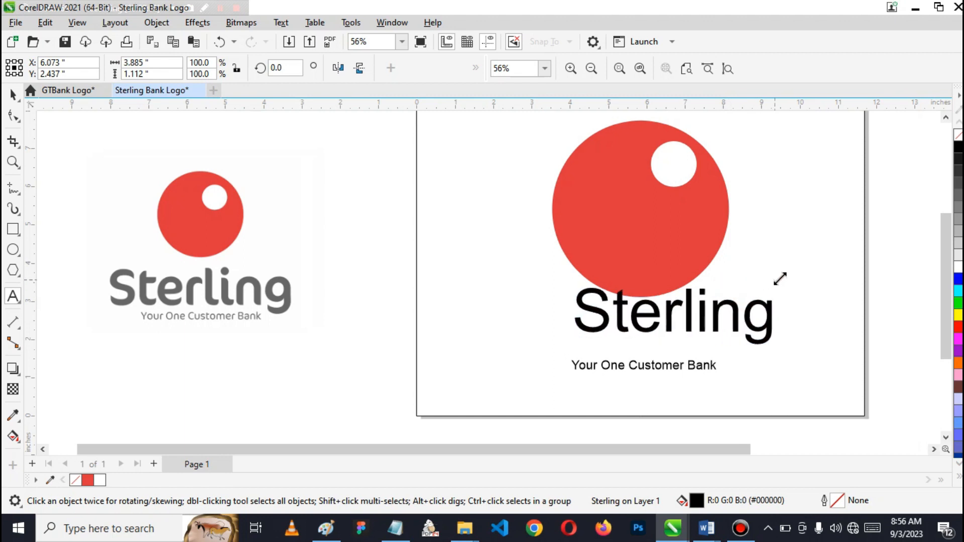
{"action": "left_click", "coordinate": [673, 313]}
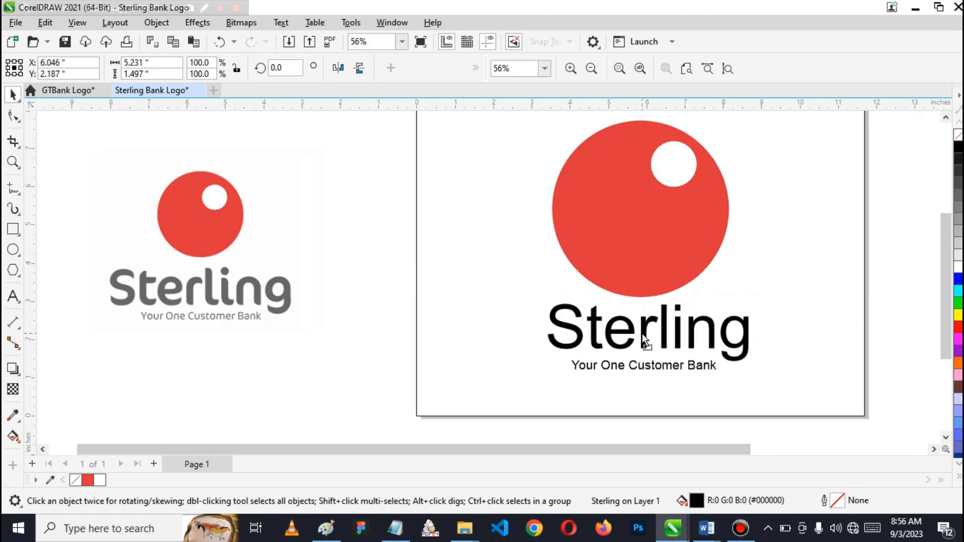
{"action": "left_click", "coordinate": [646, 330]}
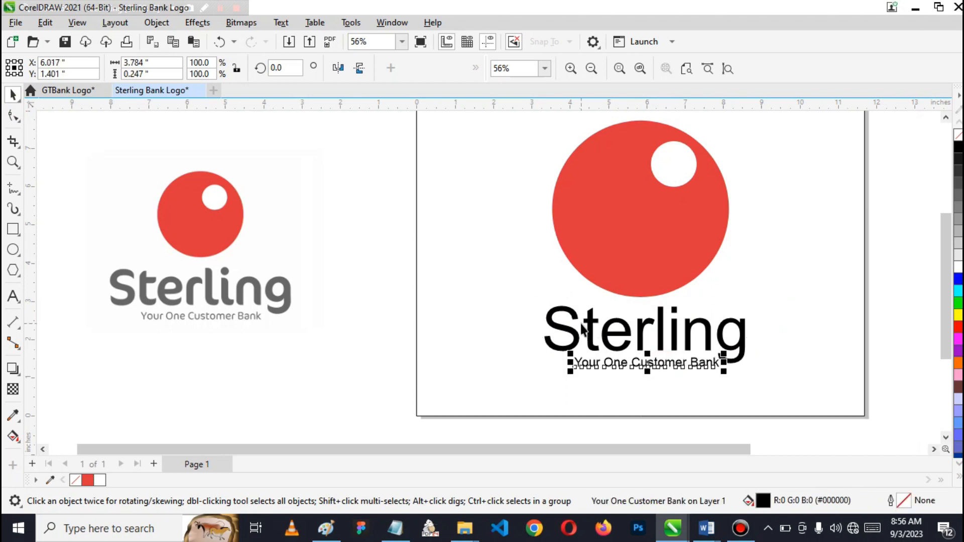
{"action": "left_click", "coordinate": [644, 332]}
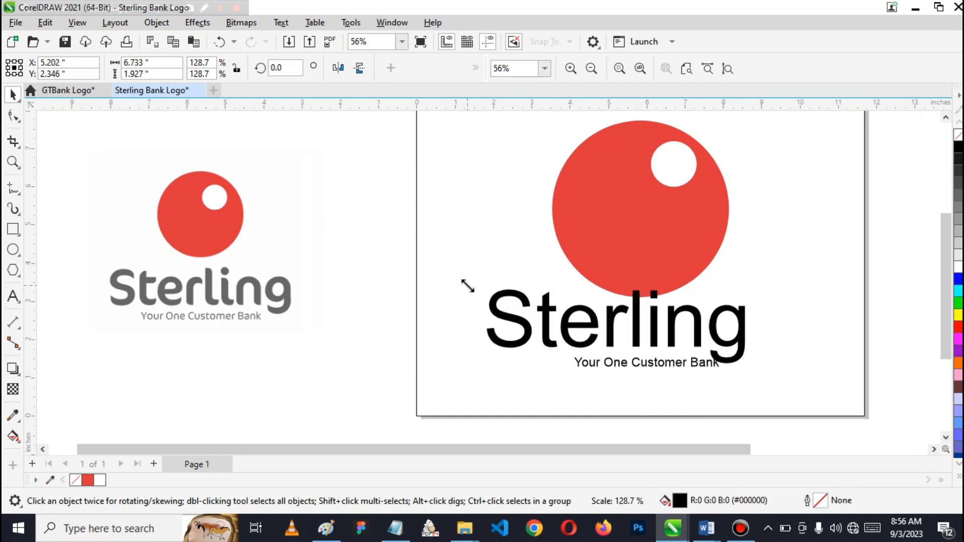
{"action": "left_click", "coordinate": [665, 363]}
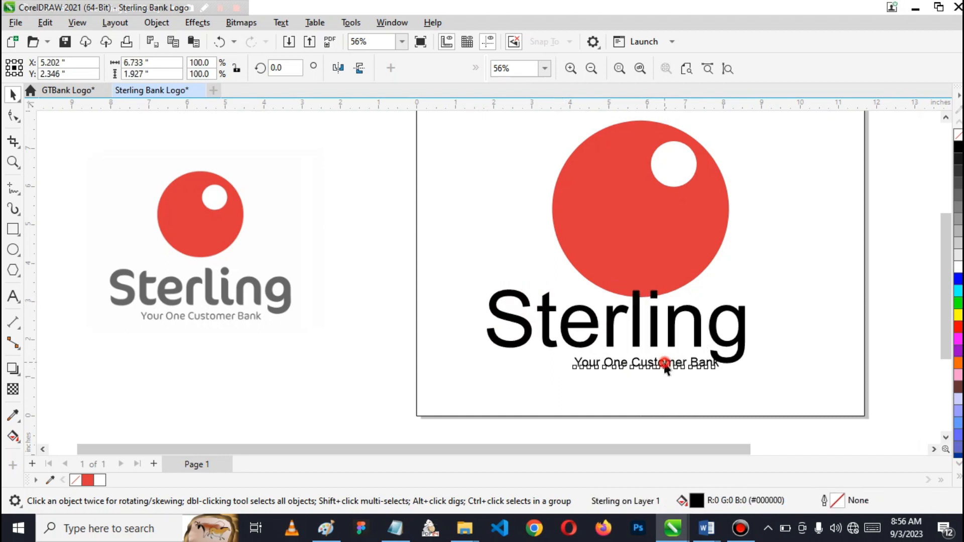
Reposition the tagline centered just beneath the enlarged Sterling word
{"action": "left_click", "coordinate": [643, 363]}
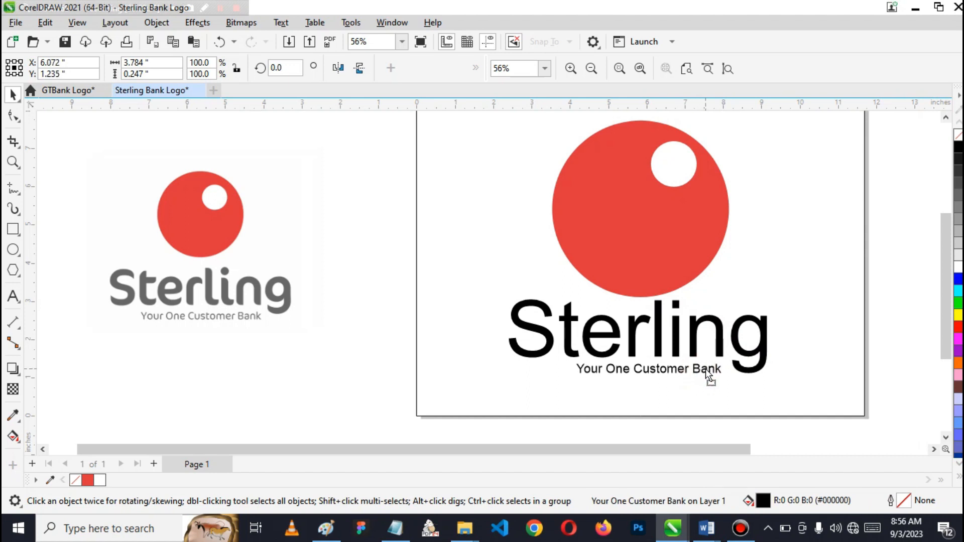
{"action": "left_click", "coordinate": [648, 369]}
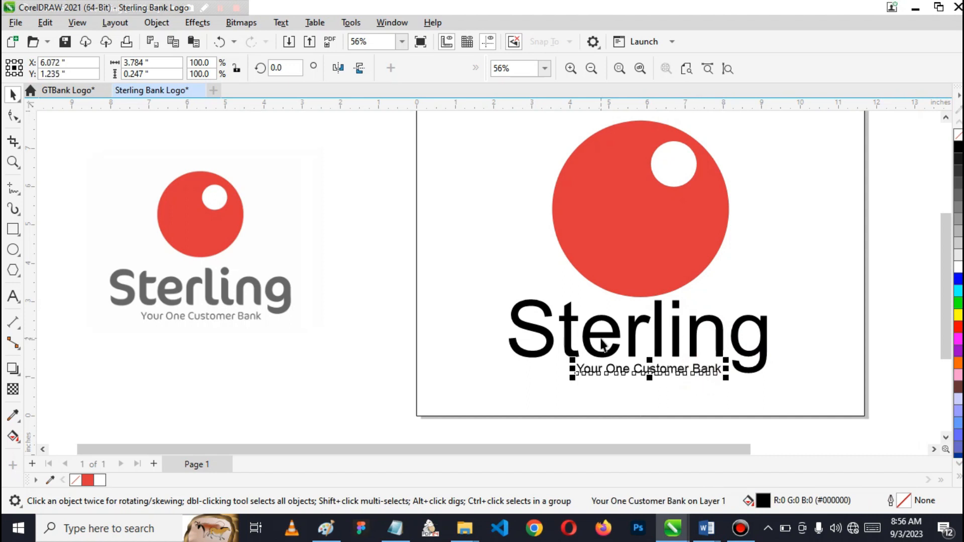
{"action": "mouse_move", "coordinate": [647, 359]}
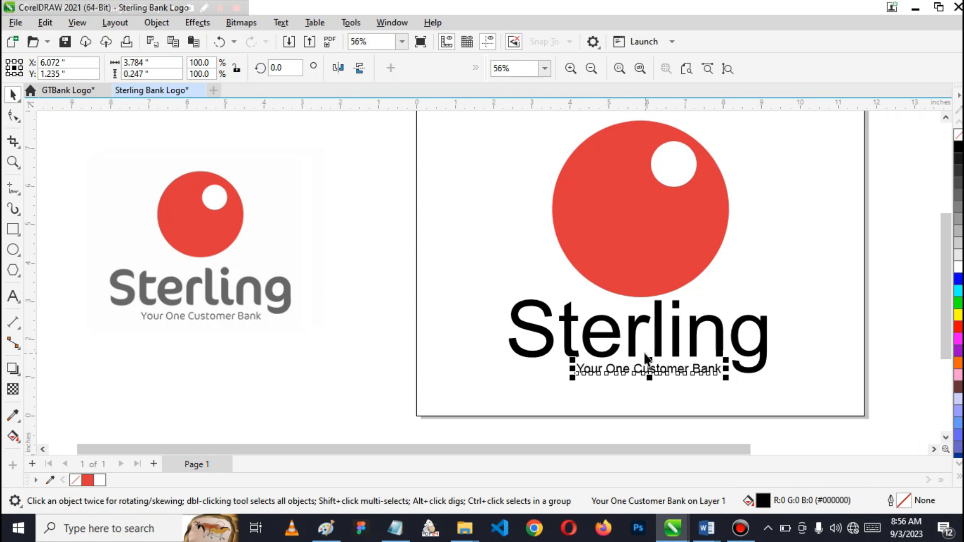
{"action": "left_click", "coordinate": [638, 333]}
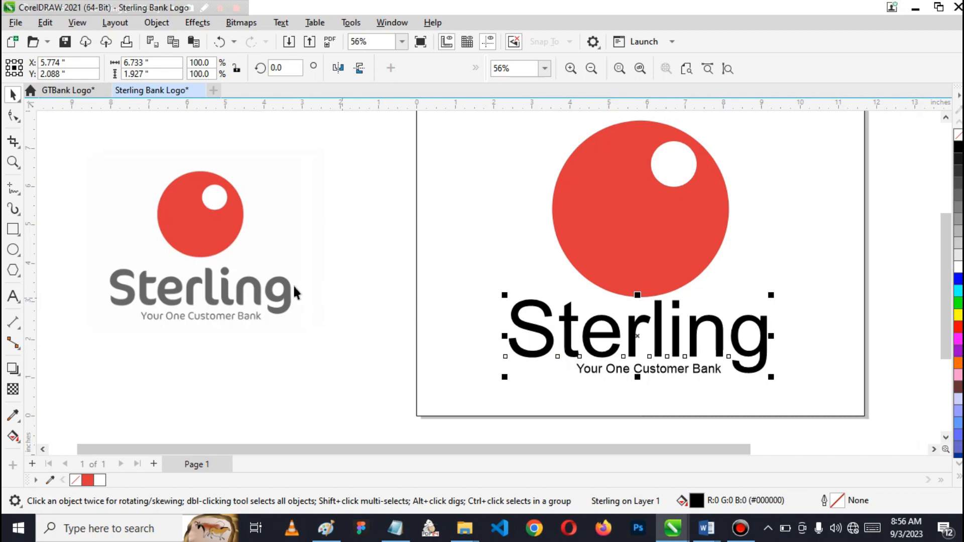
{"action": "mouse_move", "coordinate": [441, 311]}
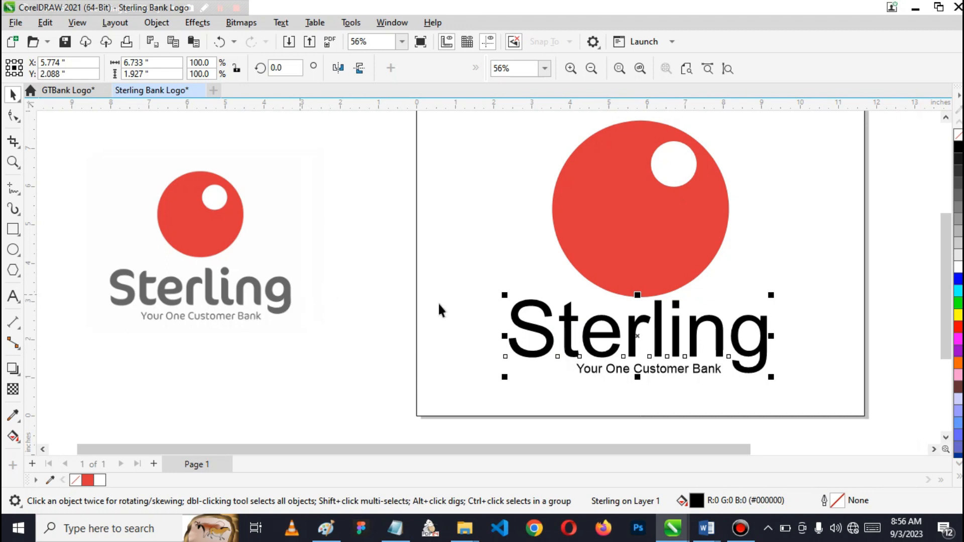
{"action": "mouse_move", "coordinate": [731, 333]}
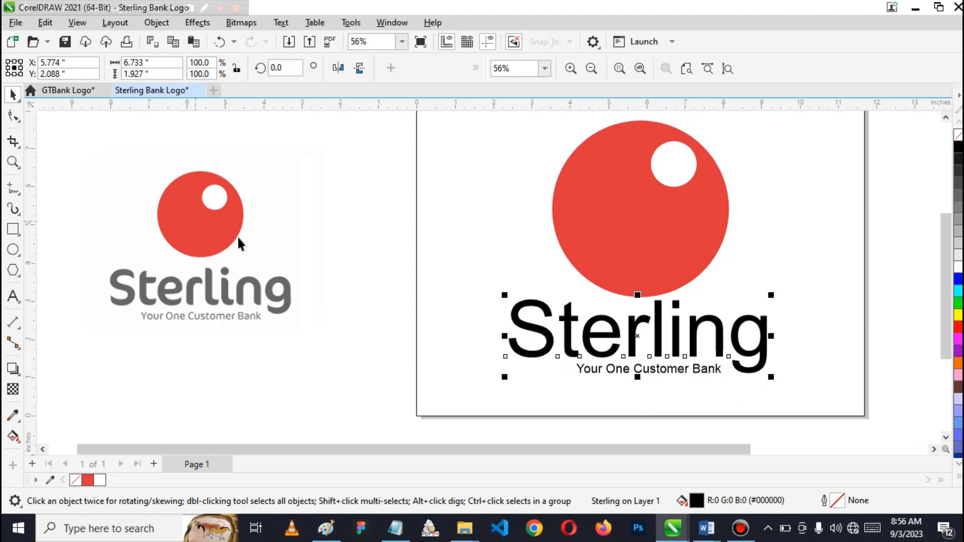
{"action": "mouse_move", "coordinate": [700, 327]}
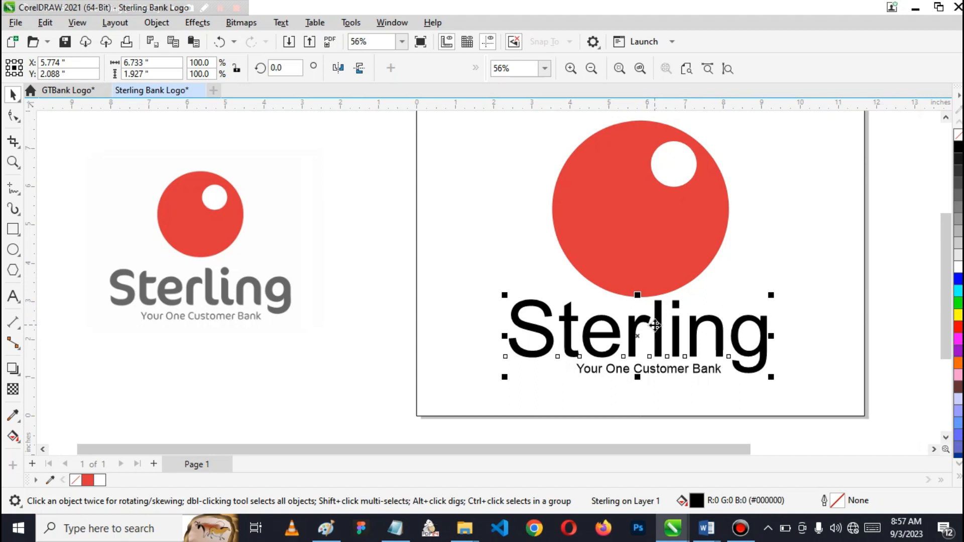
{"action": "mouse_move", "coordinate": [578, 345]}
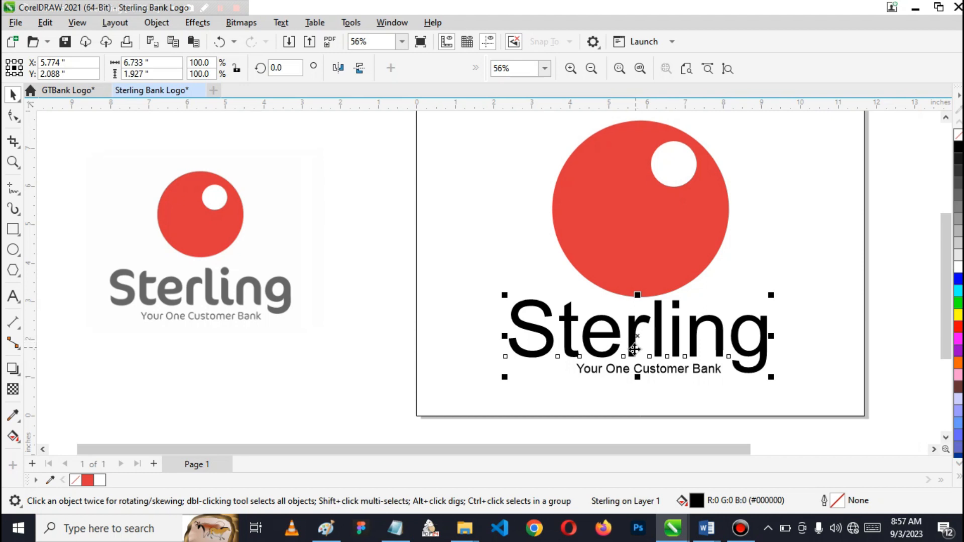
{"action": "mouse_move", "coordinate": [626, 345]}
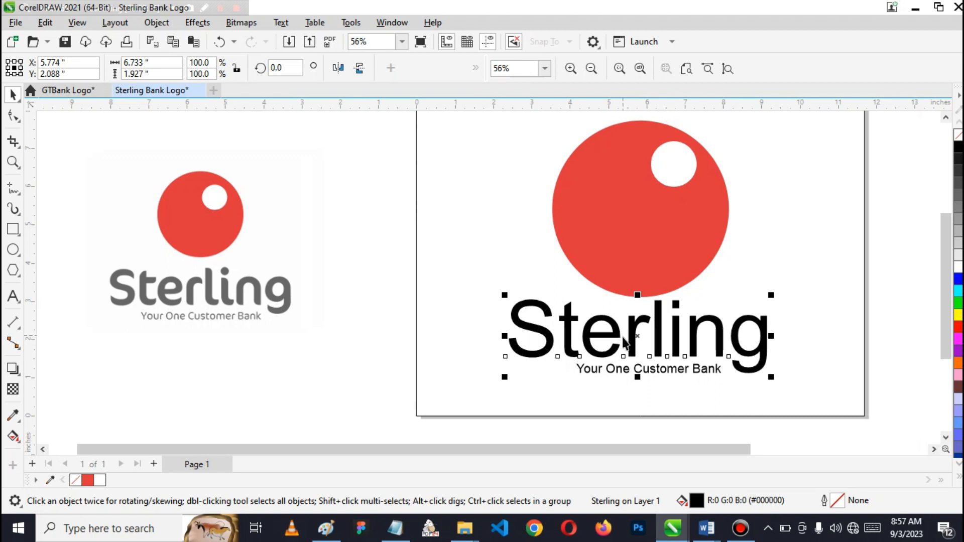
{"action": "mouse_move", "coordinate": [615, 346]}
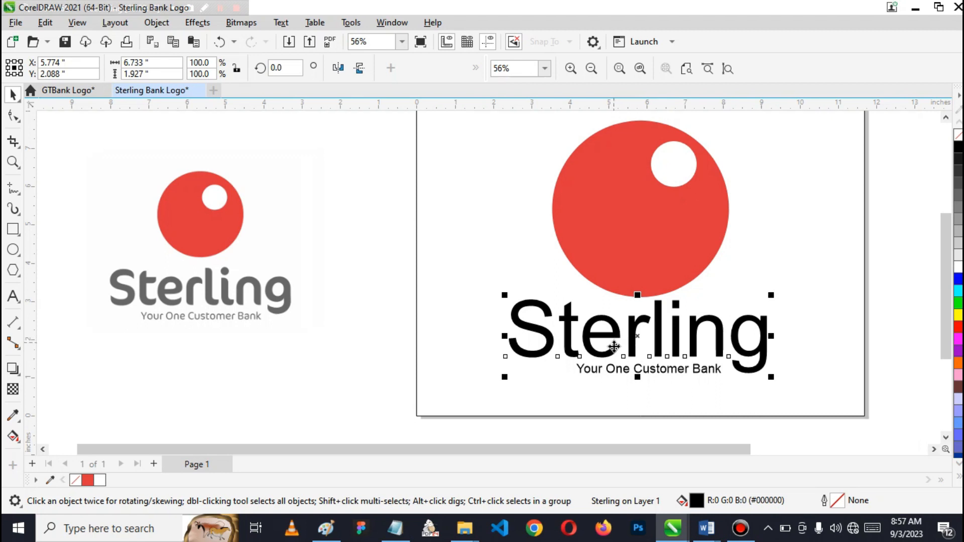
{"action": "mouse_move", "coordinate": [626, 354]}
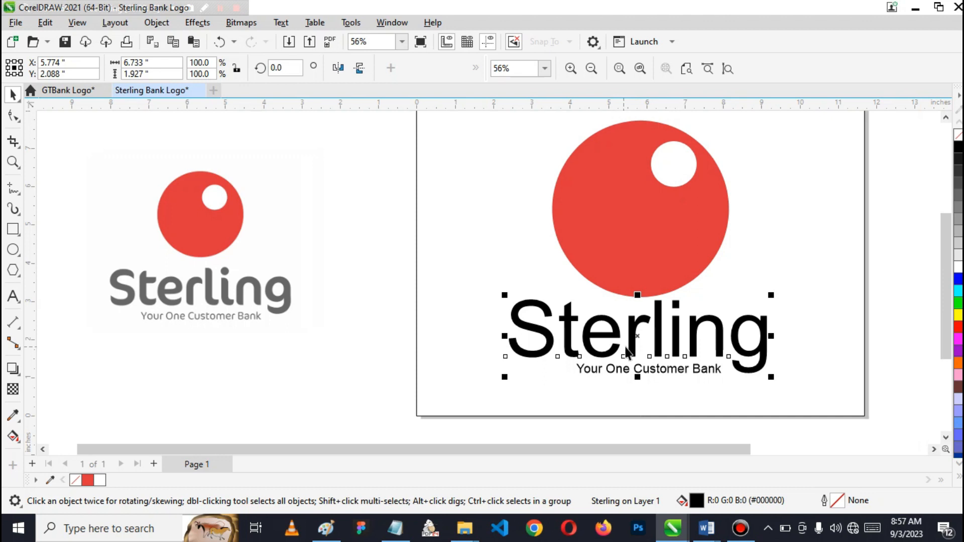
{"action": "mouse_move", "coordinate": [643, 354]}
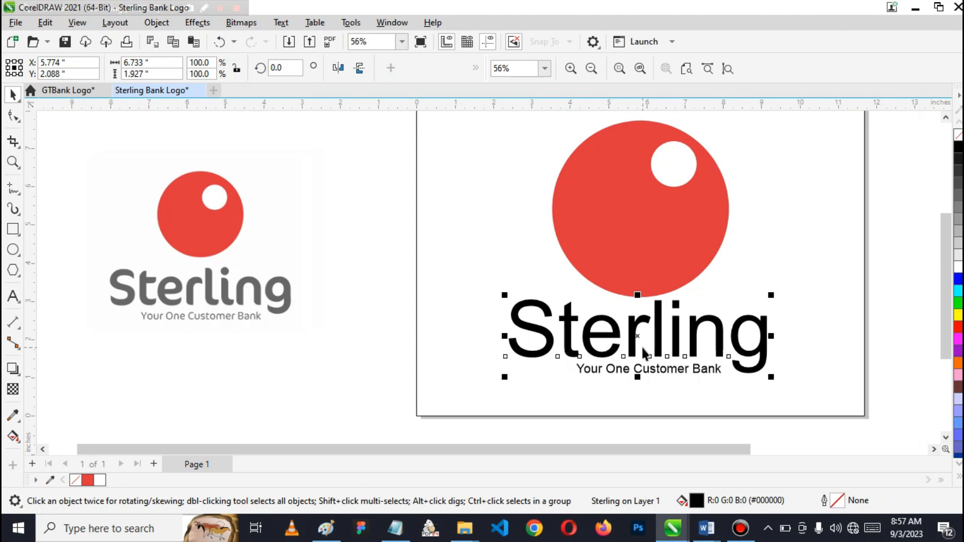
{"action": "mouse_move", "coordinate": [640, 371]}
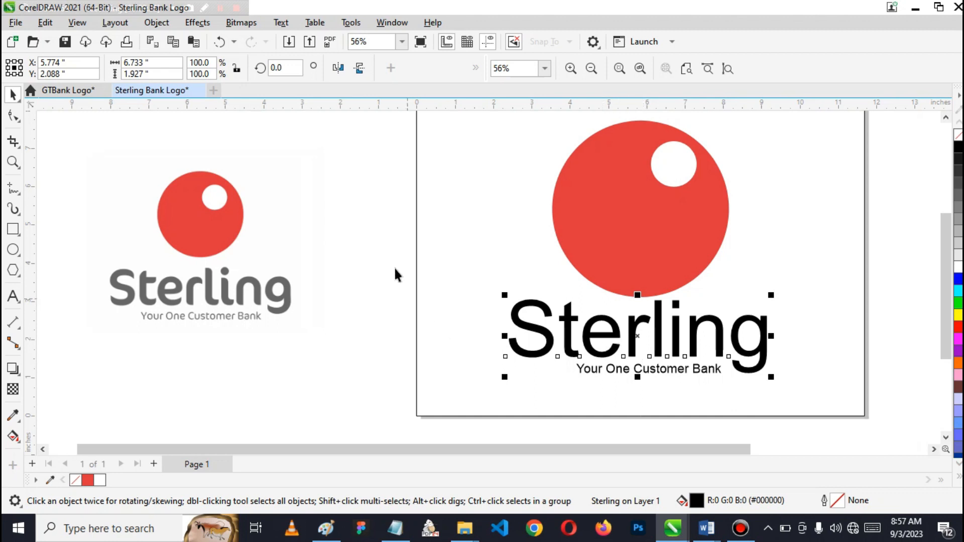
{"action": "mouse_move", "coordinate": [527, 88]}
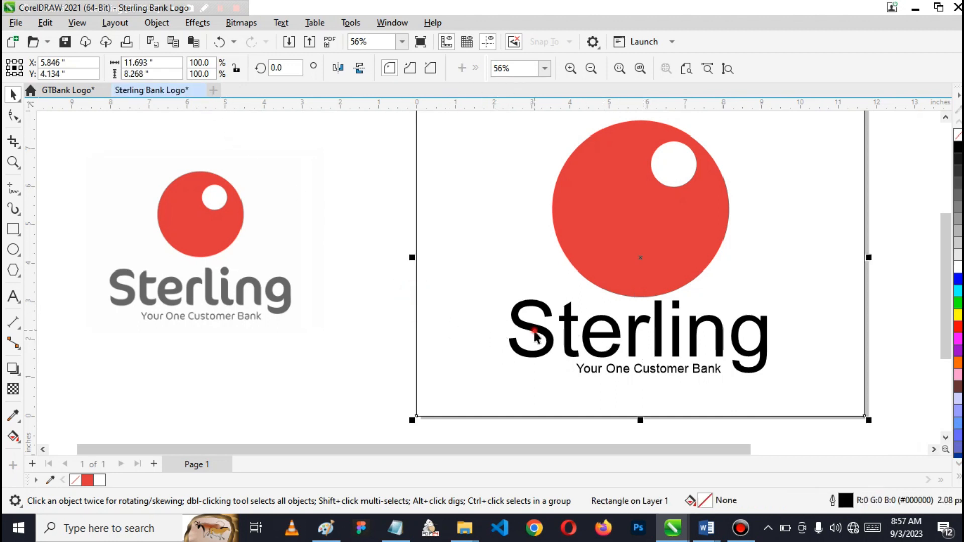
{"action": "left_click", "coordinate": [533, 337]}
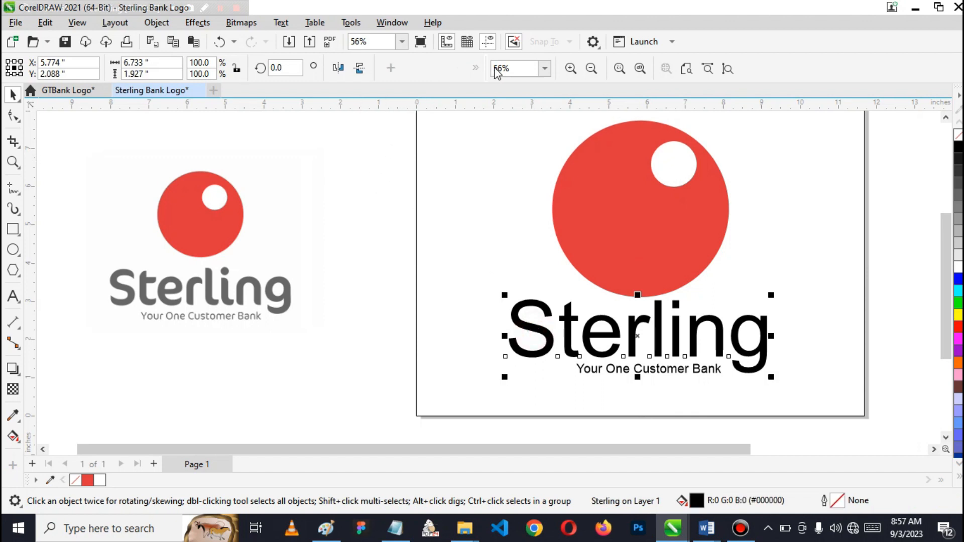
{"action": "mouse_move", "coordinate": [483, 80]}
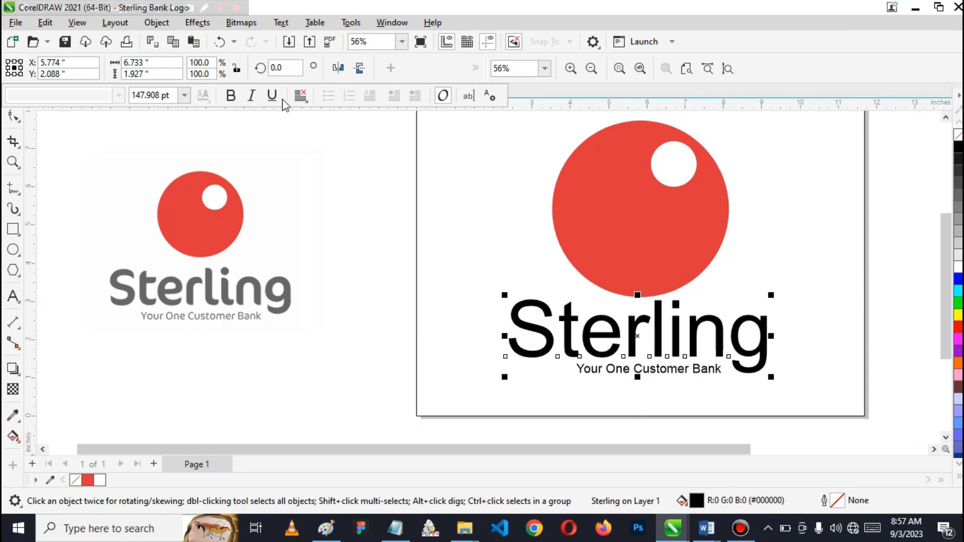
{"action": "mouse_move", "coordinate": [328, 100]}
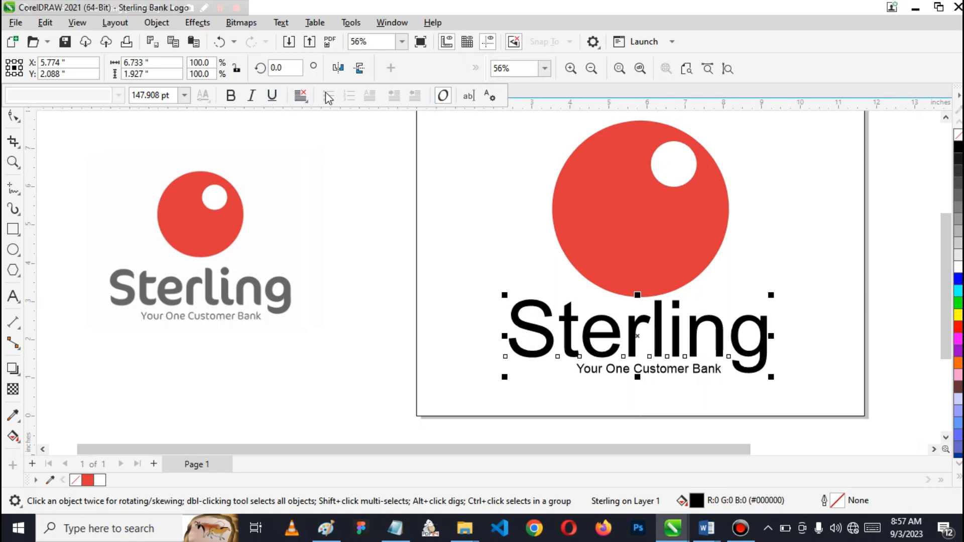
{"action": "mouse_move", "coordinate": [121, 104]}
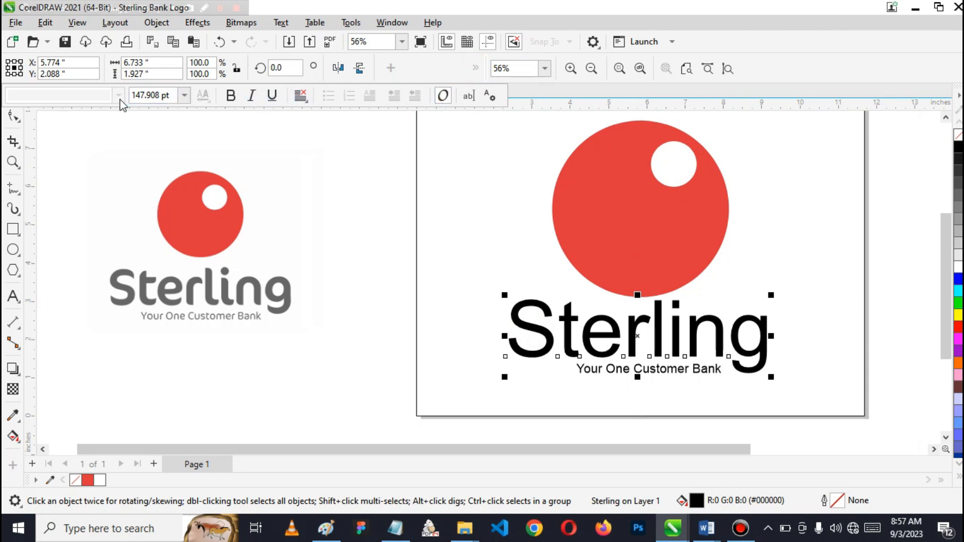
{"action": "left_click", "coordinate": [183, 95]}
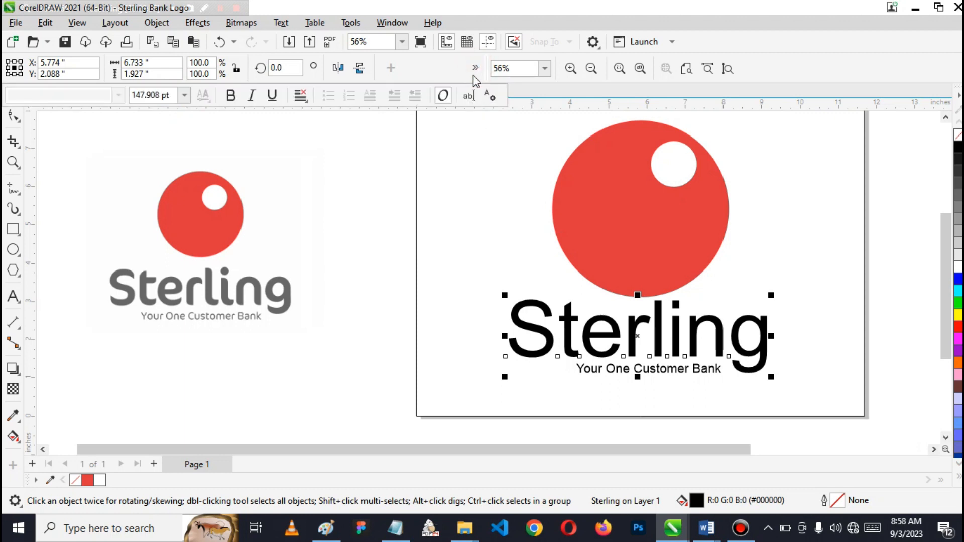
{"action": "left_click", "coordinate": [490, 96]}
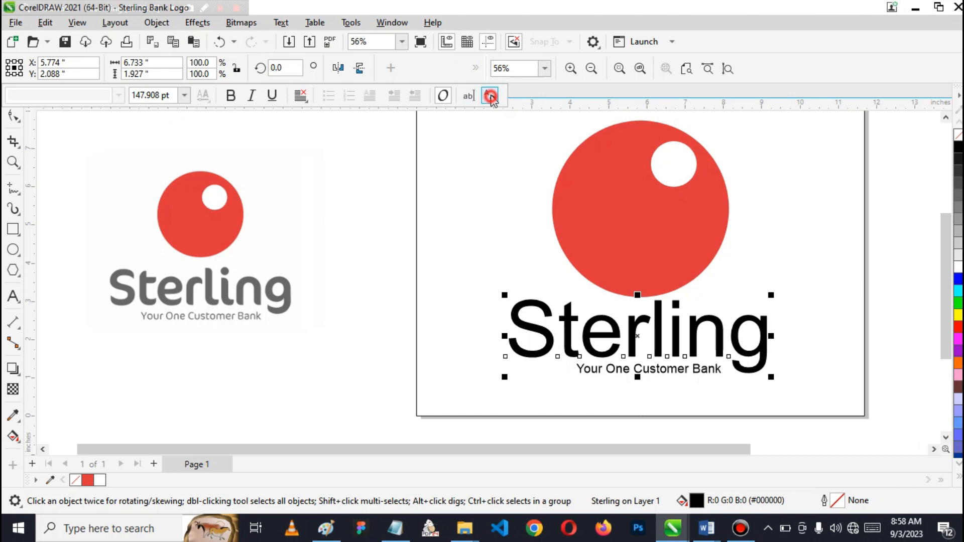
Set the Sterling wordmark in the Gadugi font from the Text docker
{"action": "left_click", "coordinate": [490, 97]}
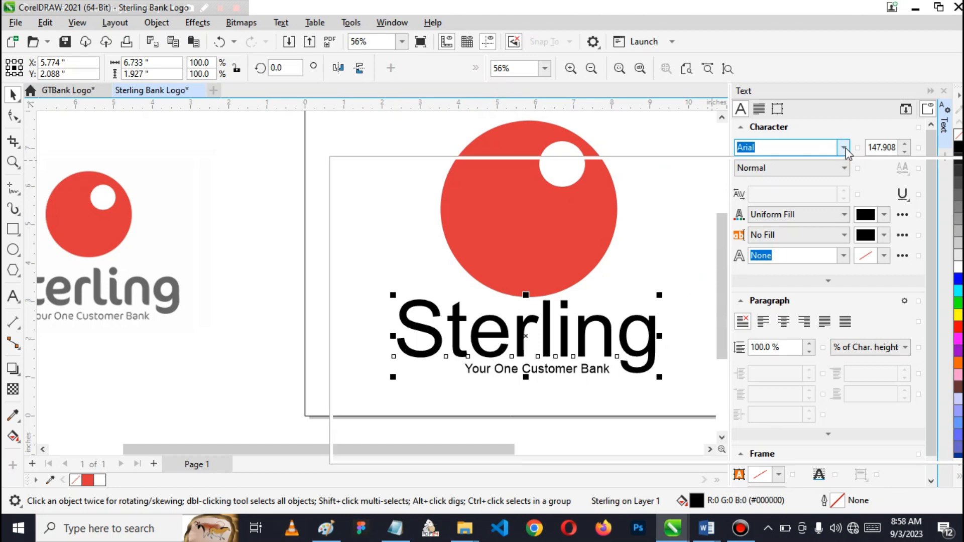
{"action": "left_click", "coordinate": [844, 147]}
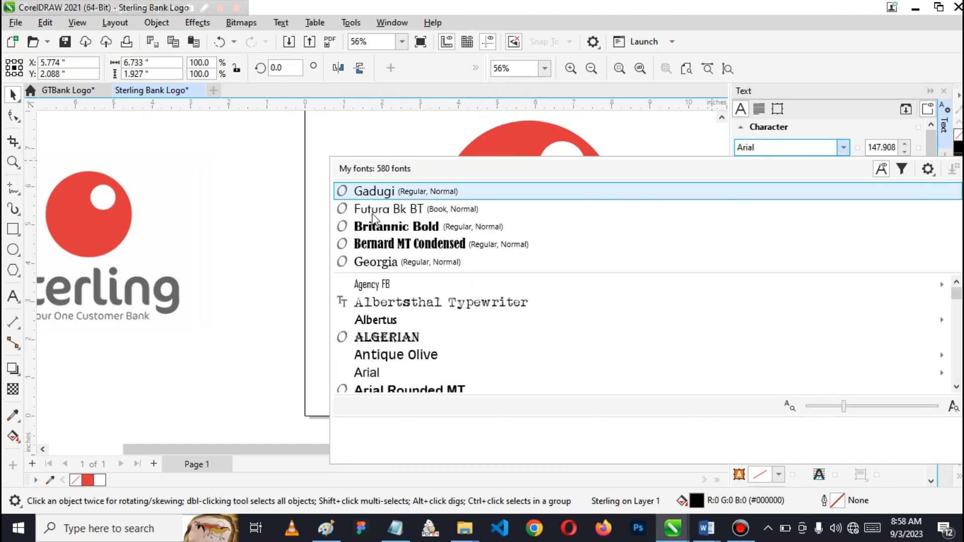
{"action": "left_click", "coordinate": [374, 191]}
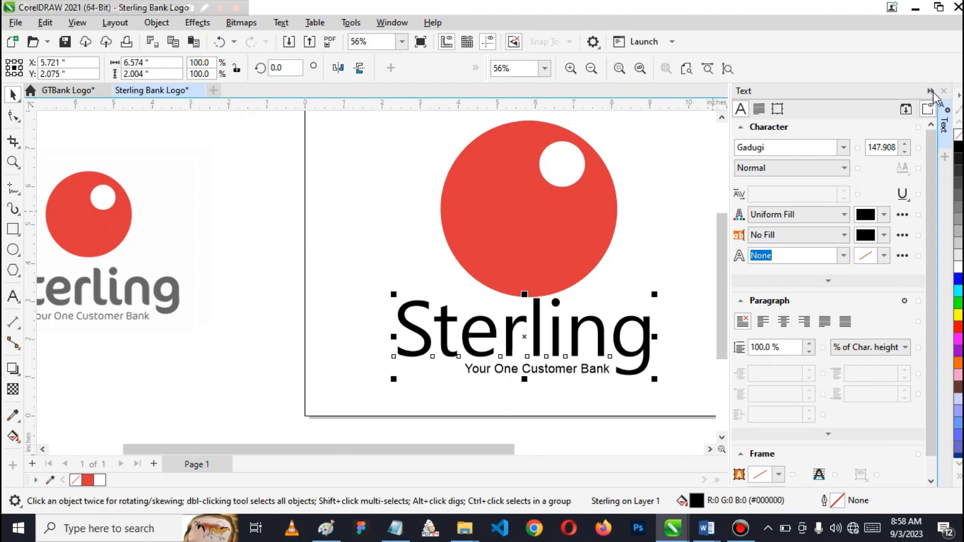
{"action": "mouse_move", "coordinate": [681, 239]}
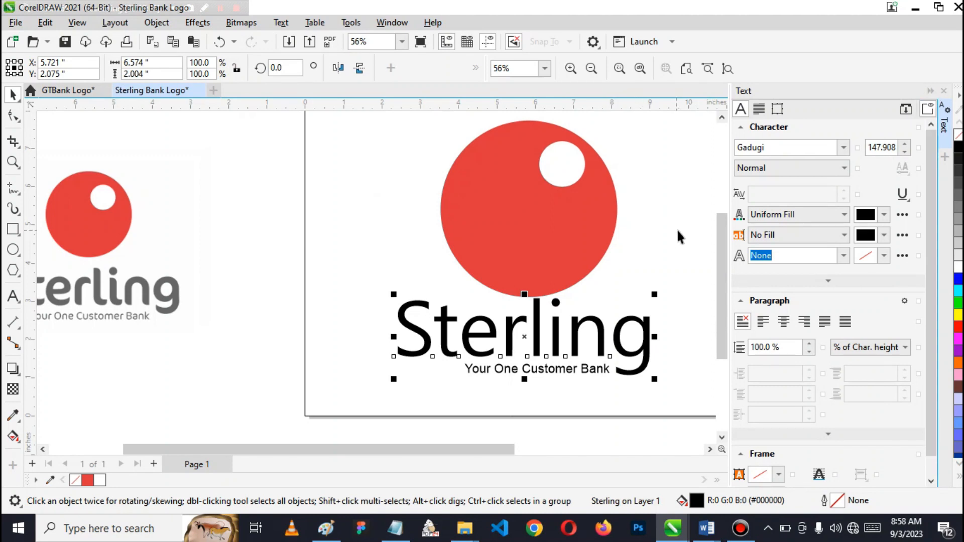
{"action": "mouse_move", "coordinate": [723, 42]}
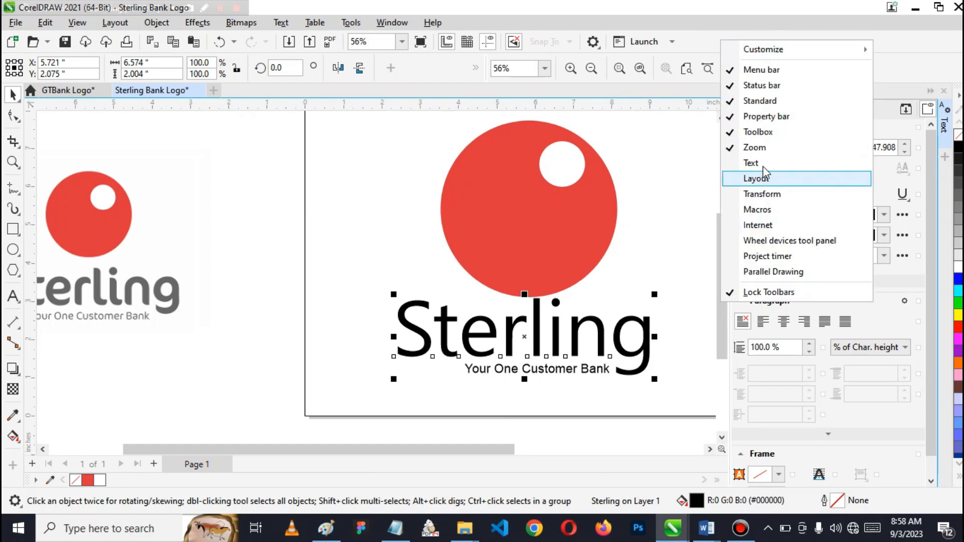
Enable the Text toolbar and dock it with the other toolbars
{"action": "left_click", "coordinate": [752, 163]}
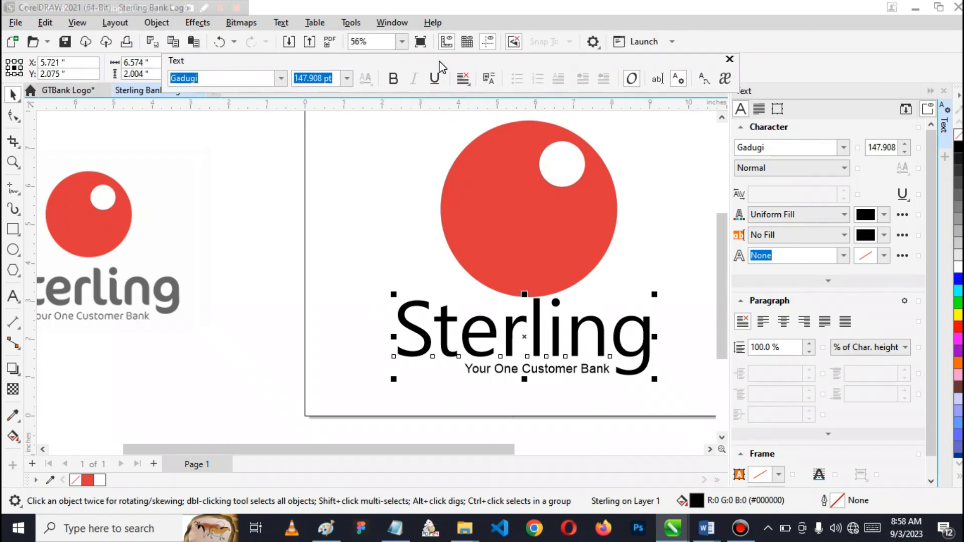
{"action": "left_click", "coordinate": [729, 59]}
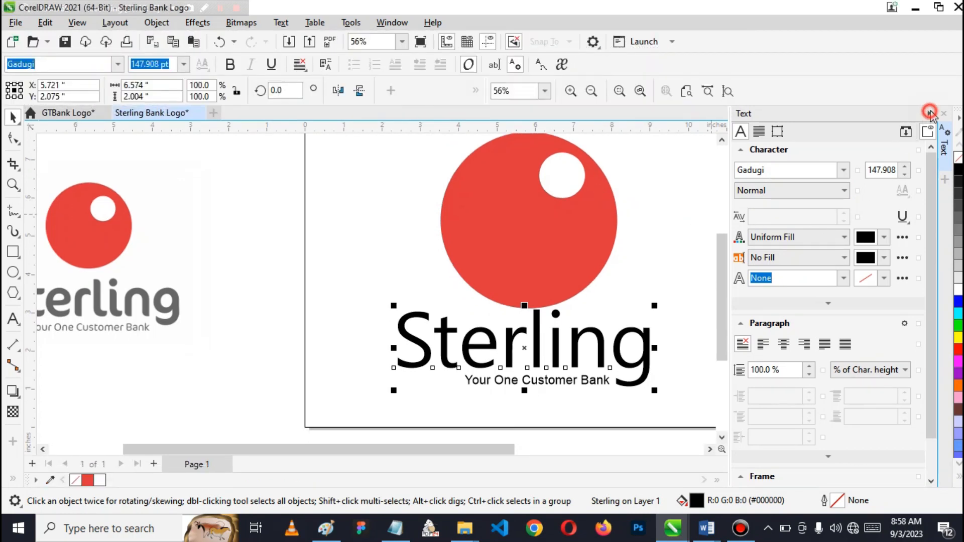
Change the Sterling wordmark to Brush Script MT from the property bar font list
{"action": "left_click", "coordinate": [930, 114]}
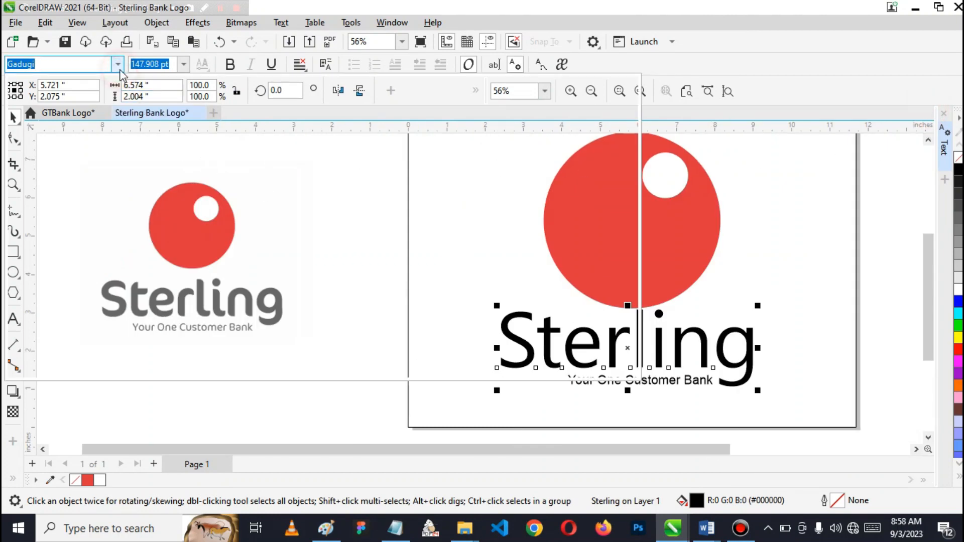
{"action": "left_click", "coordinate": [116, 64]}
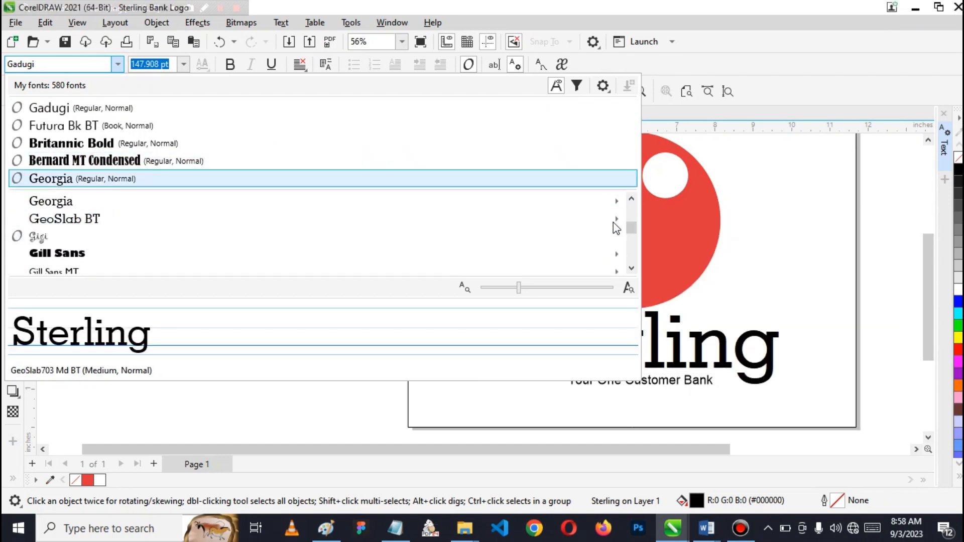
{"action": "scroll", "scroll_direction": "down", "scroll_amount": 3}
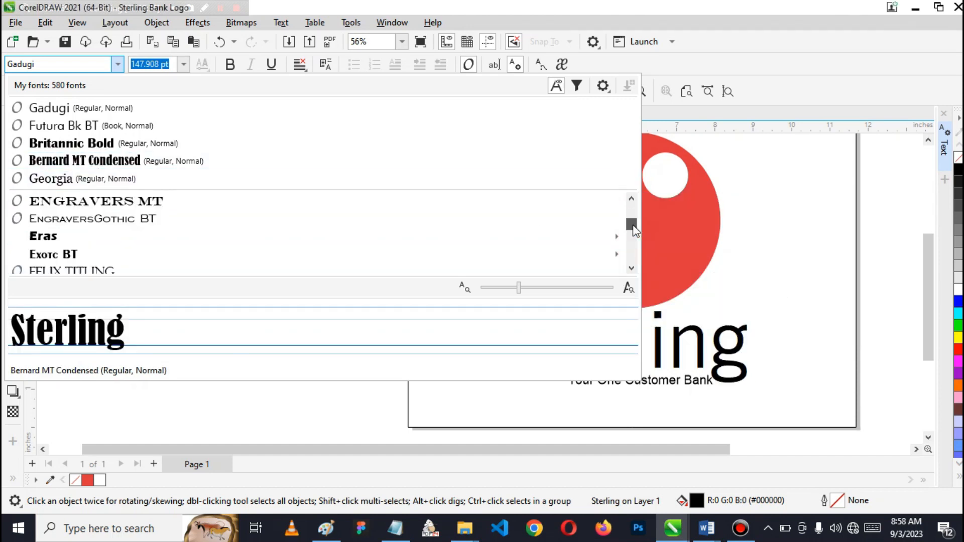
{"action": "scroll", "scroll_direction": "up", "scroll_amount": 3}
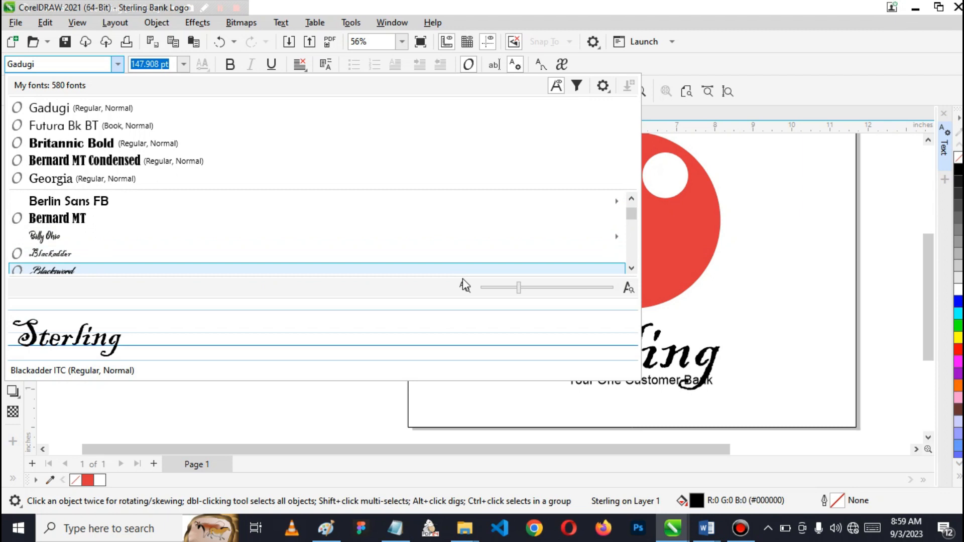
{"action": "left_click", "coordinate": [630, 269]}
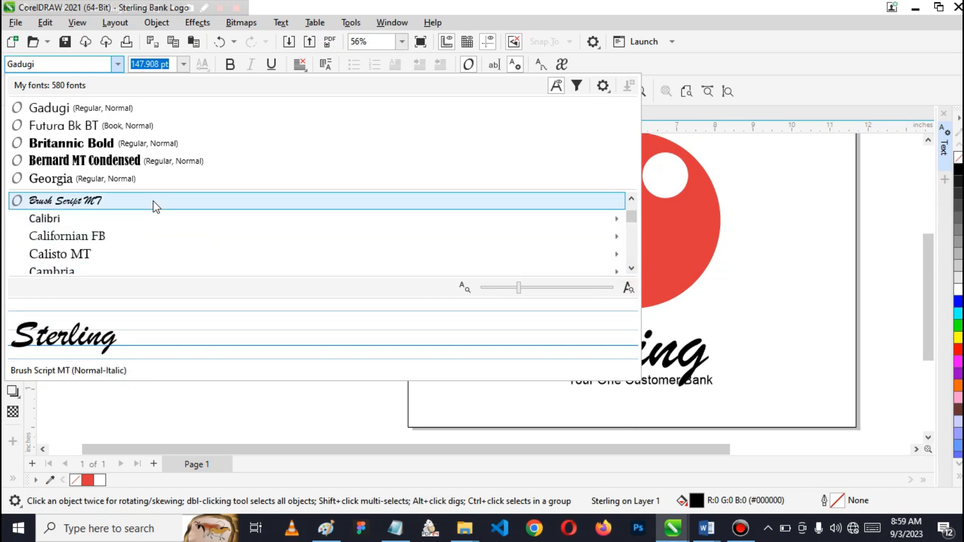
{"action": "left_click", "coordinate": [65, 201]}
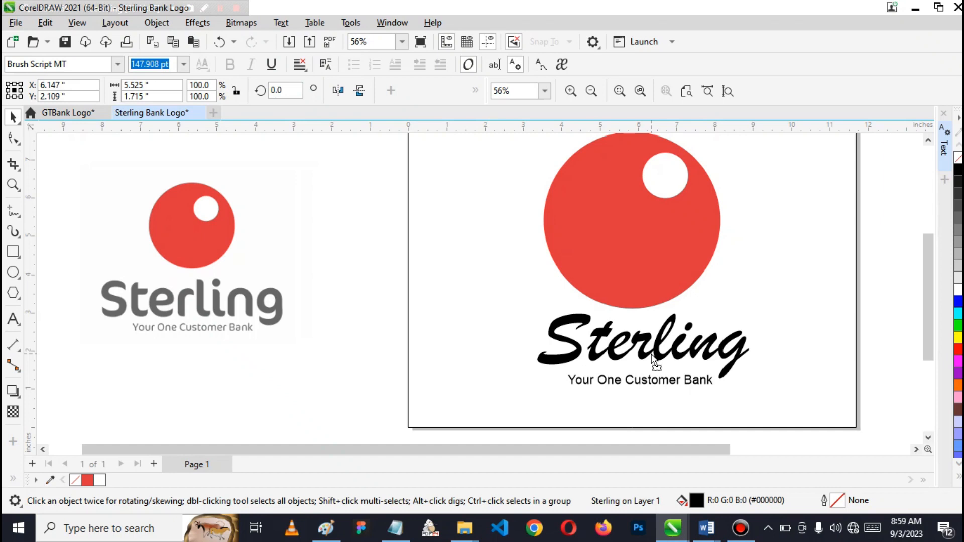
Enlarge Sterling to about 173 pt and turn the tagline 60% gray (#666666)
{"action": "left_click", "coordinate": [642, 345]}
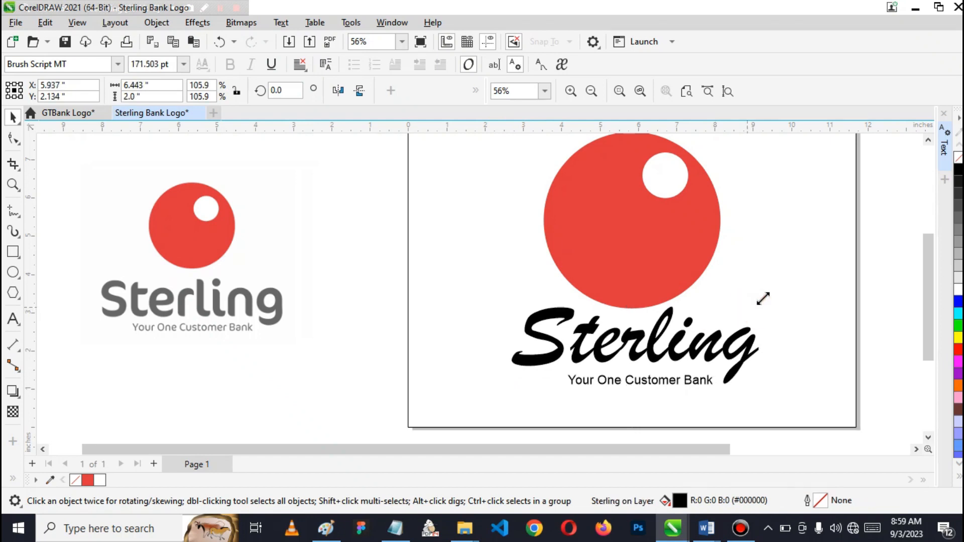
{"action": "left_click", "coordinate": [640, 380]}
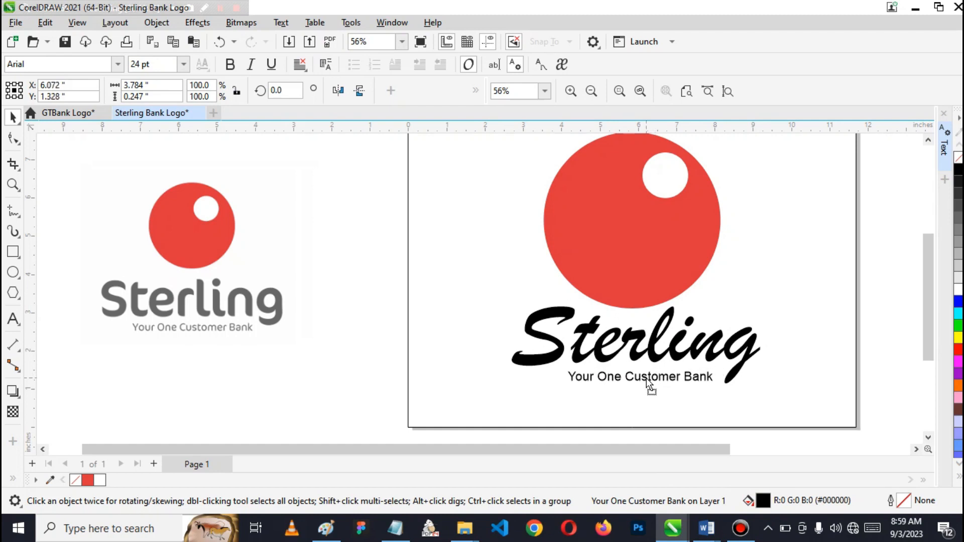
{"action": "left_click", "coordinate": [640, 377]}
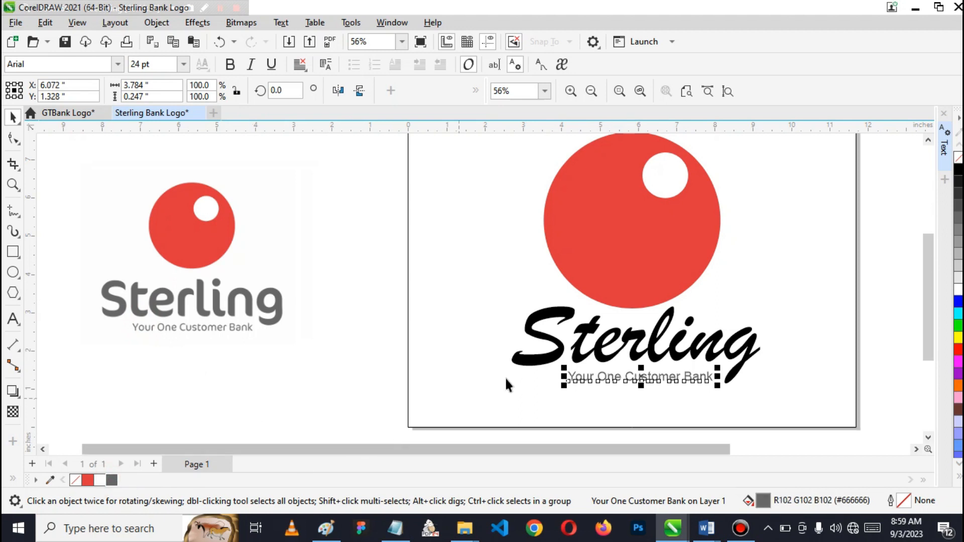
{"action": "left_click", "coordinate": [635, 345]}
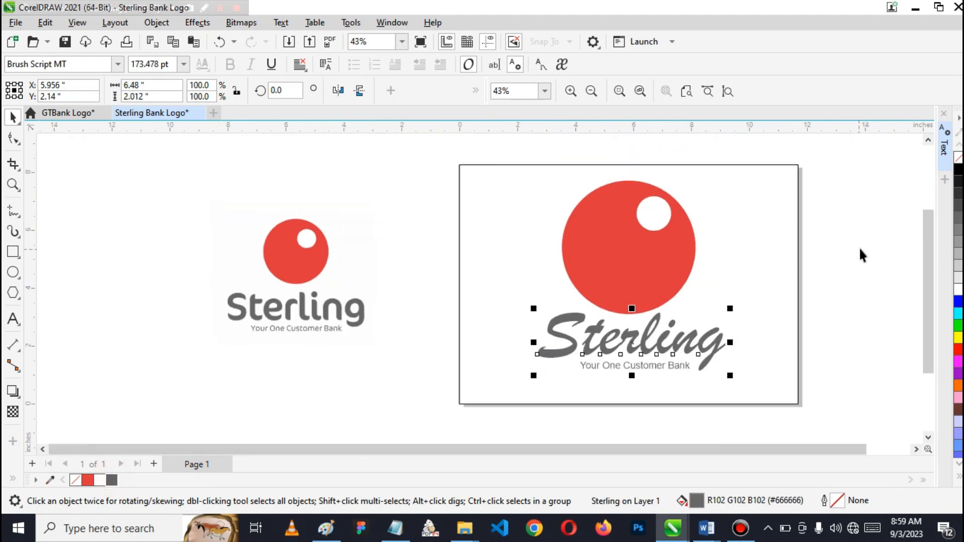
Scale the red circle with its highlight down to about 3.9 inches and lower it just above the wordmark
{"action": "left_click", "coordinate": [624, 246]}
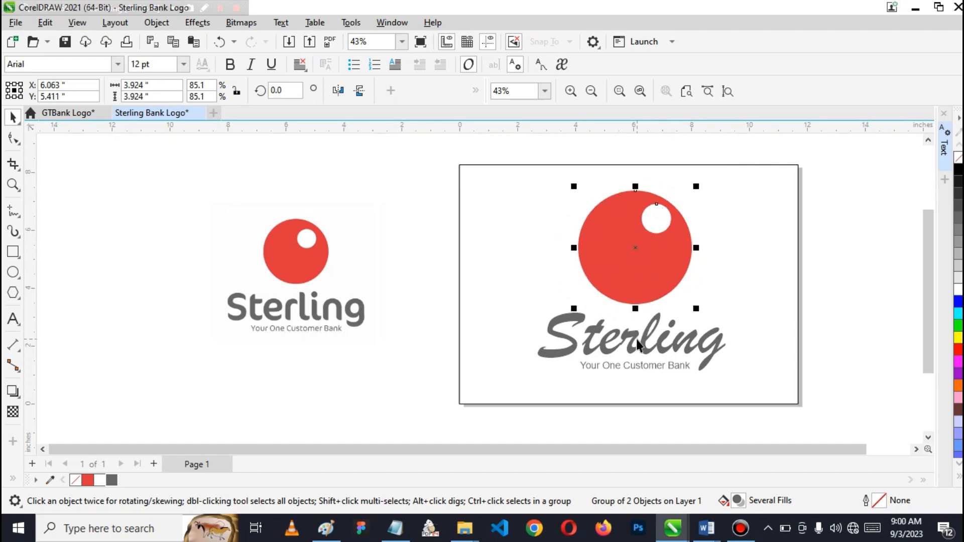
{"action": "mouse_move", "coordinate": [637, 343]}
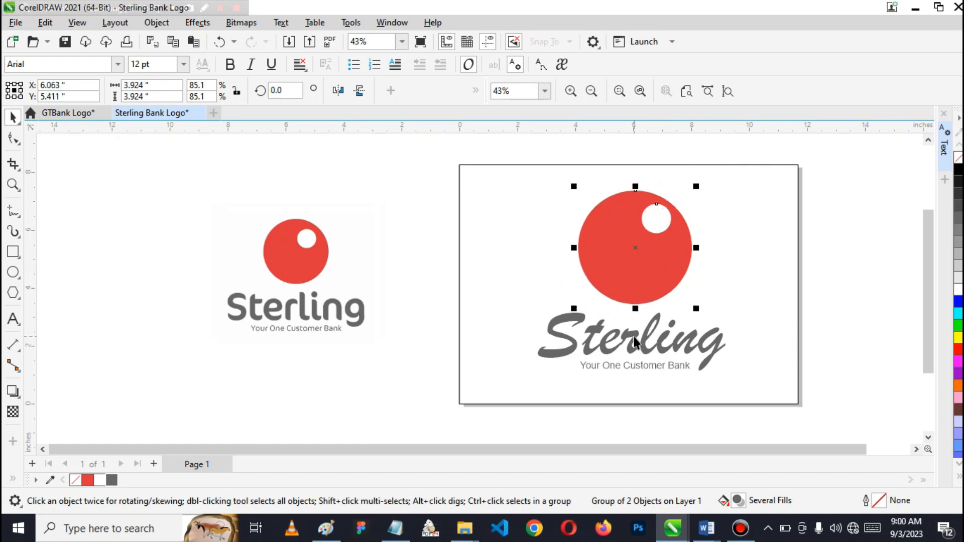
{"action": "mouse_move", "coordinate": [672, 259]}
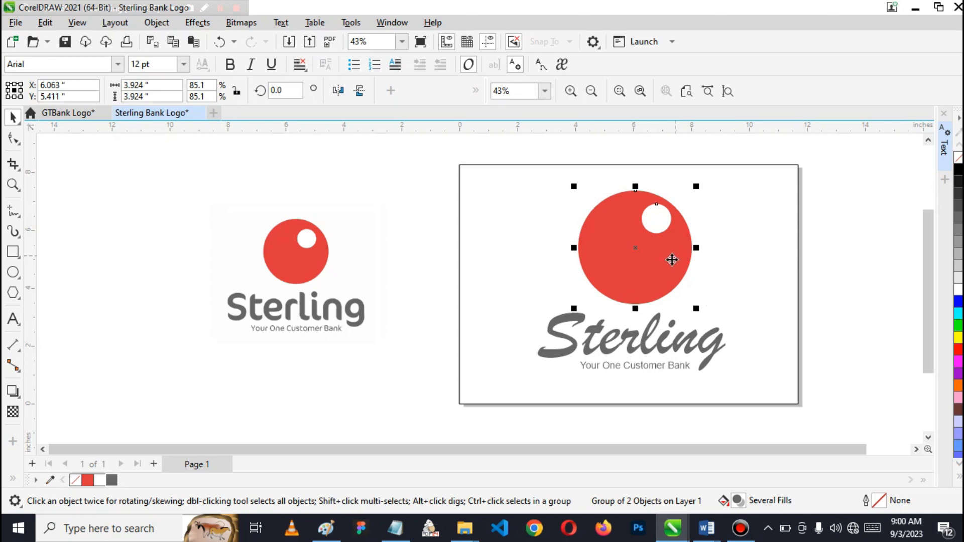
{"action": "mouse_move", "coordinate": [575, 161]}
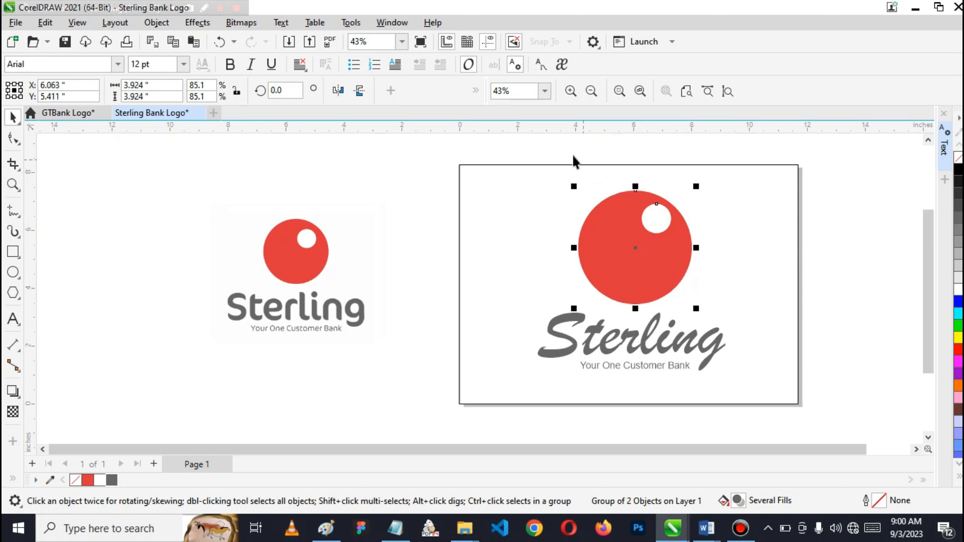
{"action": "mouse_move", "coordinate": [810, 353]}
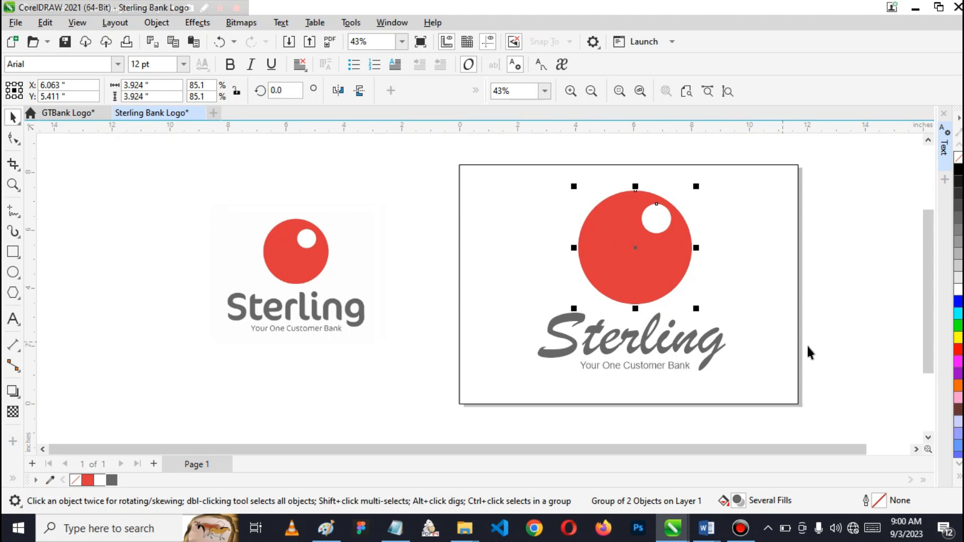
{"action": "left_click", "coordinate": [851, 395]}
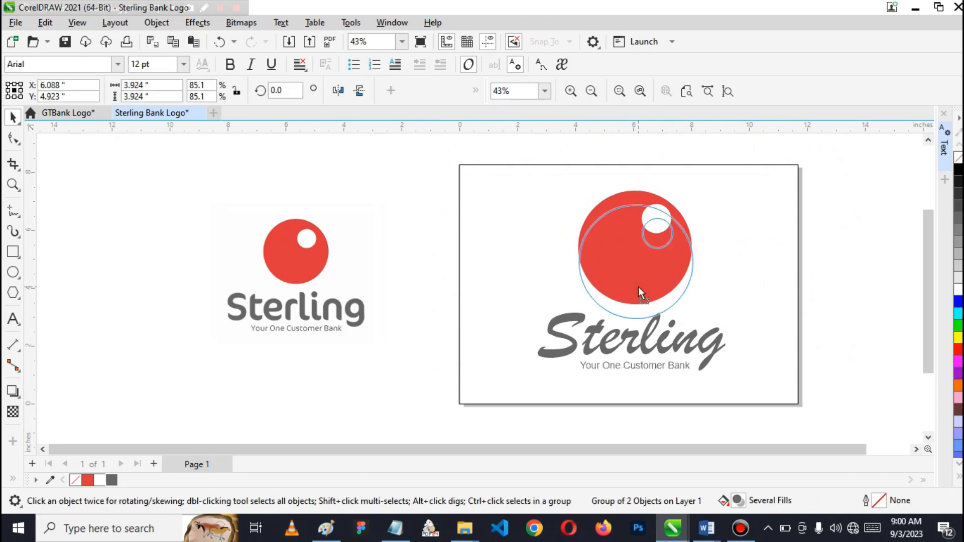
{"action": "left_click", "coordinate": [640, 294]}
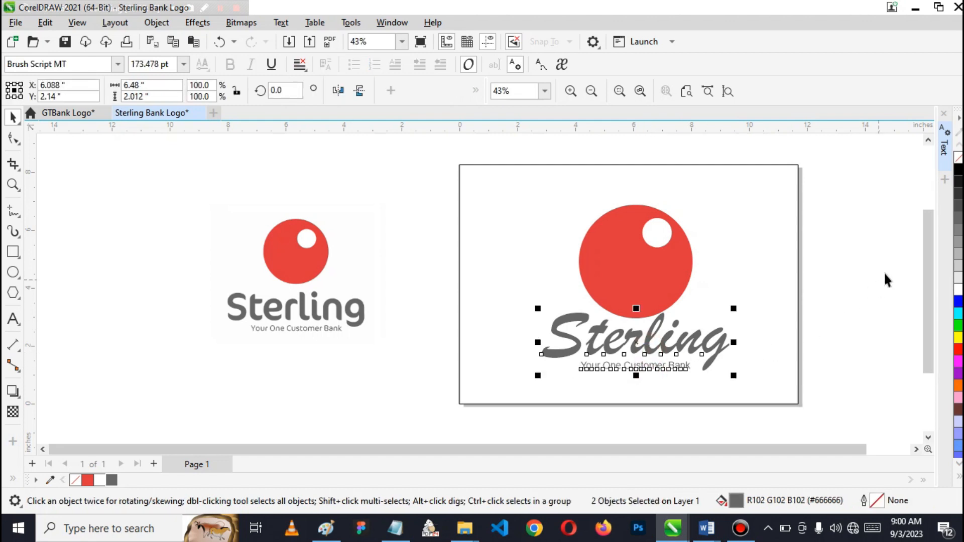
Select the circle, Sterling wordmark and tagline together to move the logo to the page centre
{"action": "left_click", "coordinate": [633, 365]}
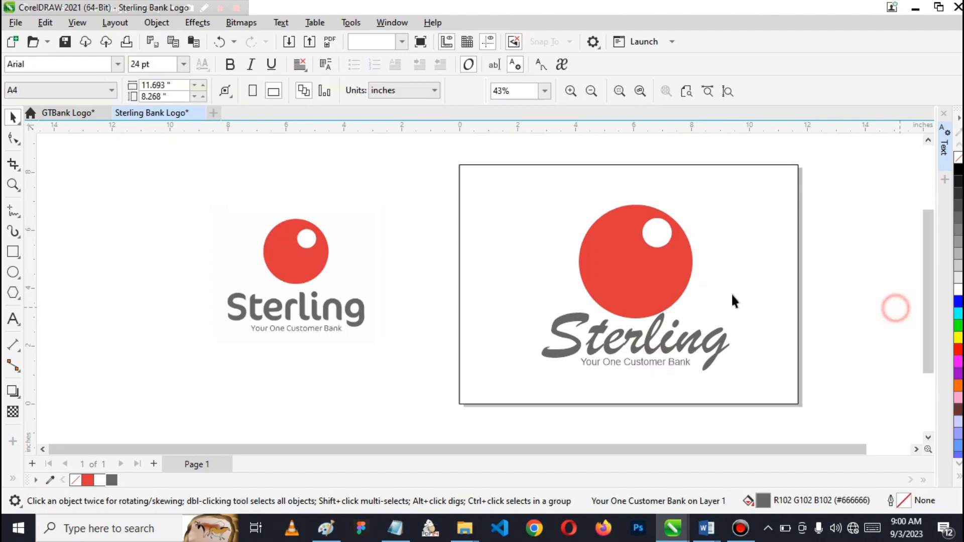
{"action": "left_click", "coordinate": [634, 283]}
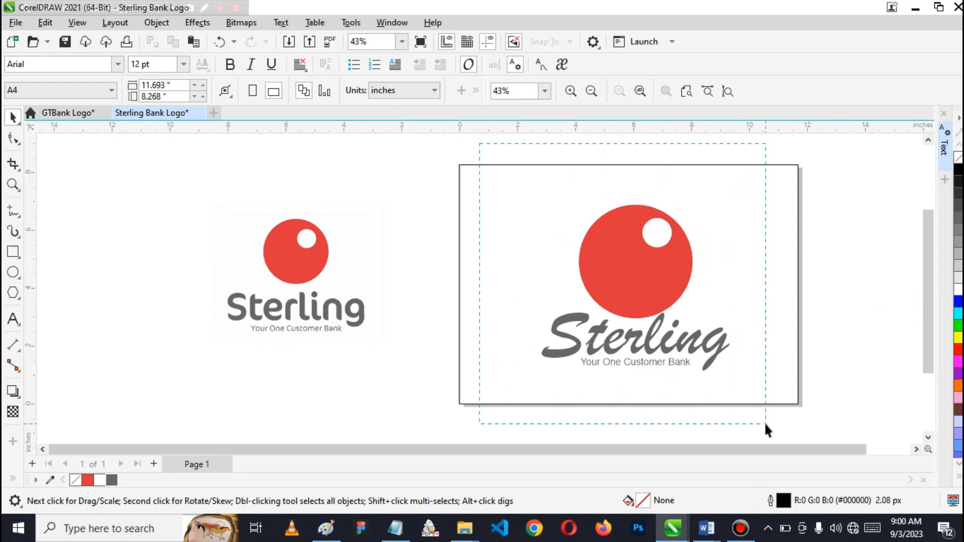
{"action": "left_click", "coordinate": [635, 283]}
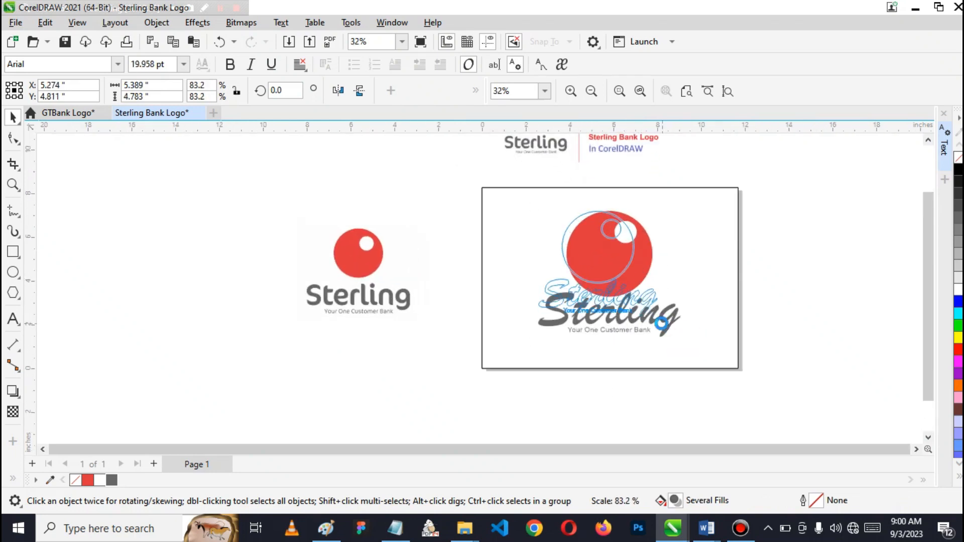
{"action": "left_click", "coordinate": [610, 277]}
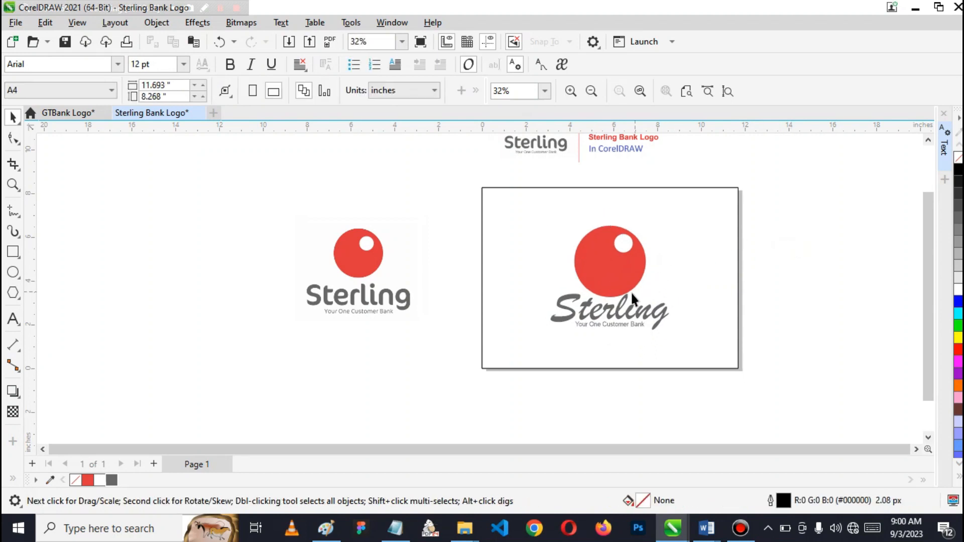
{"action": "right_click", "coordinate": [608, 278]}
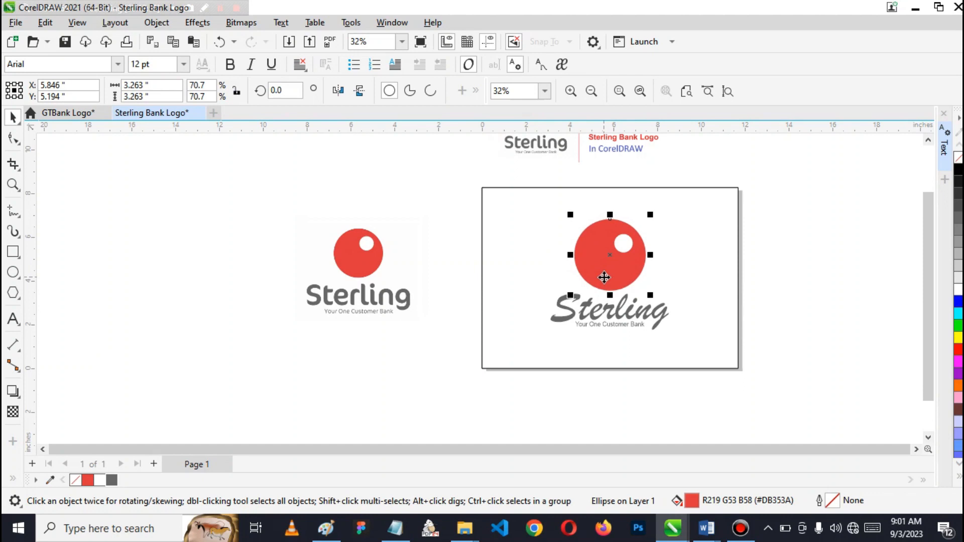
{"action": "left_click", "coordinate": [804, 354]}
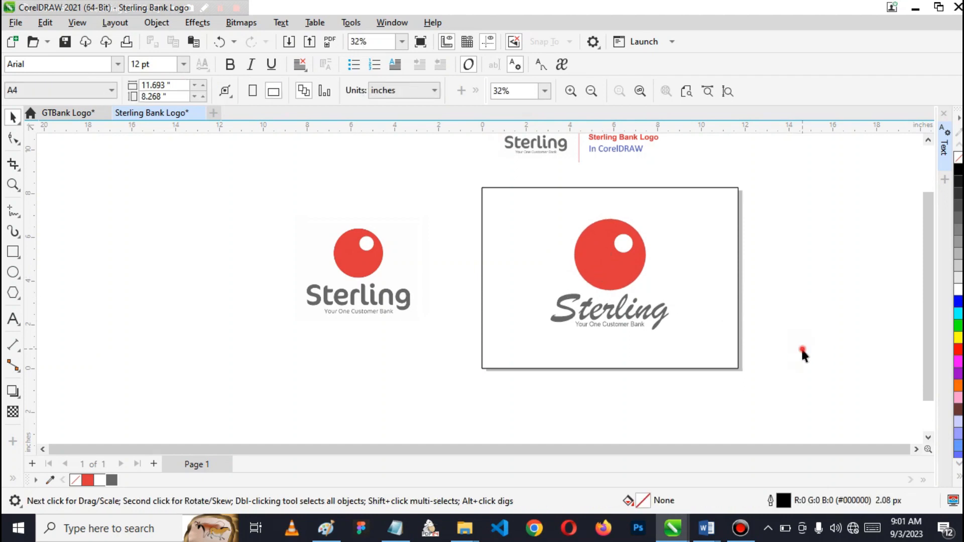
{"action": "left_click", "coordinate": [608, 277]}
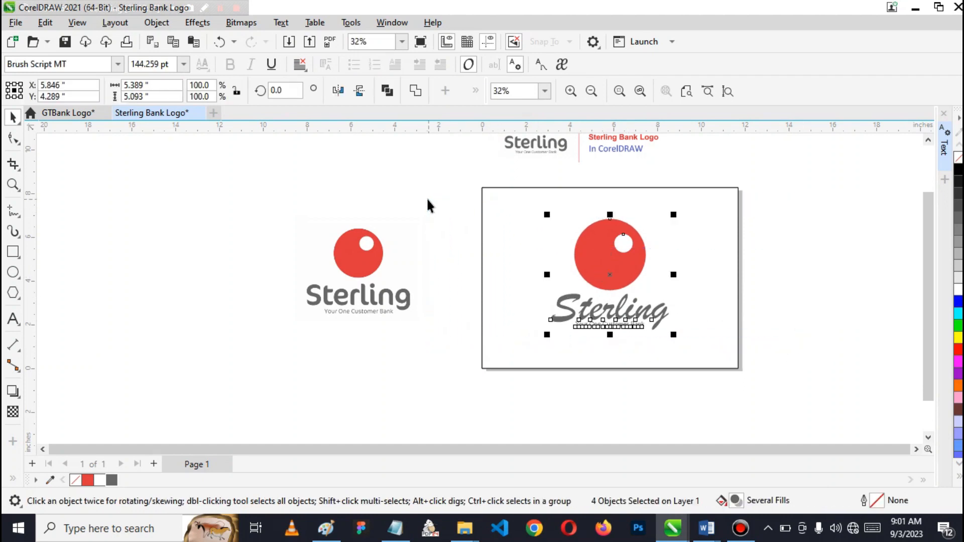
{"action": "mouse_move", "coordinate": [431, 229]}
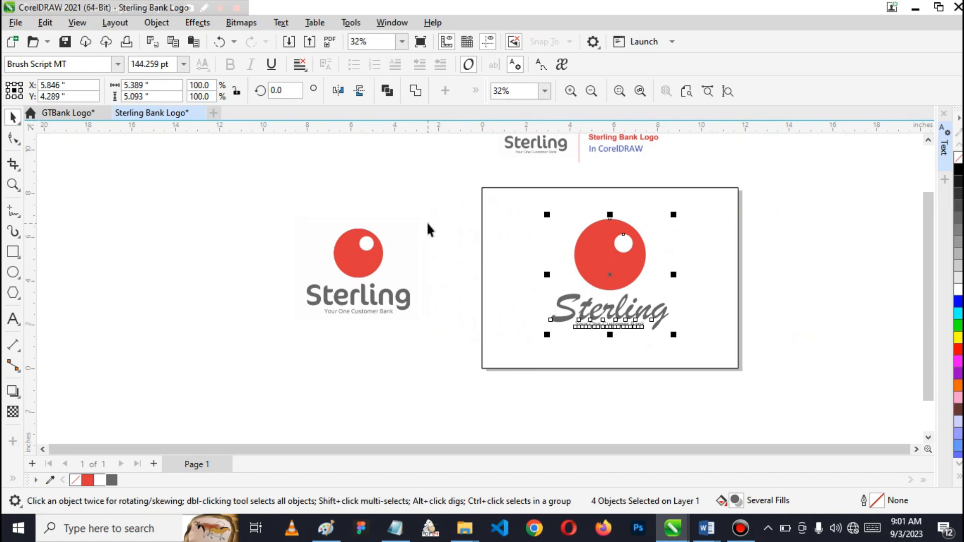
{"action": "mouse_move", "coordinate": [461, 228]}
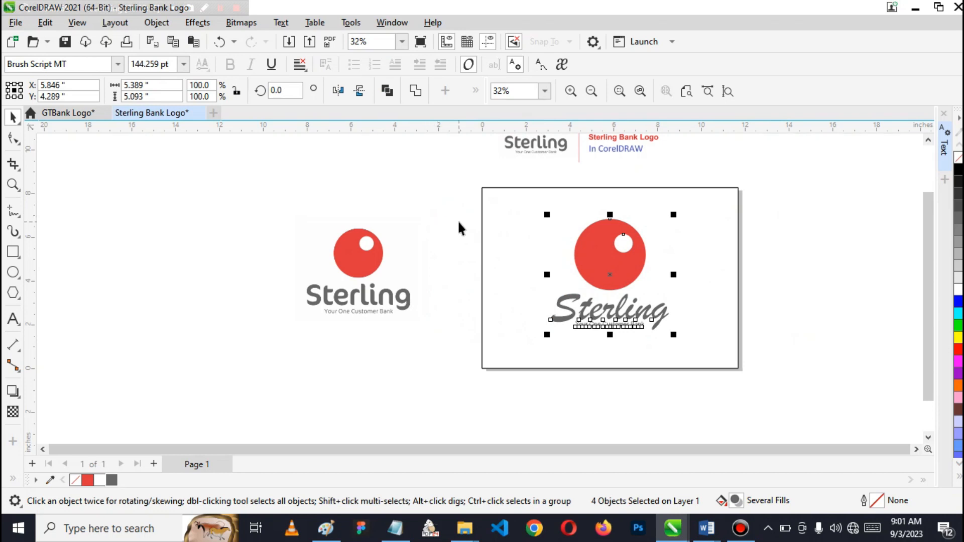
{"action": "mouse_move", "coordinate": [162, 475]}
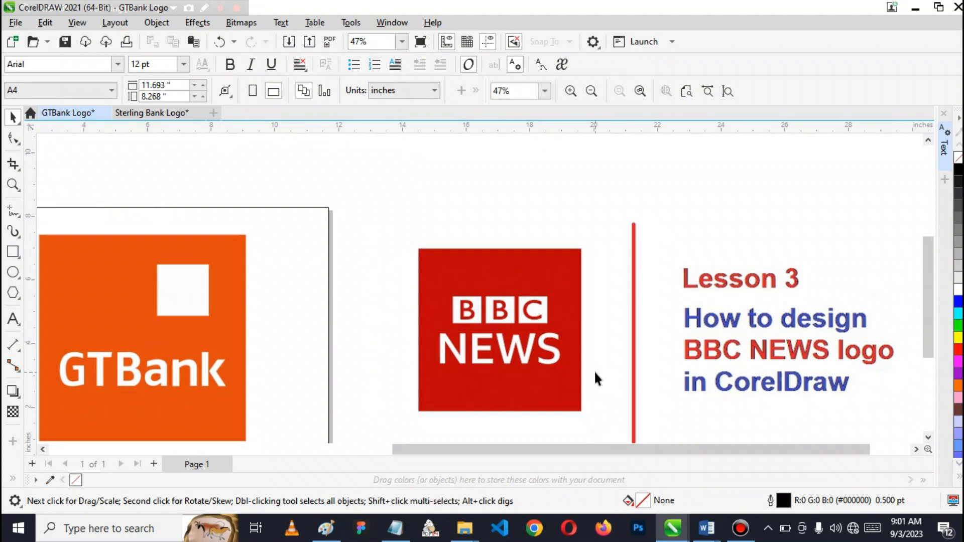
Zoom out on the GTBank Logo document to see all lesson logos and bring up the canvas commands
{"action": "scroll", "scroll_direction": "down", "scroll_amount": 3}
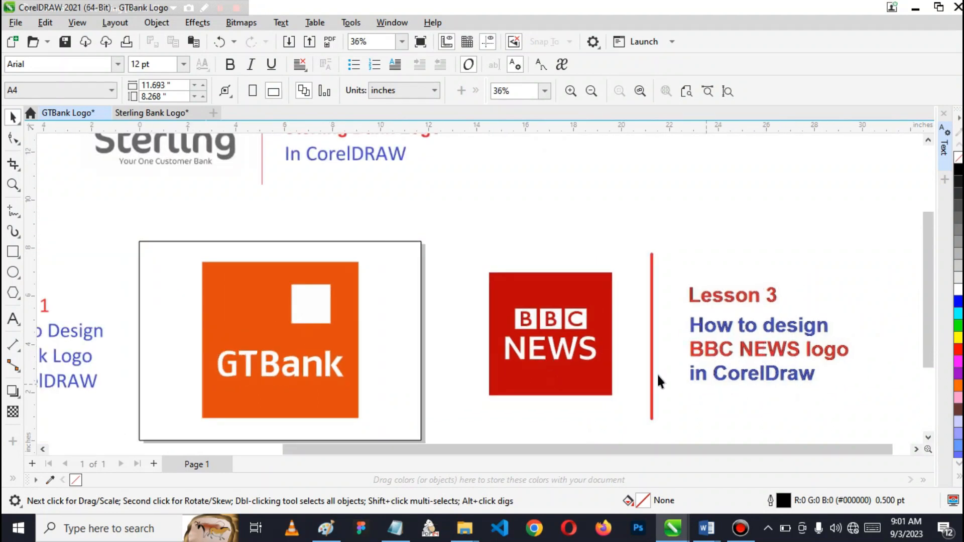
{"action": "mouse_move", "coordinate": [609, 359]}
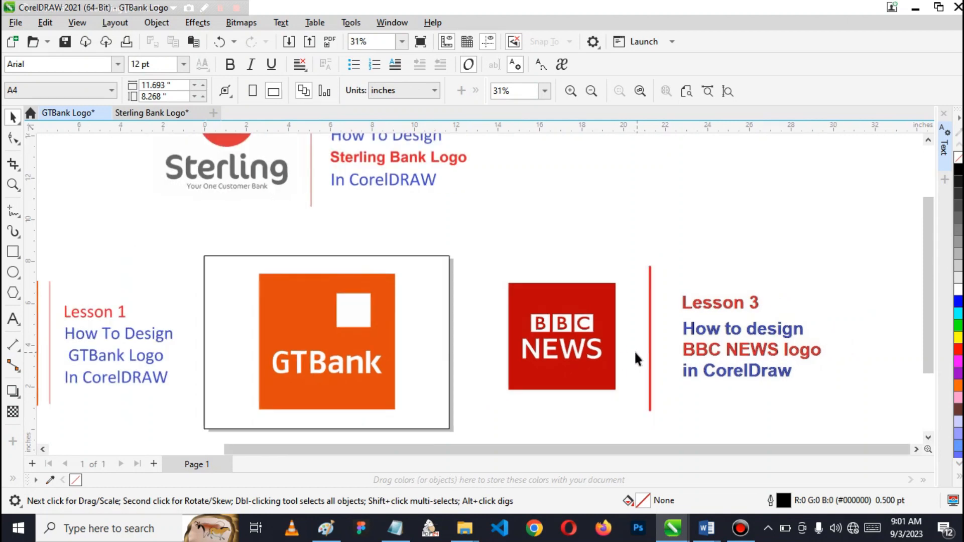
{"action": "right_click", "coordinate": [667, 212]}
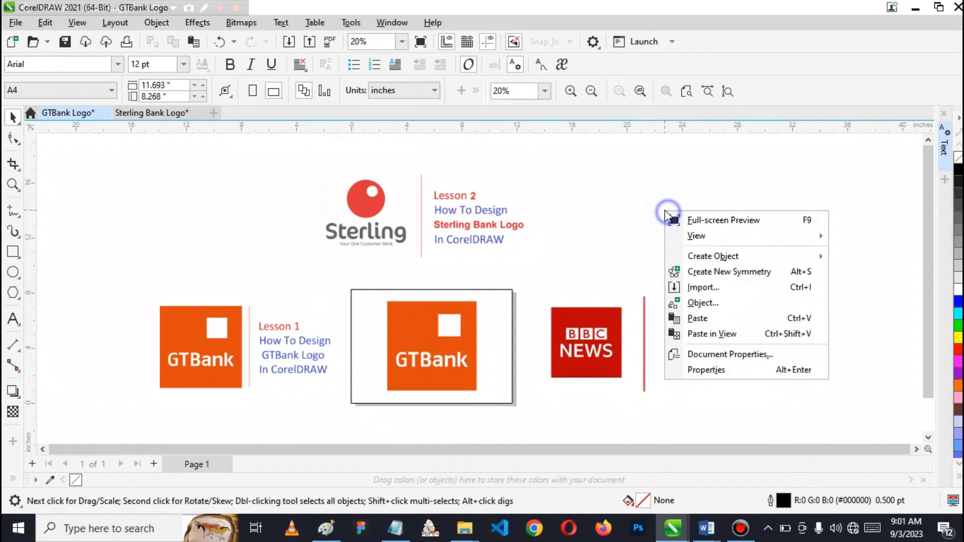
{"action": "mouse_move", "coordinate": [706, 287]}
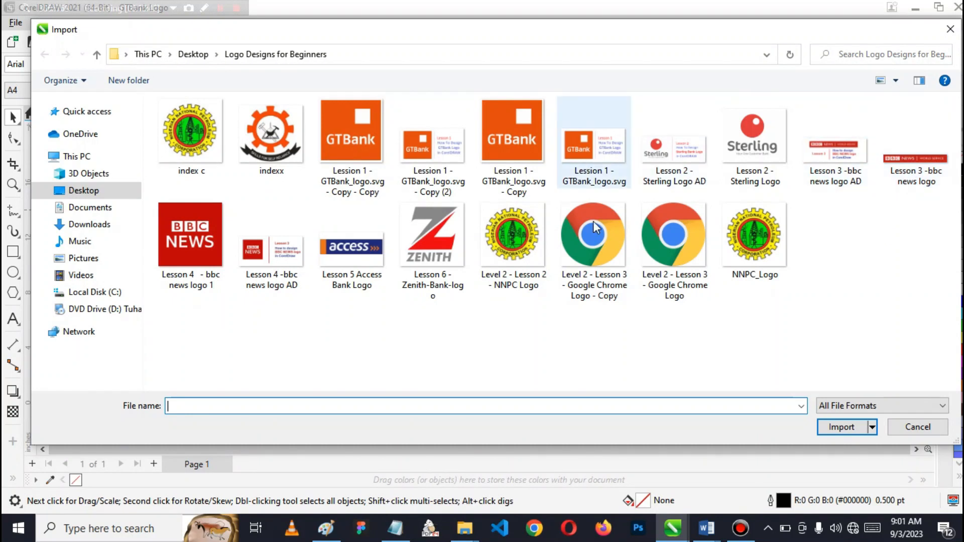
{"action": "mouse_move", "coordinate": [923, 203]}
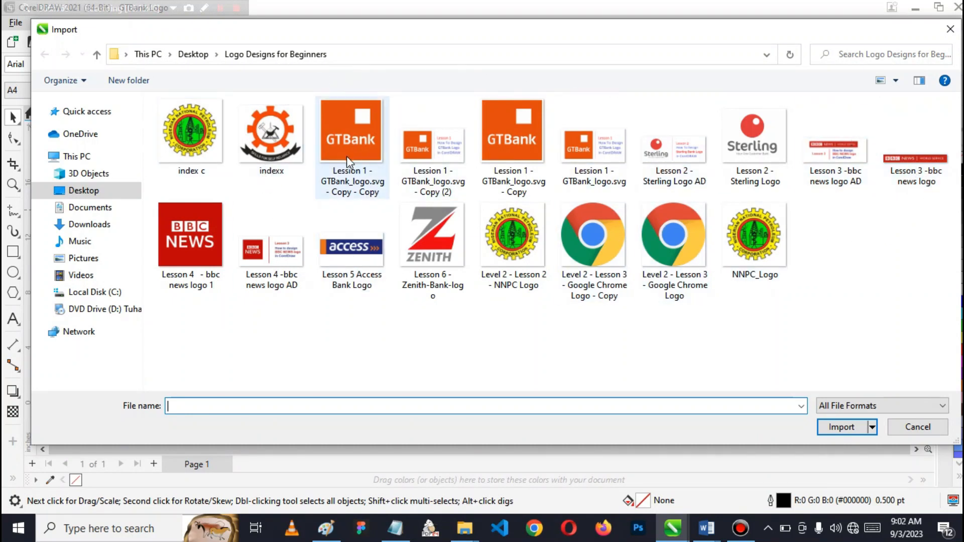
{"action": "left_click", "coordinate": [271, 249]}
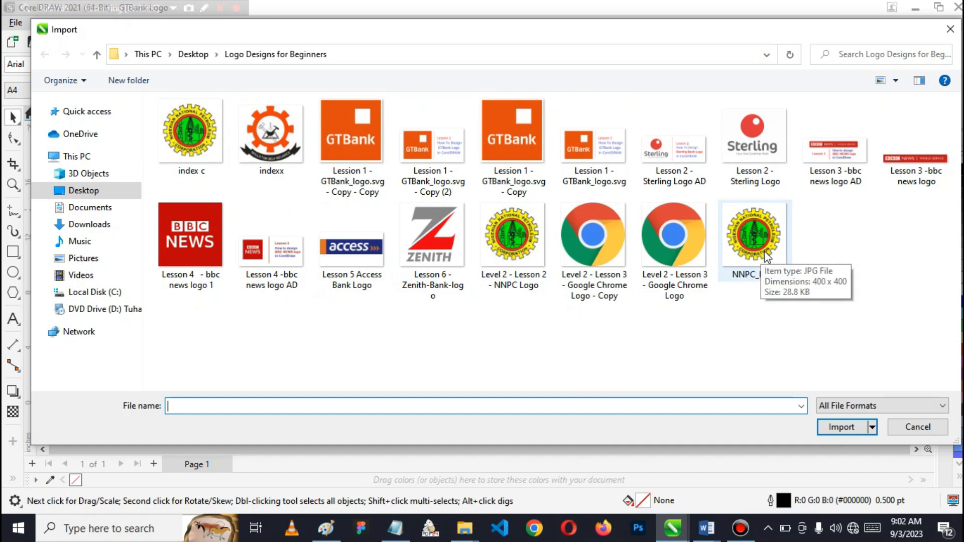
{"action": "mouse_move", "coordinate": [719, 263]}
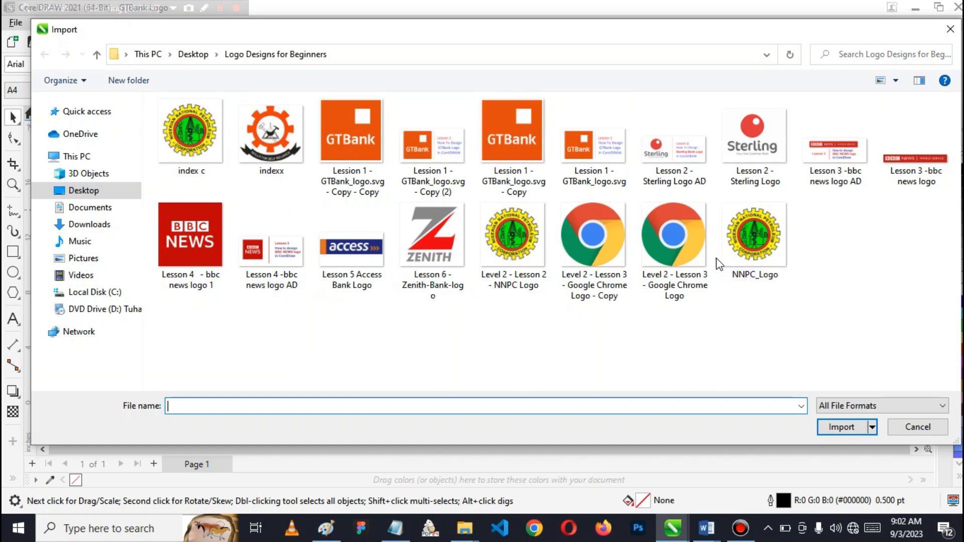
{"action": "left_click", "coordinate": [674, 247]}
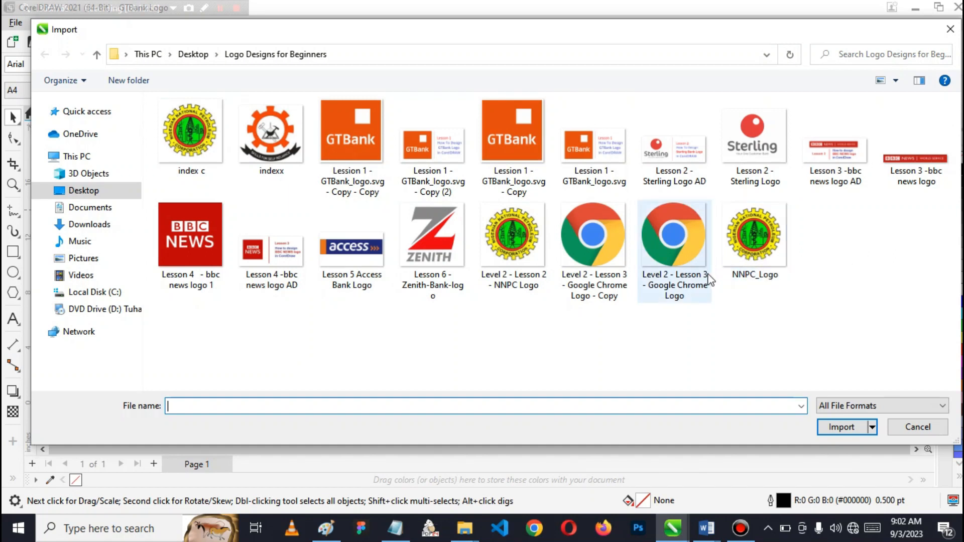
{"action": "mouse_move", "coordinate": [690, 289]}
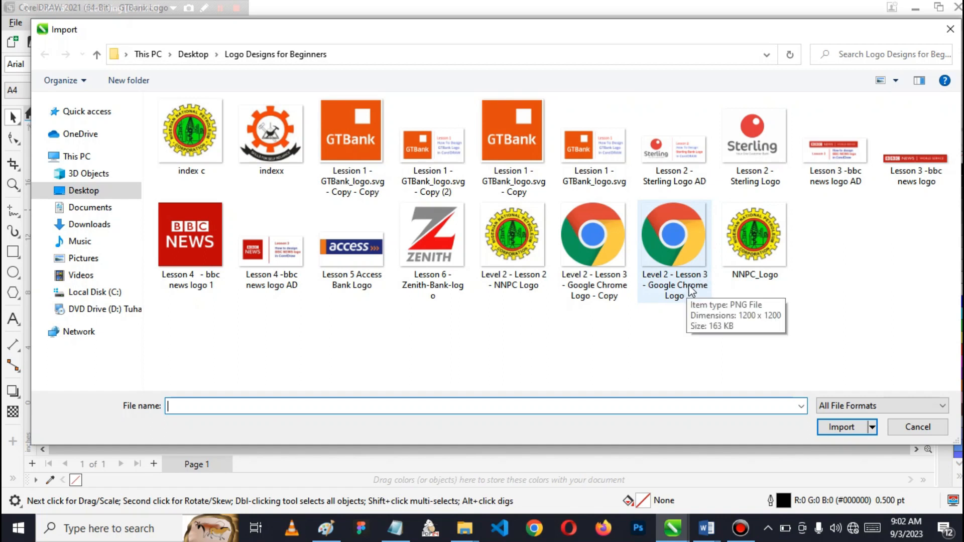
{"action": "mouse_move", "coordinate": [693, 298]}
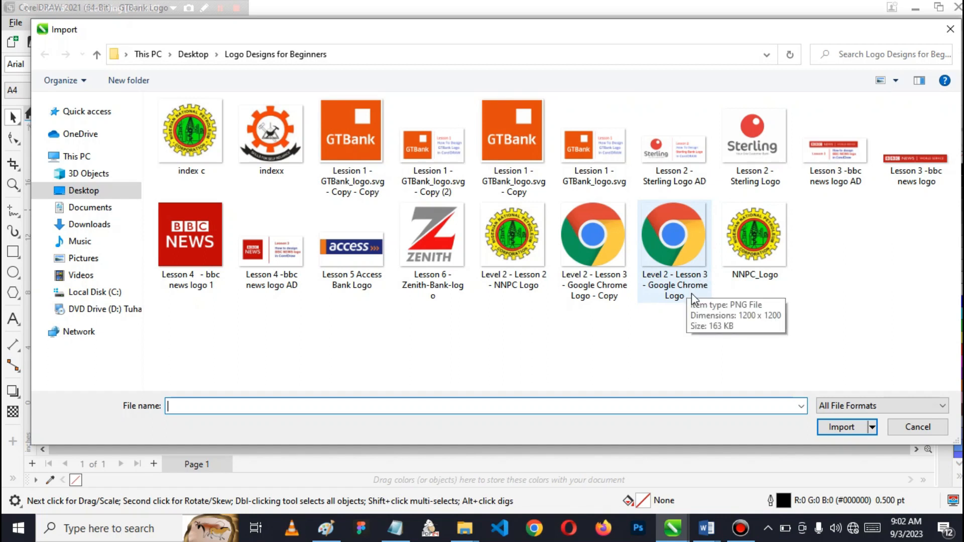
{"action": "mouse_move", "coordinate": [701, 291]}
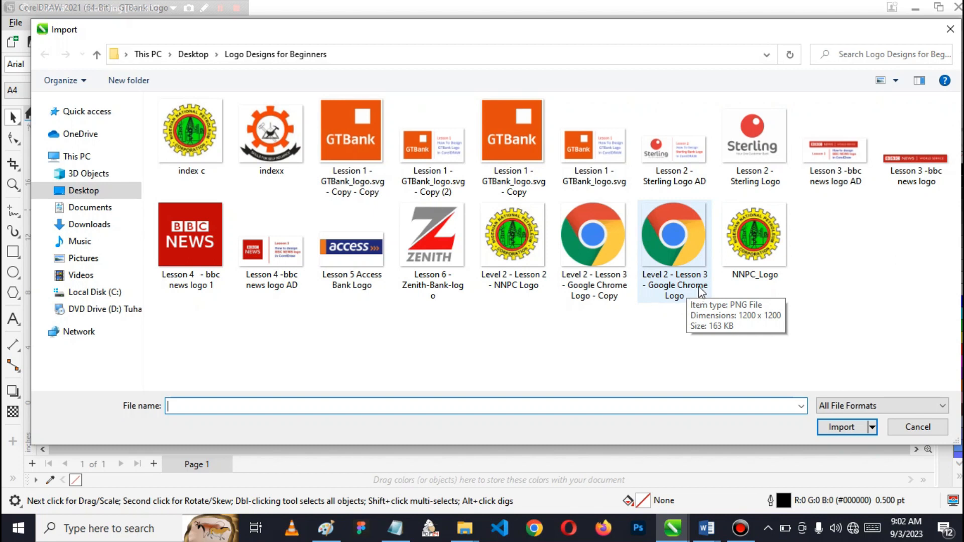
{"action": "mouse_move", "coordinate": [695, 298]}
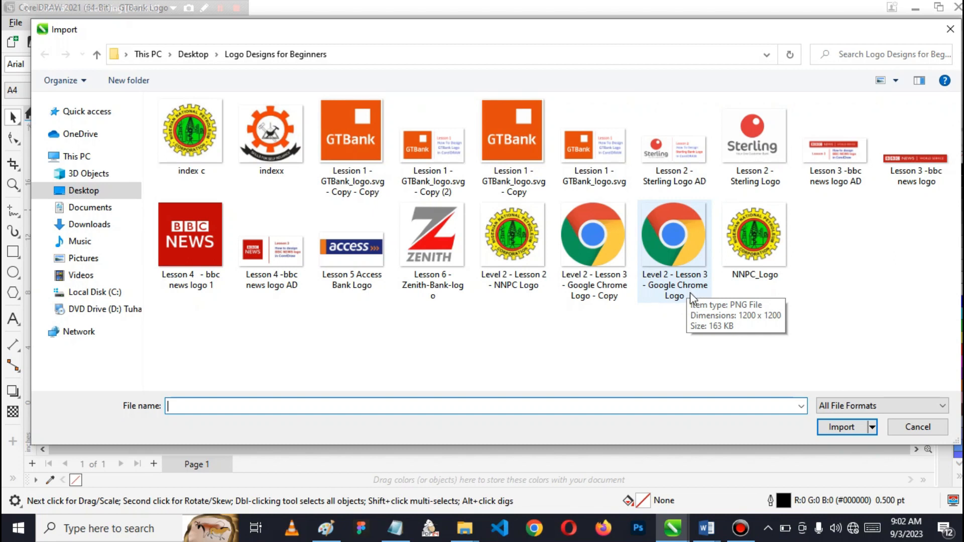
{"action": "mouse_move", "coordinate": [676, 307]}
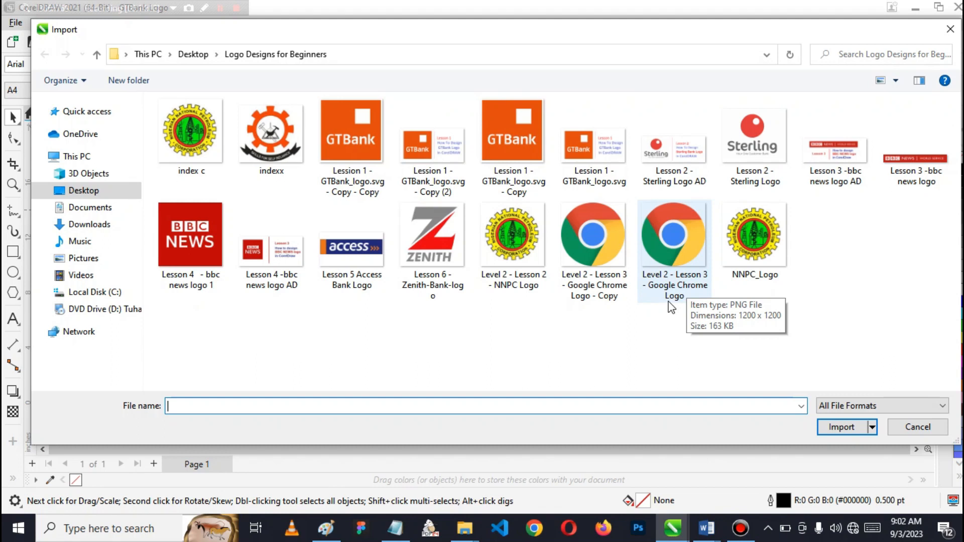
{"action": "mouse_move", "coordinate": [667, 354]}
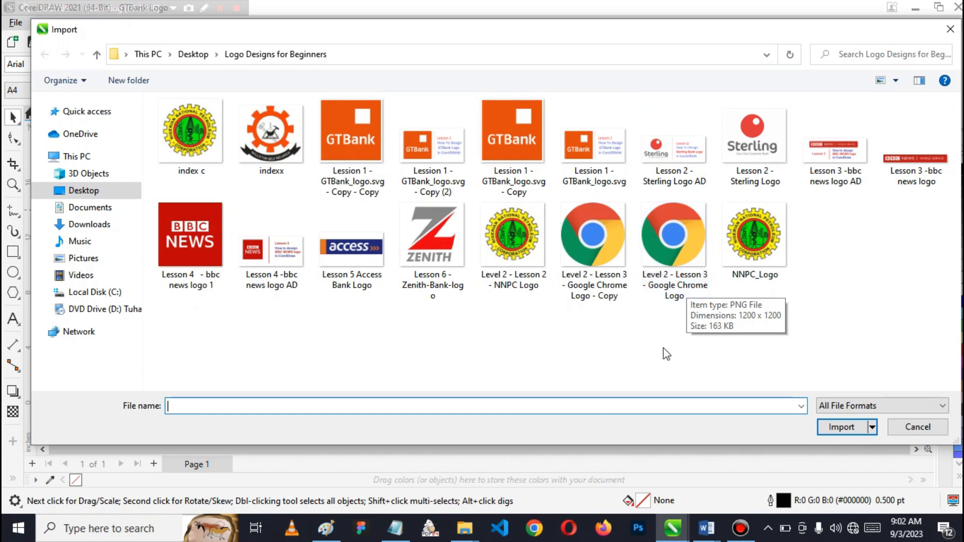
{"action": "mouse_move", "coordinate": [647, 370]}
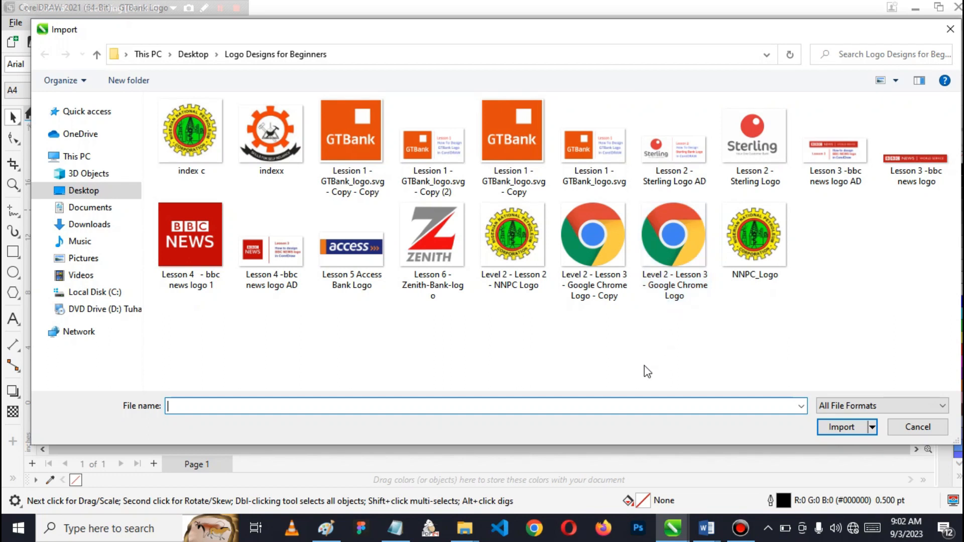
{"action": "mouse_move", "coordinate": [886, 435]}
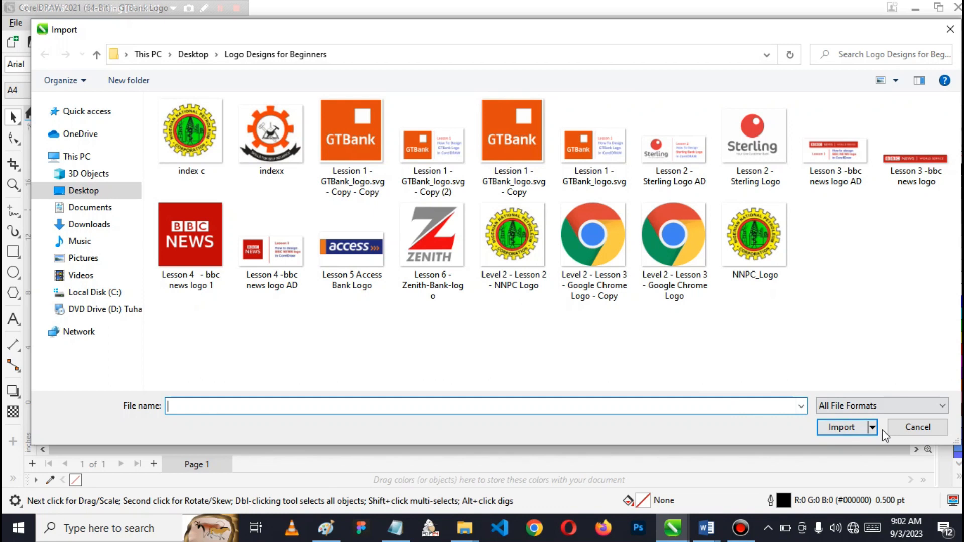
{"action": "mouse_move", "coordinate": [917, 427]}
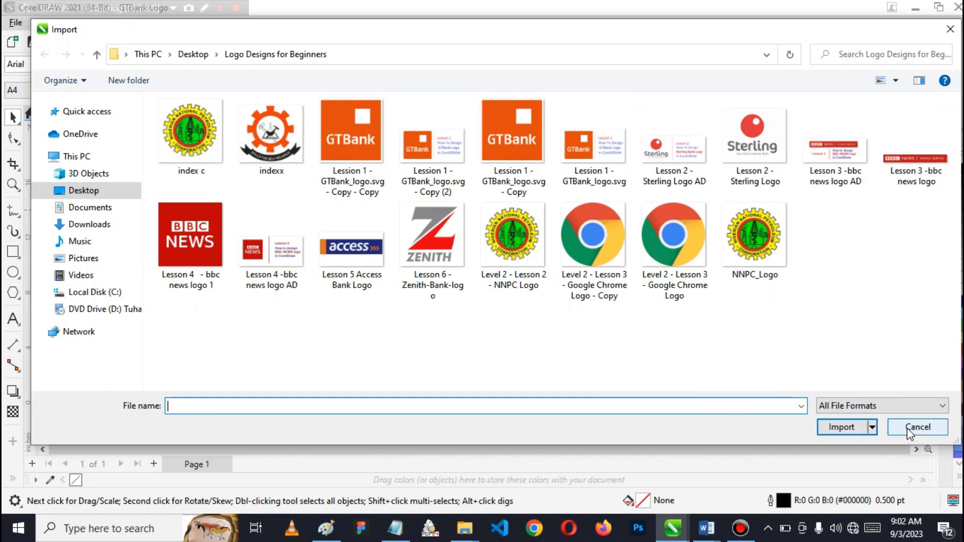
{"action": "left_click", "coordinate": [917, 427]}
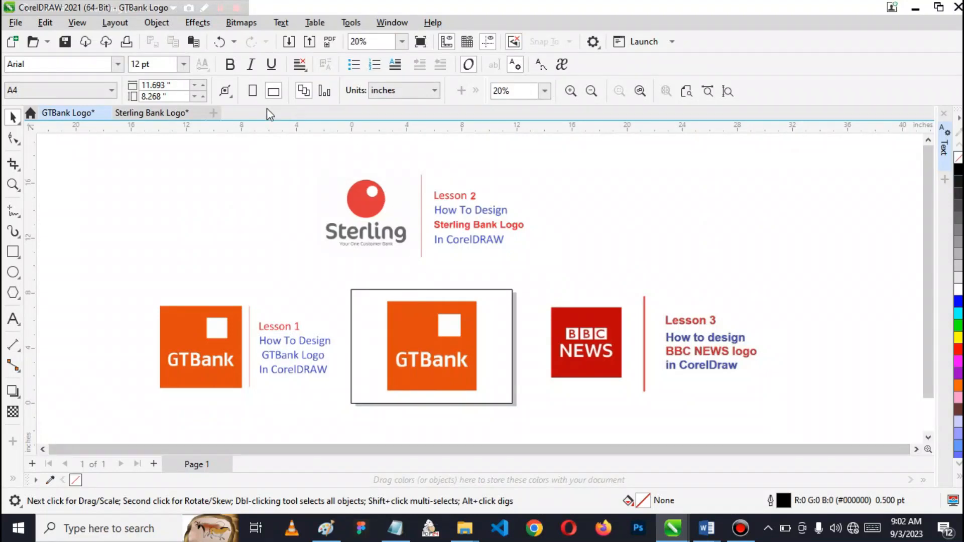
Switch back to the Sterling Bank Logo document showing the finished logo
{"action": "left_click", "coordinate": [152, 112]}
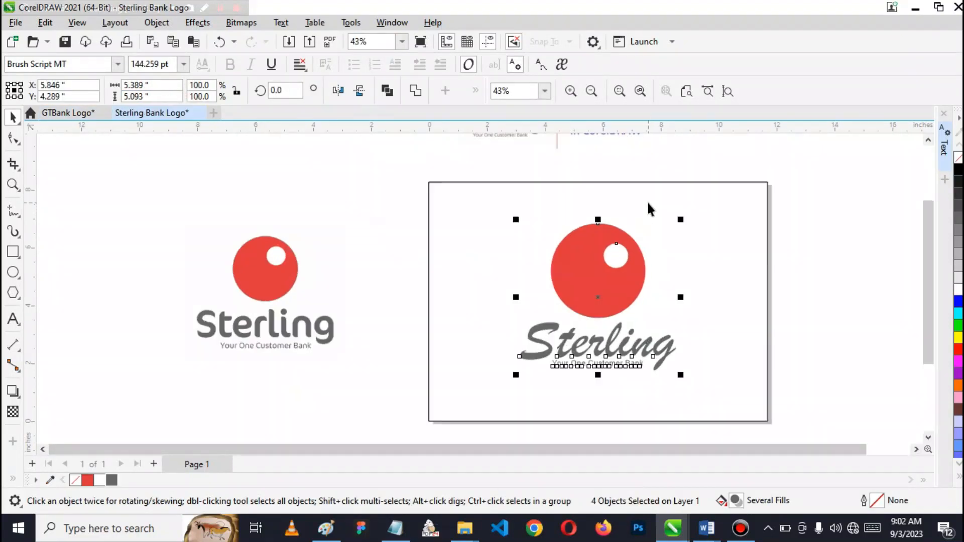
{"action": "mouse_move", "coordinate": [680, 347]}
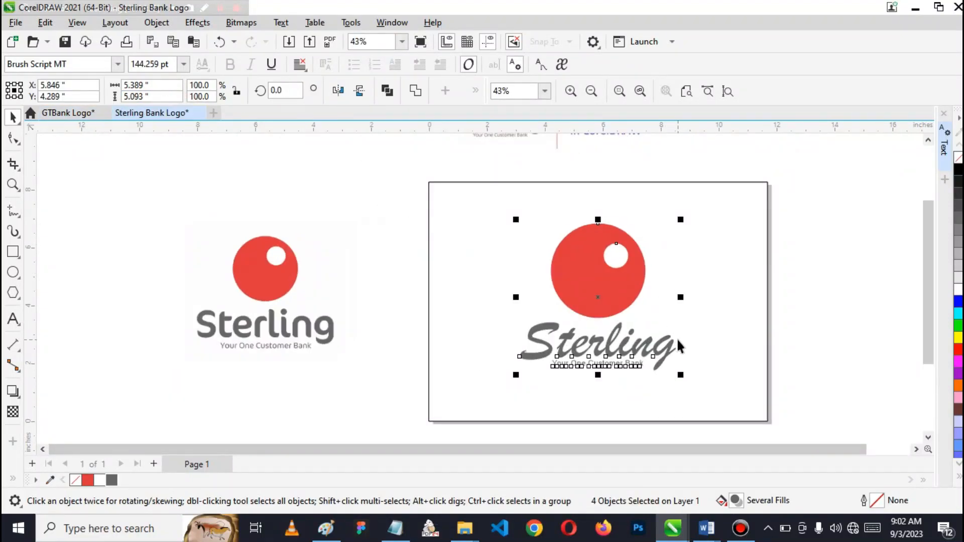
{"action": "mouse_move", "coordinate": [655, 396]}
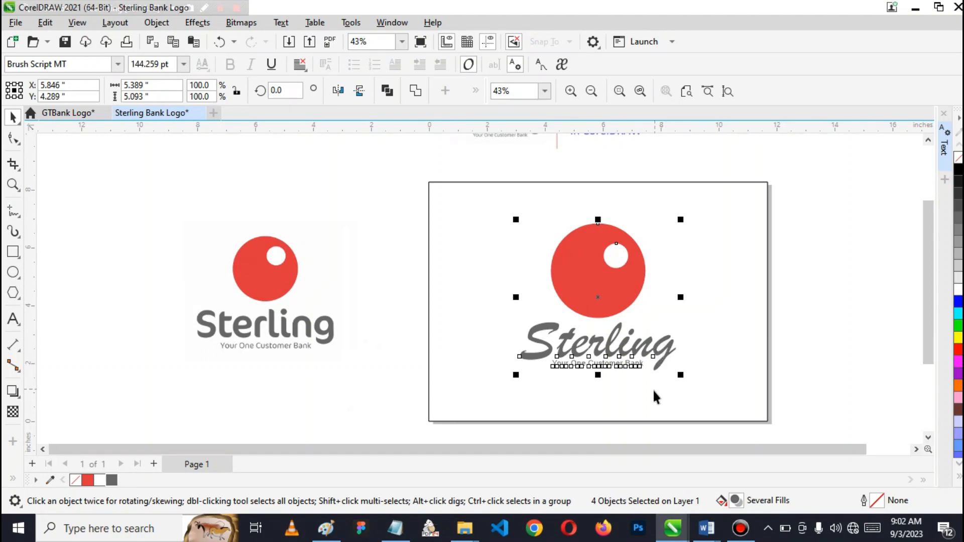
{"action": "mouse_move", "coordinate": [817, 325]}
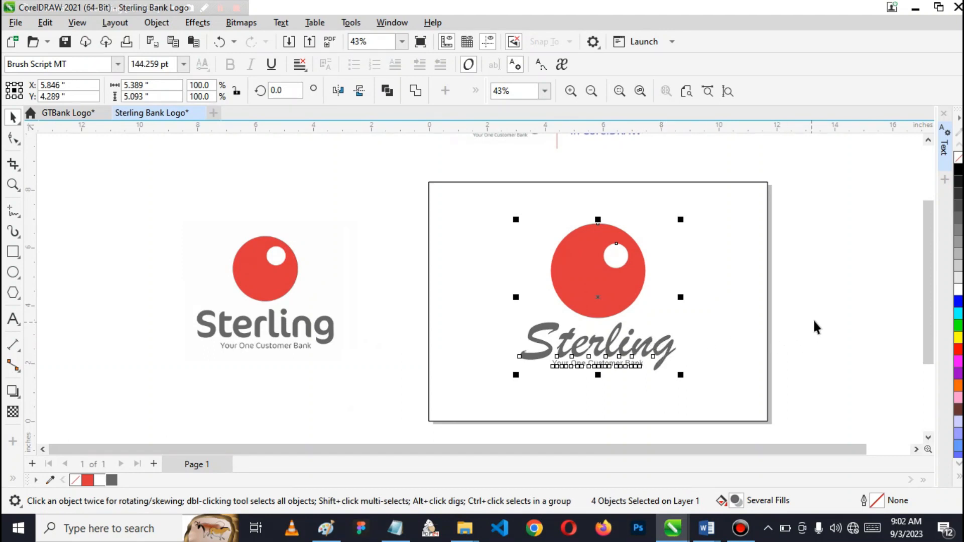